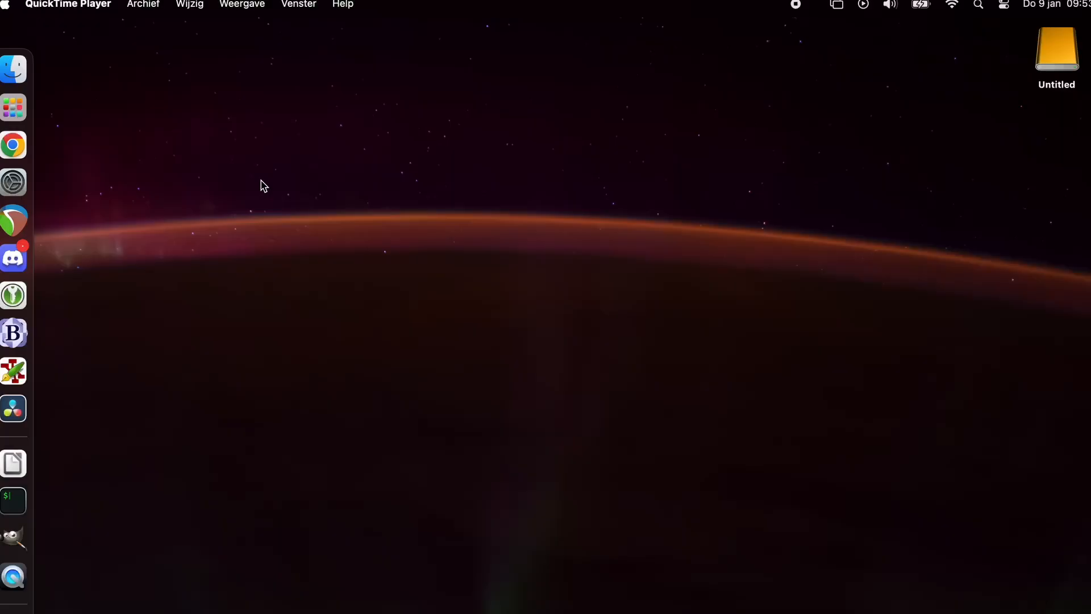
Erase the CT500P3PSSD8 drive as MS-DOS (FAT), GUID, named ZIKEdrive, and close the report.
double_click(1056, 44)
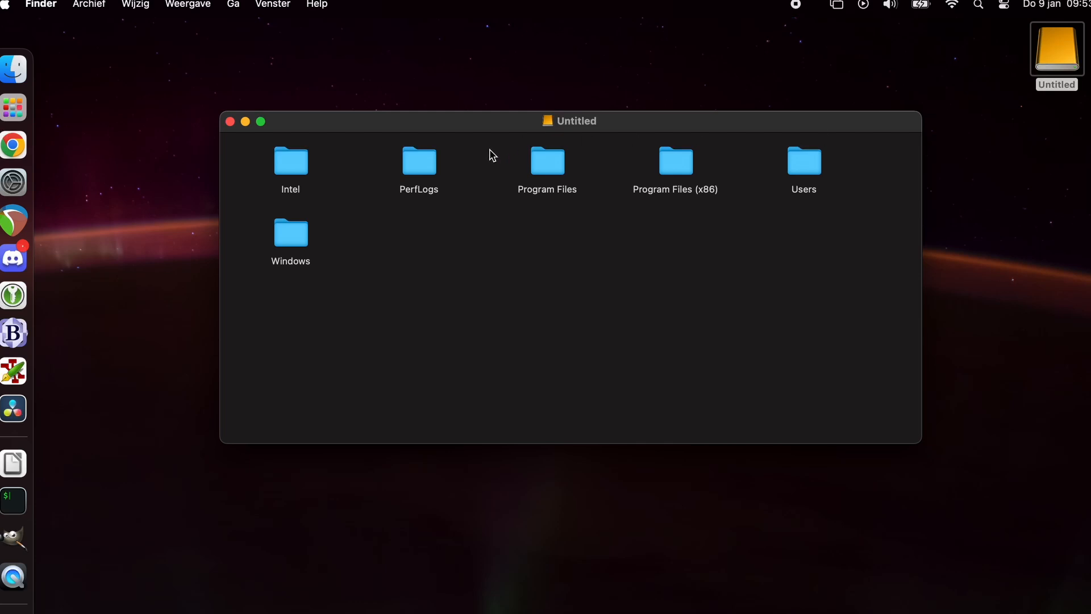
mouse_move(486, 154)
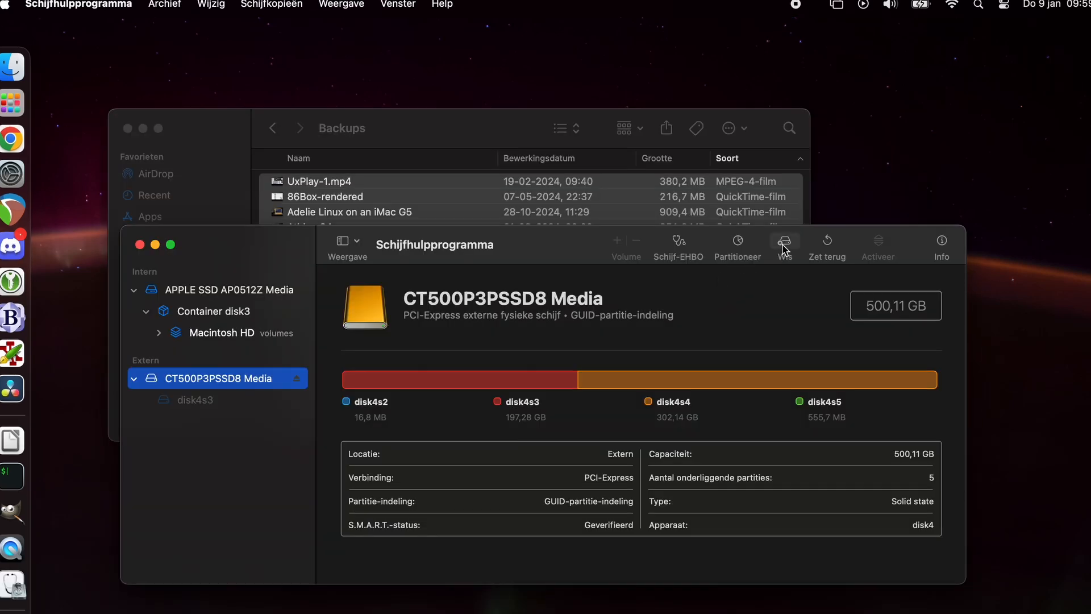
click(784, 244)
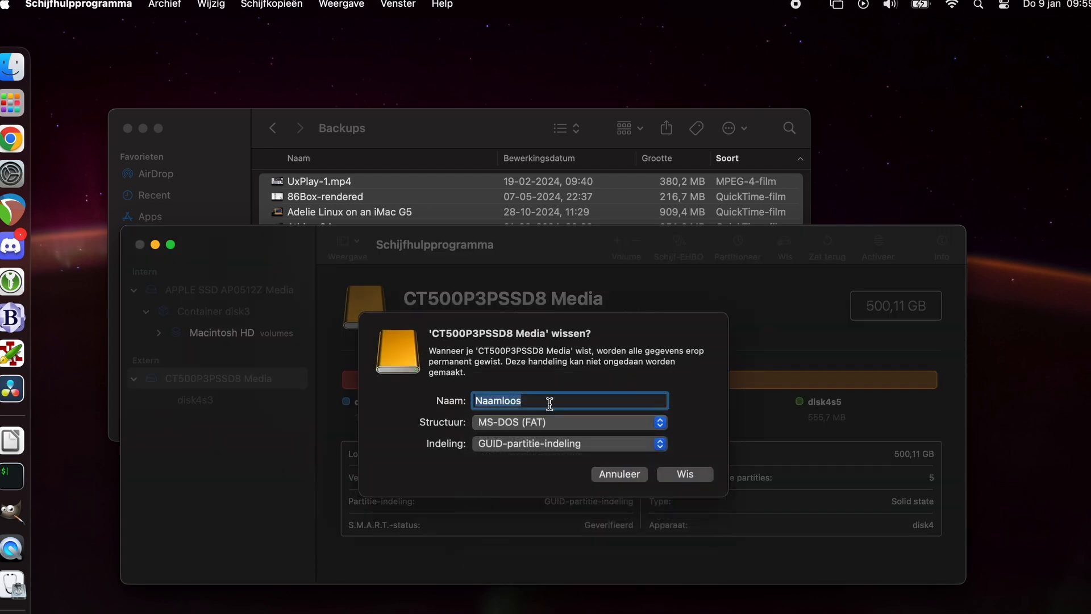
text(ZIKE dri)
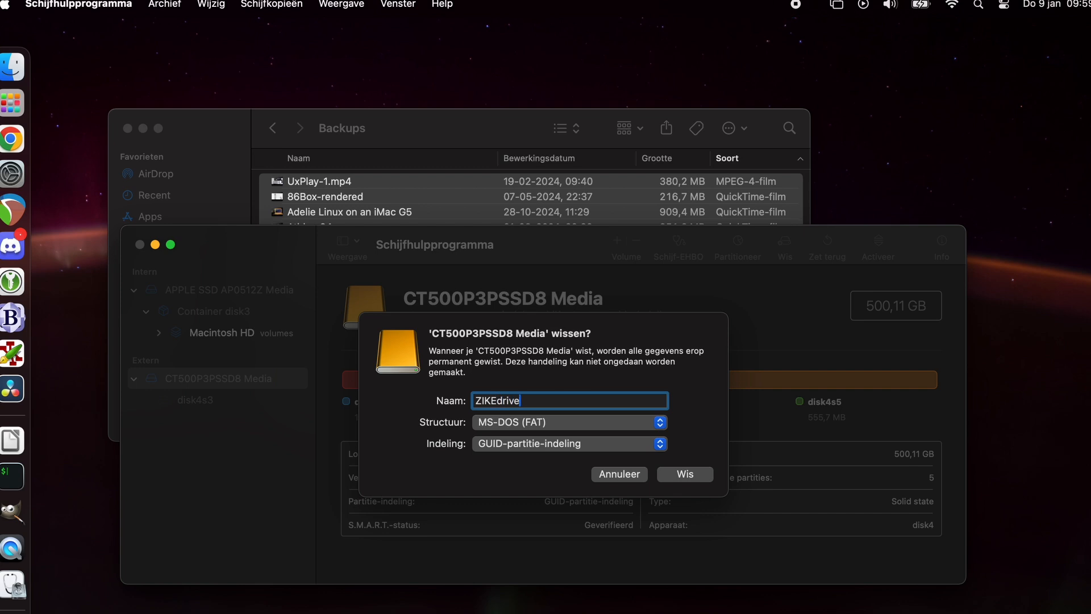
click(685, 474)
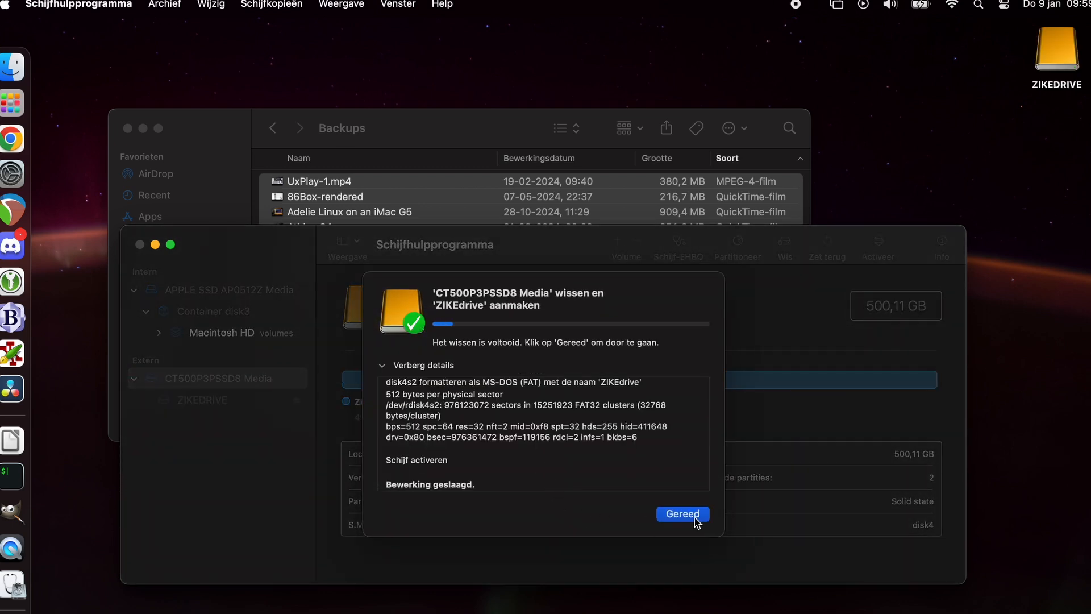
click(682, 513)
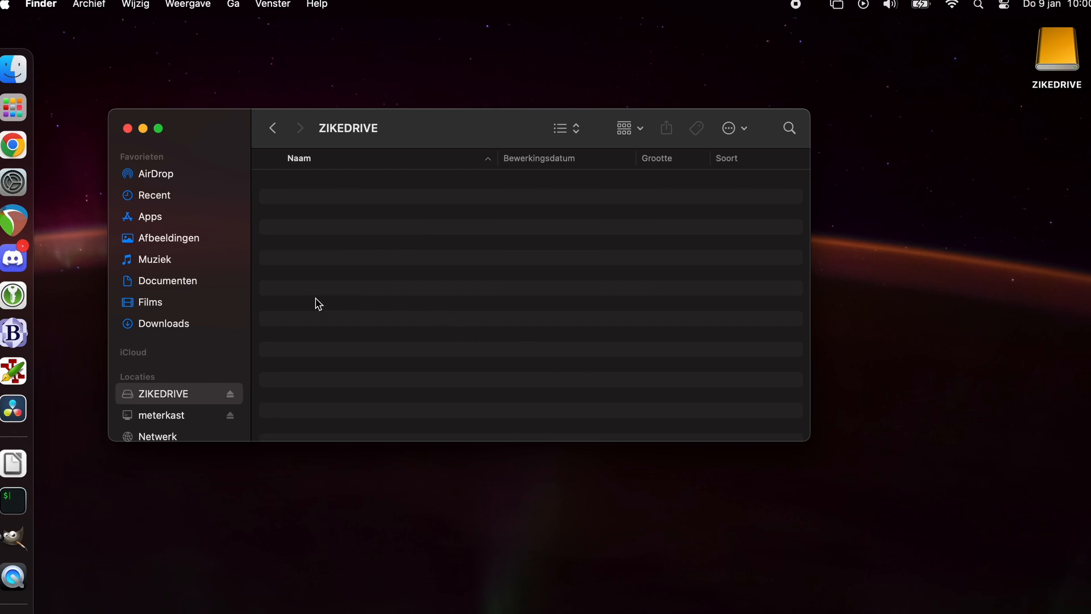
mouse_move(351, 329)
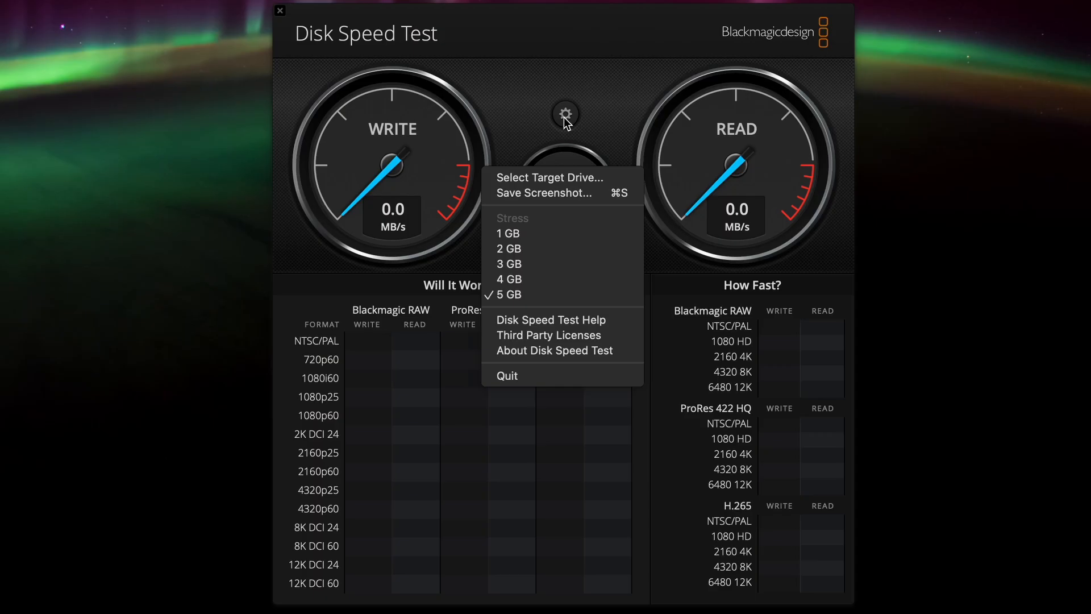
Pick the target drive in Blackmagic Disk Speed Test and run a 4 GB stress test.
click(549, 177)
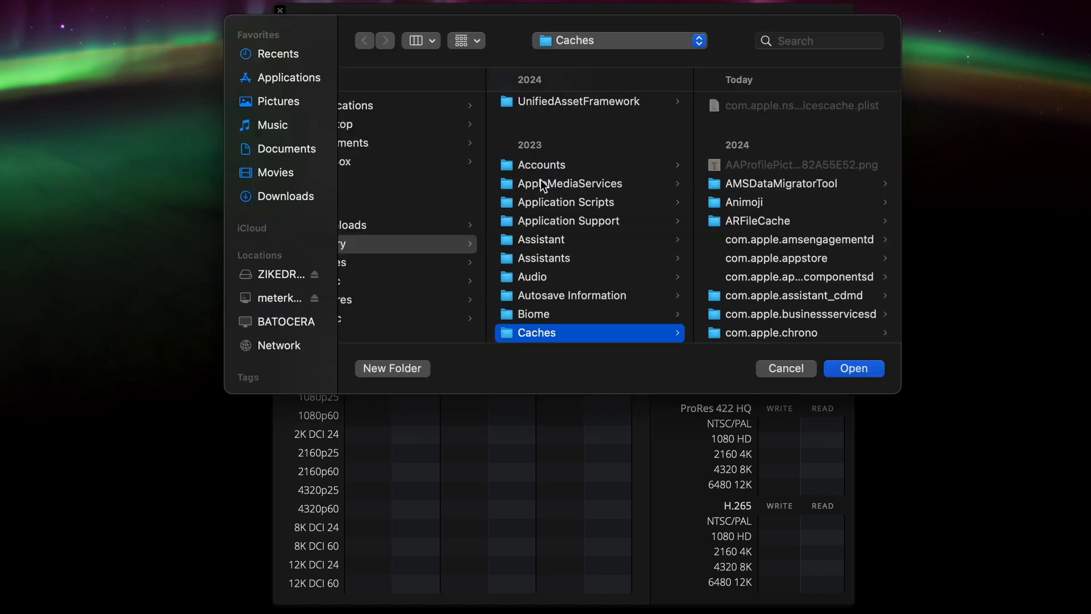
click(278, 273)
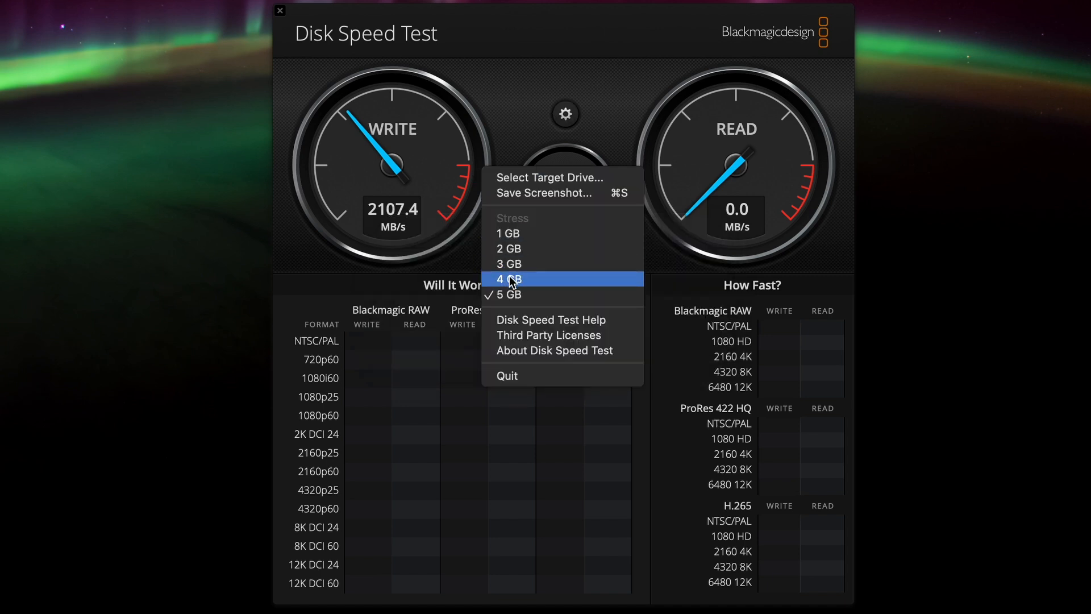
click(508, 279)
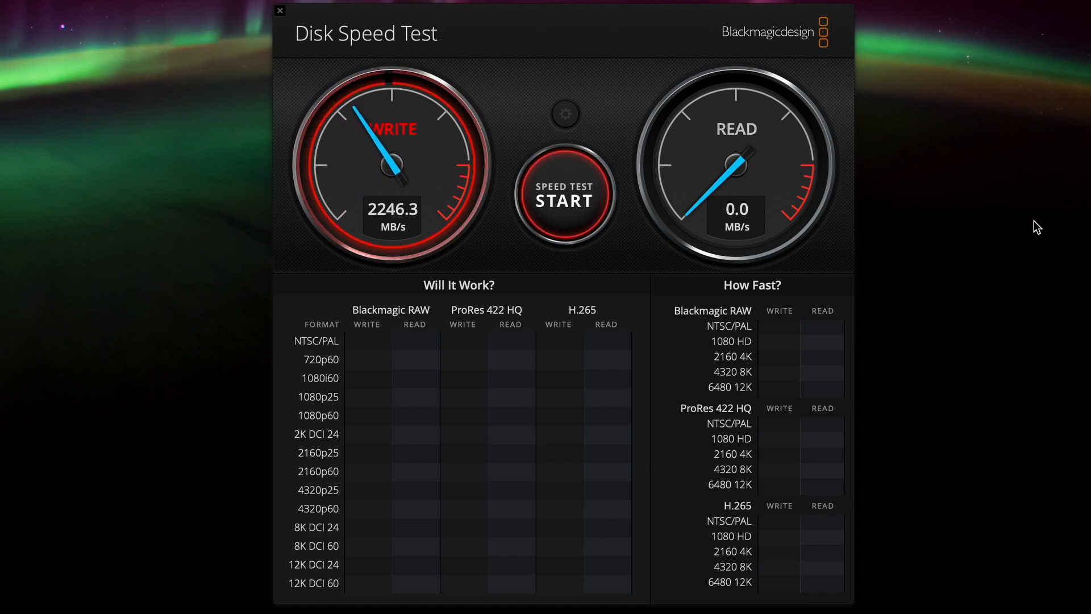
click(564, 195)
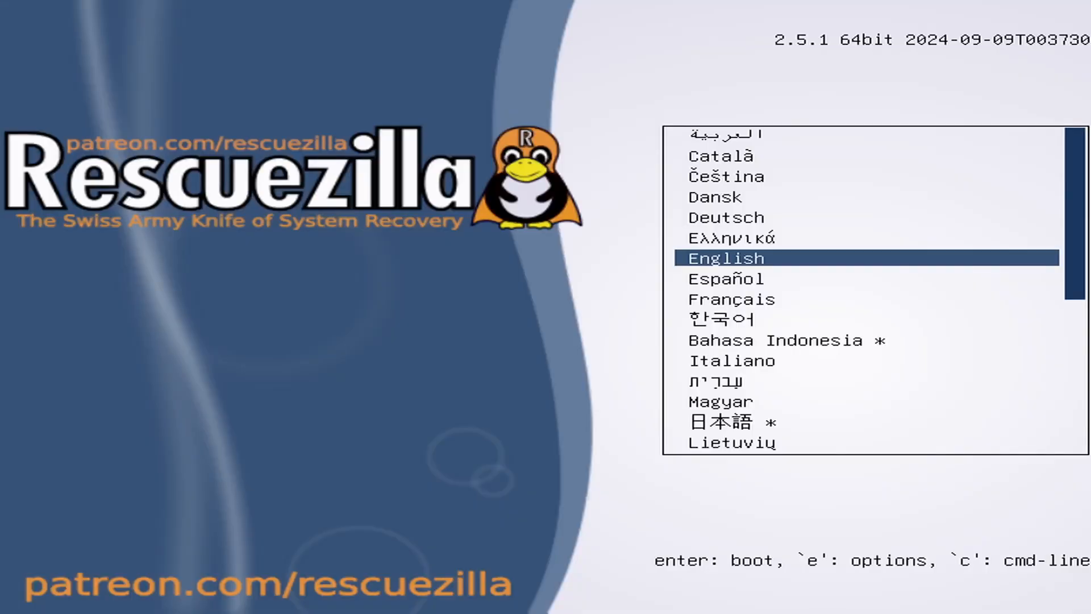
Boot Rescuezilla in English and back up drive #1 with all partitions to Drive 3 Partition 2 ZIKEDRIVE.
key(Return)
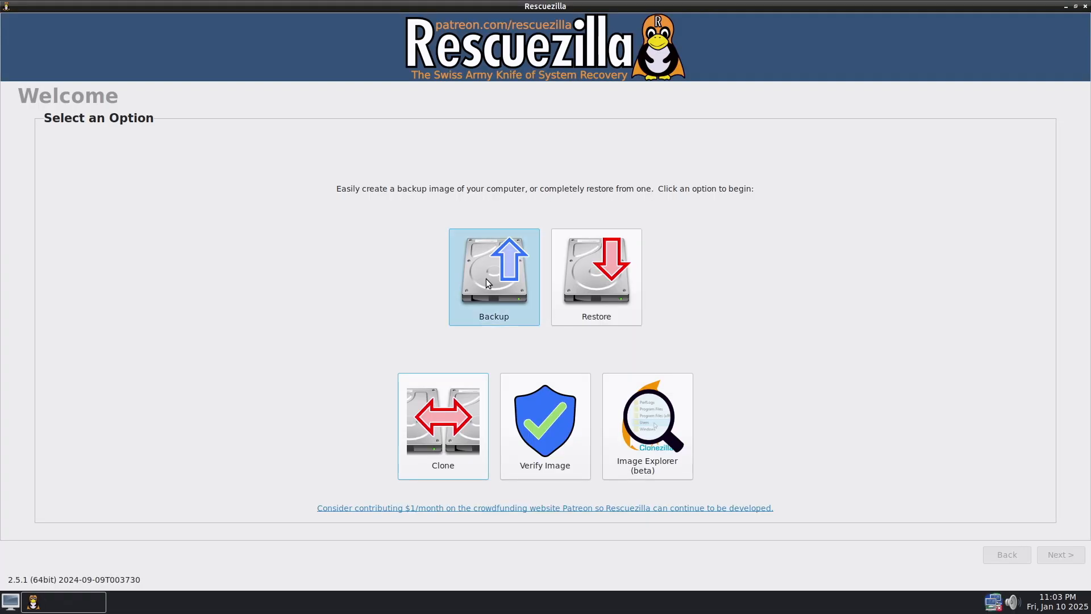
click(493, 276)
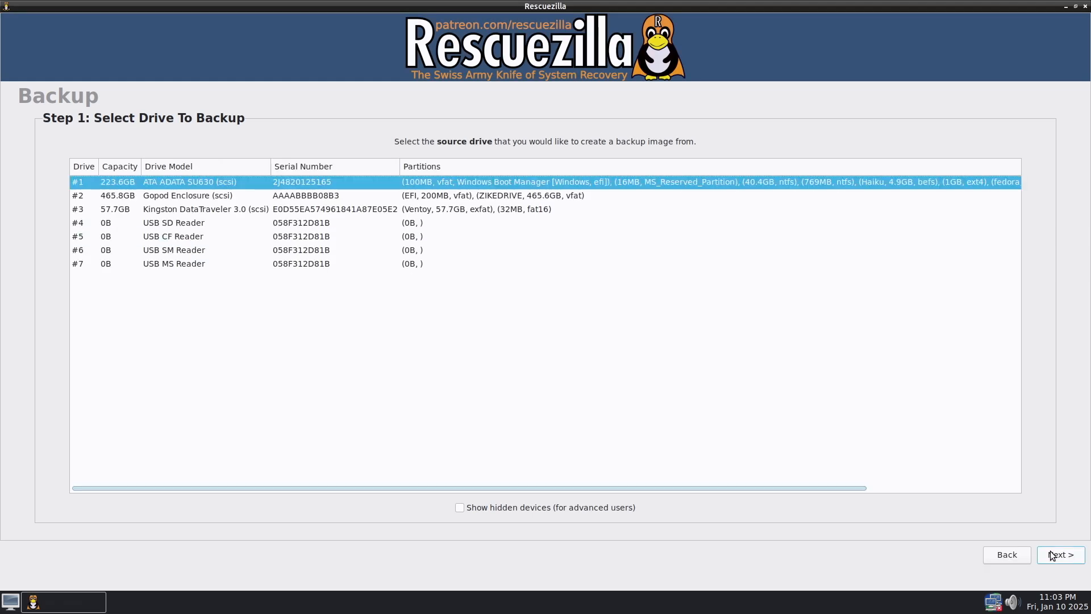
click(1060, 554)
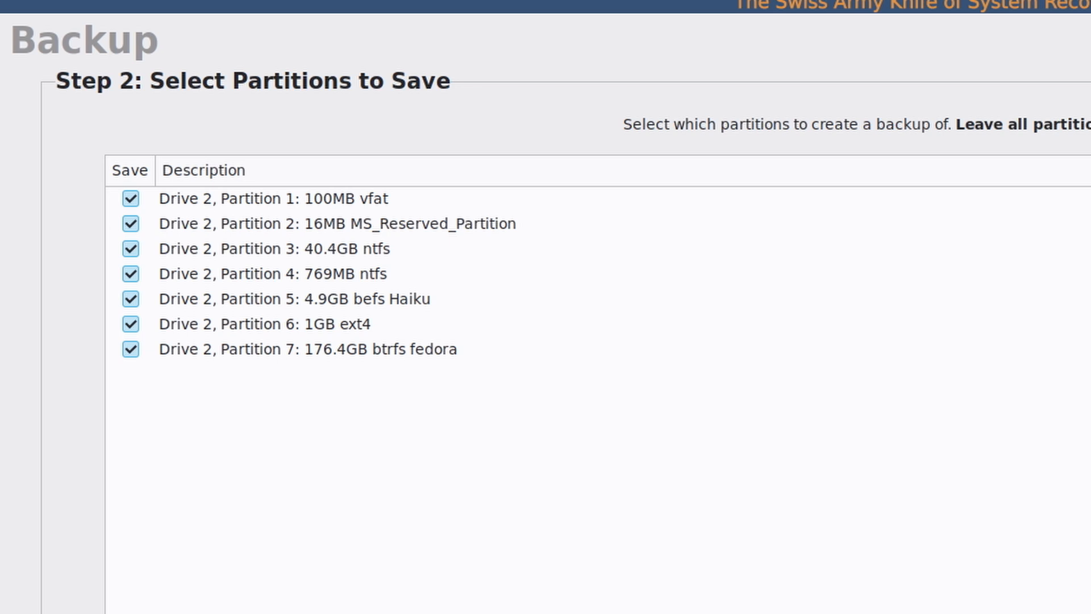
click(1058, 555)
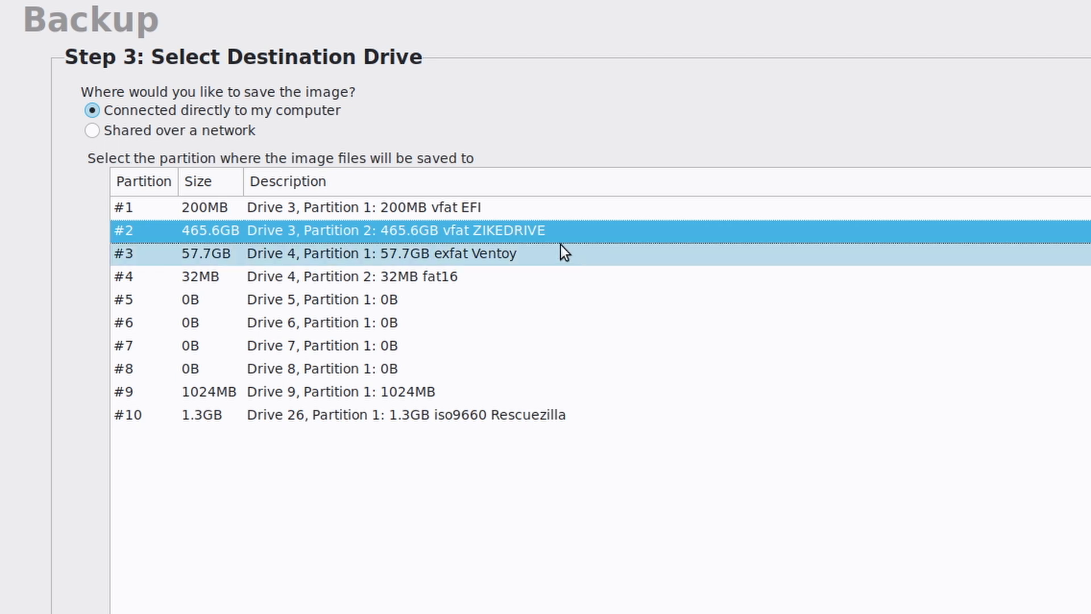
click(1058, 555)
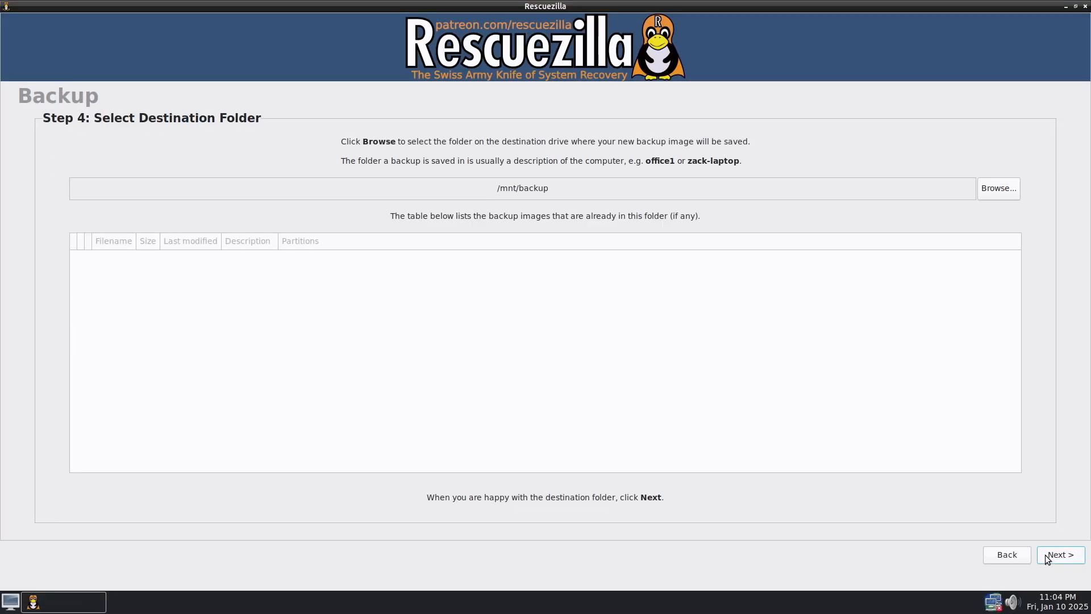
Set the image destination folder to RescueZilla.
click(997, 188)
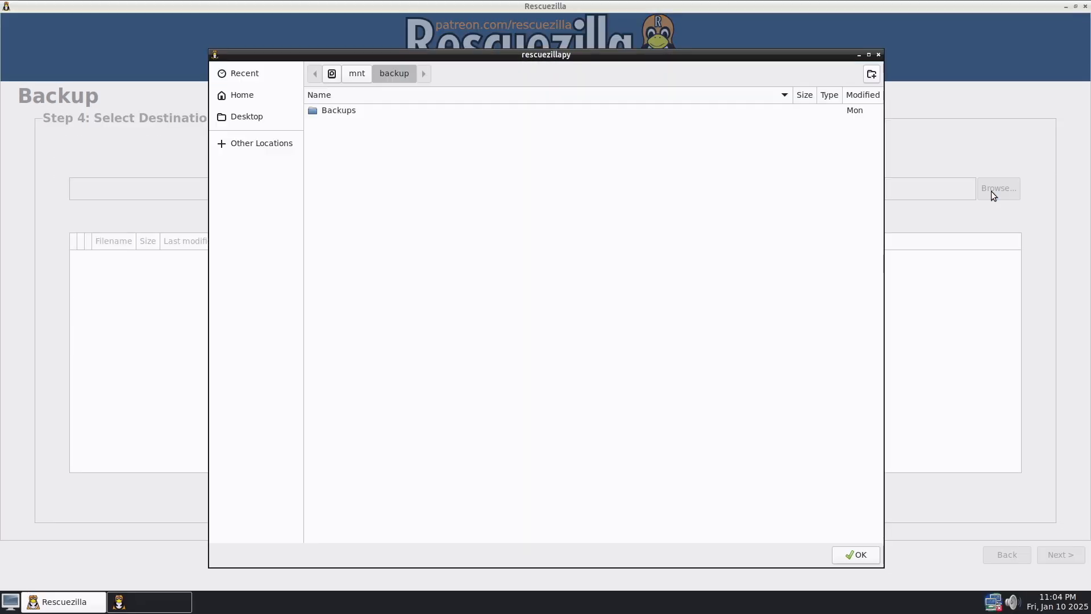
click(871, 74)
text(RescueZilla)
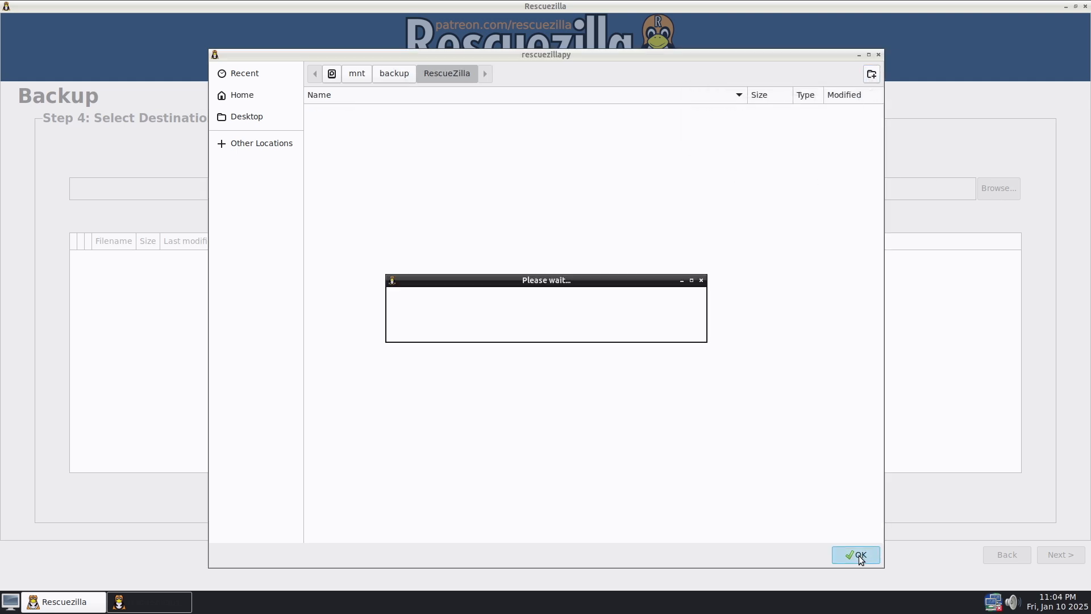
click(855, 554)
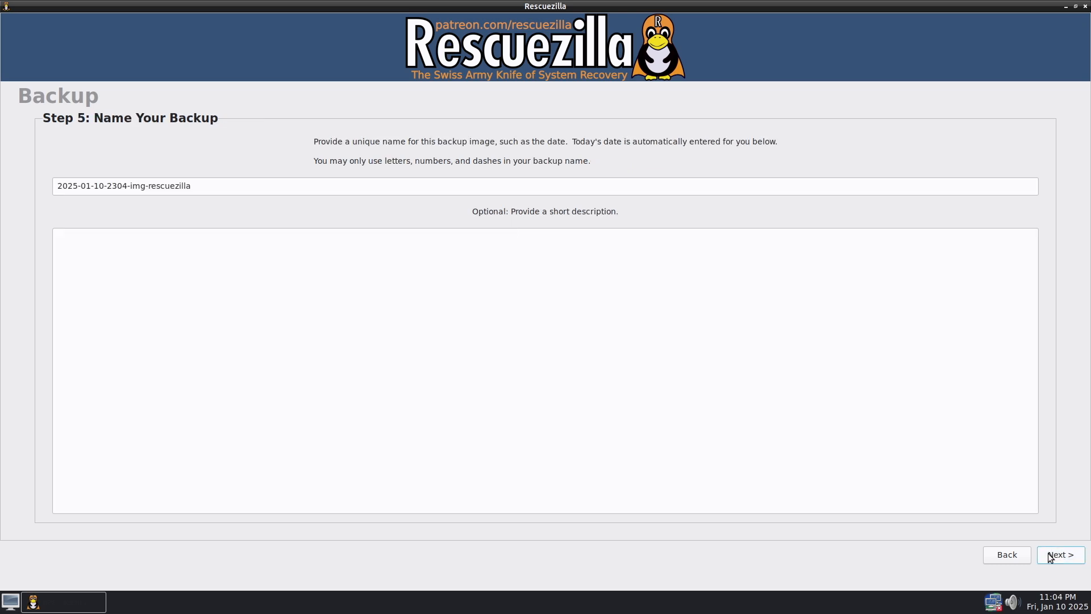
Keep the dated image name, set gzip compression to level 9, and start the backup.
click(1058, 554)
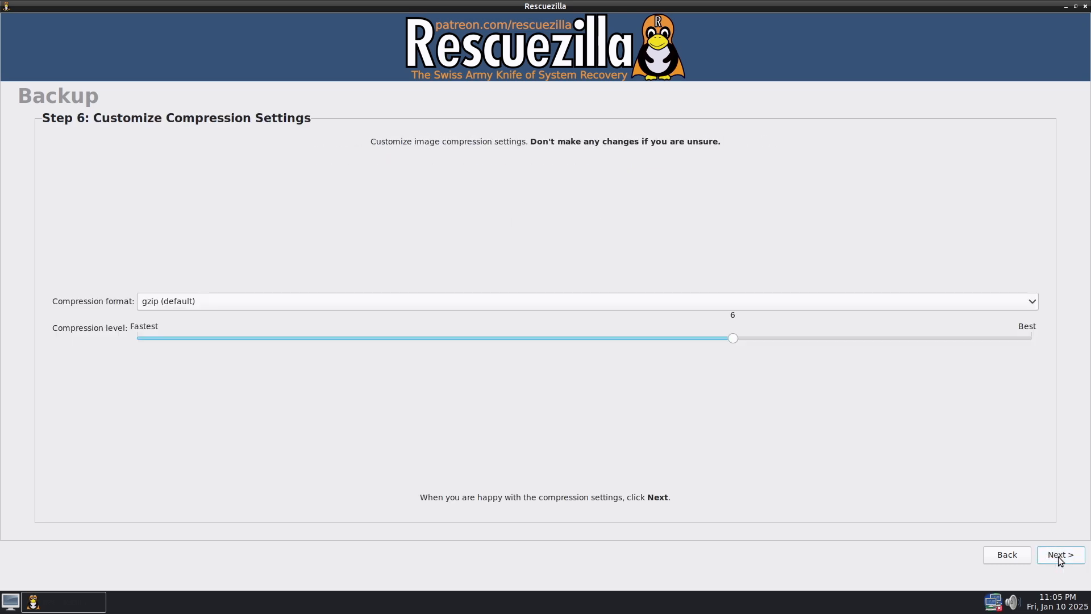
drag(732, 338, 1032, 338)
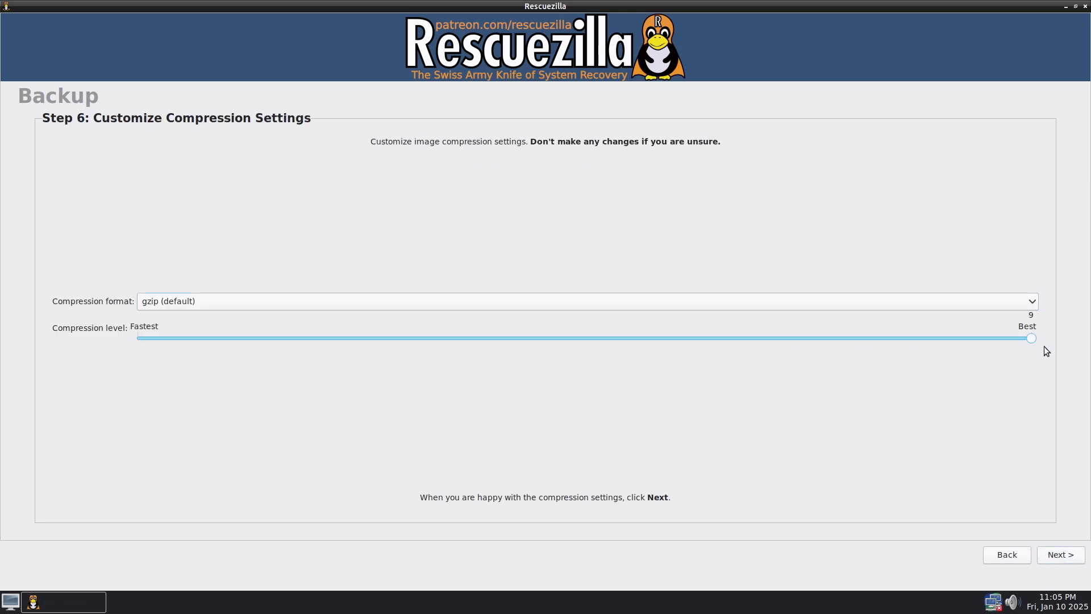
click(1059, 554)
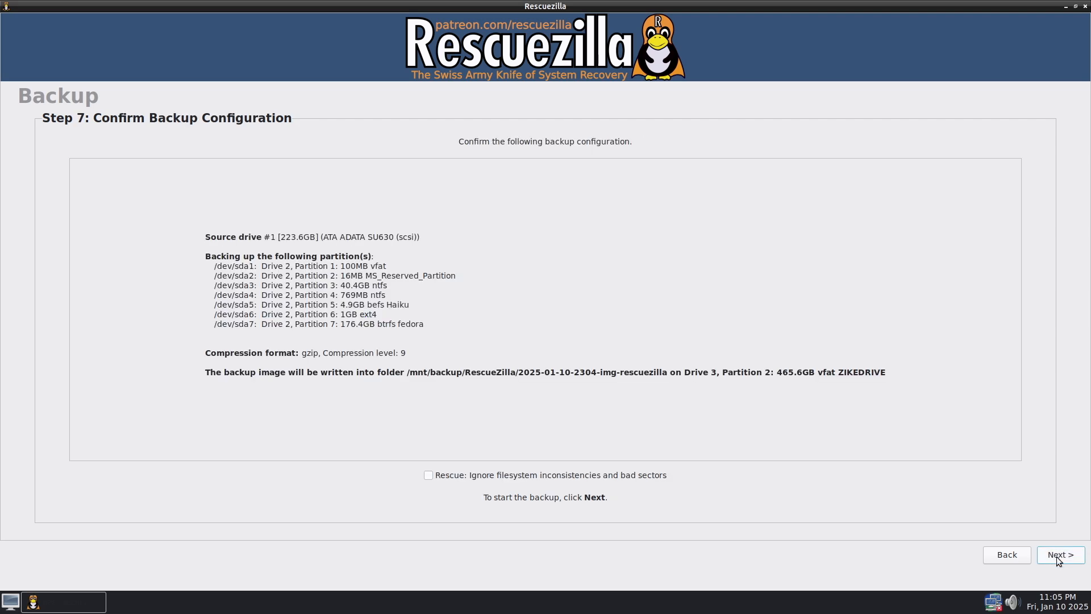
click(1060, 555)
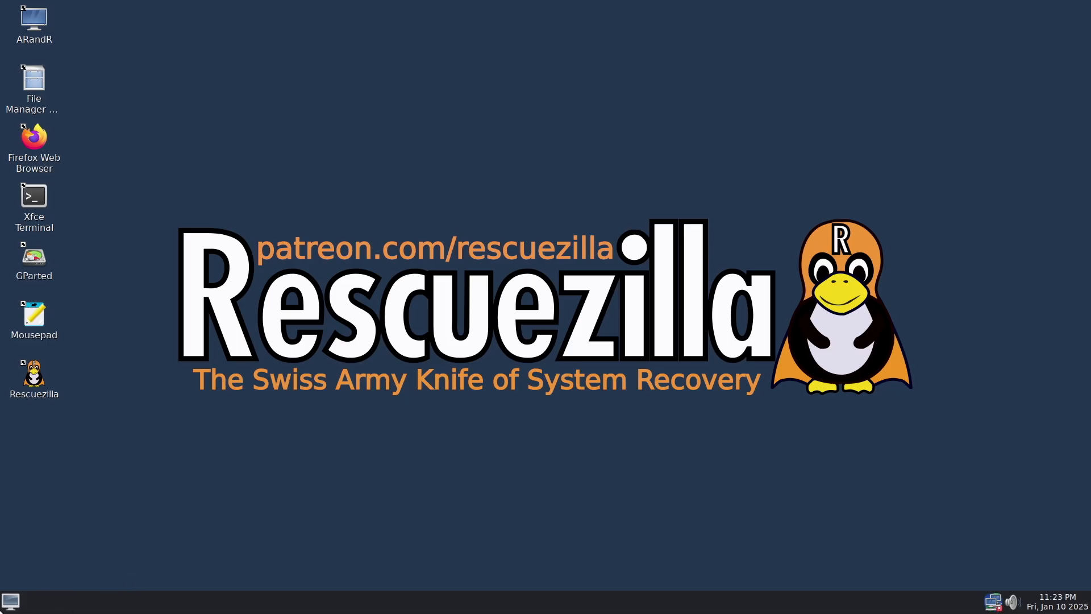
mouse_move(34, 270)
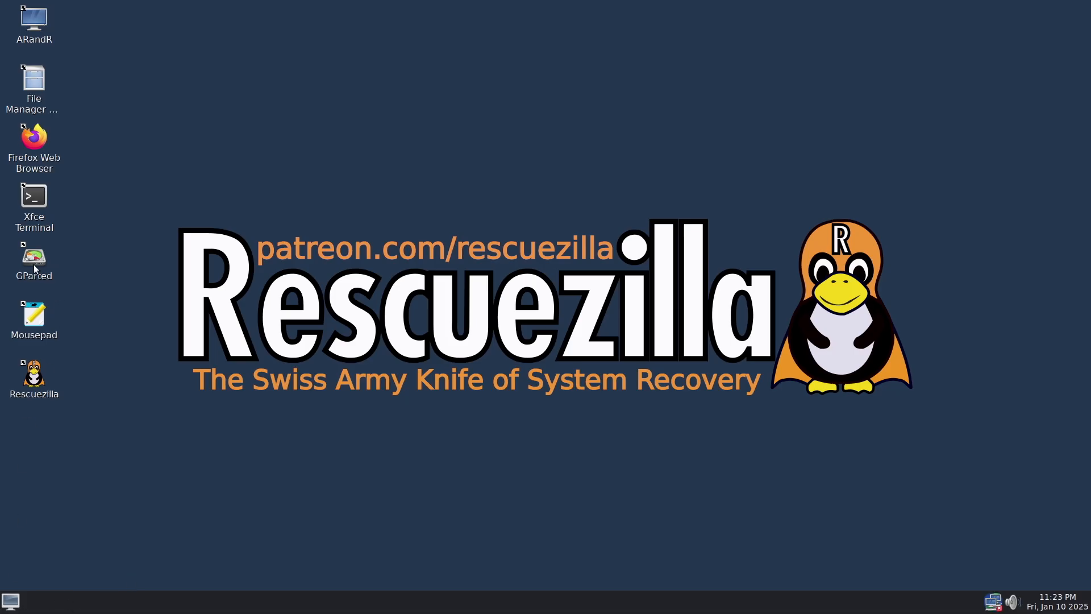
double_click(34, 259)
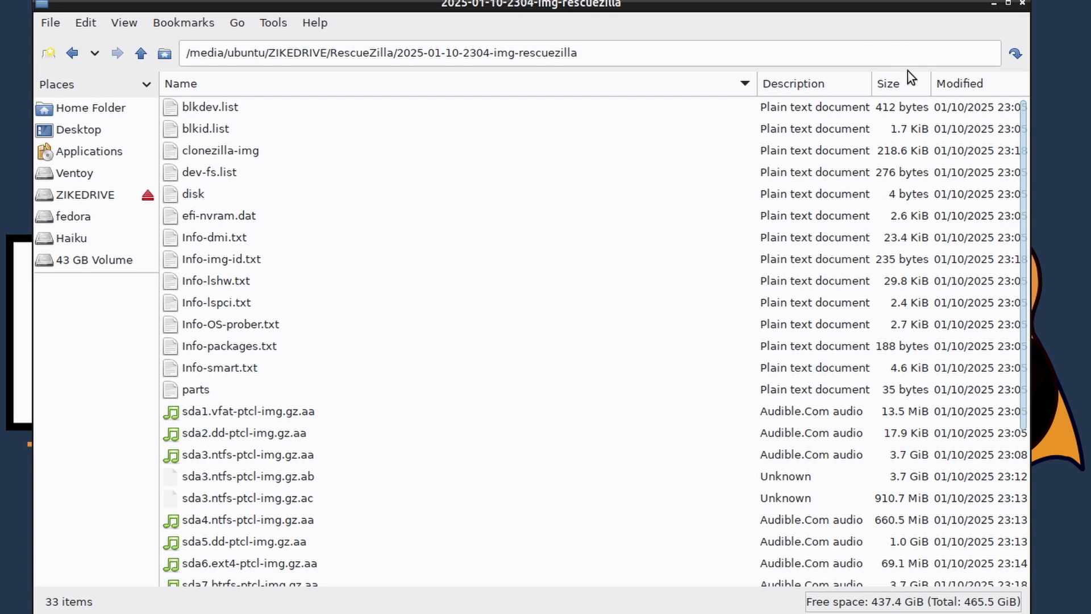
click(889, 84)
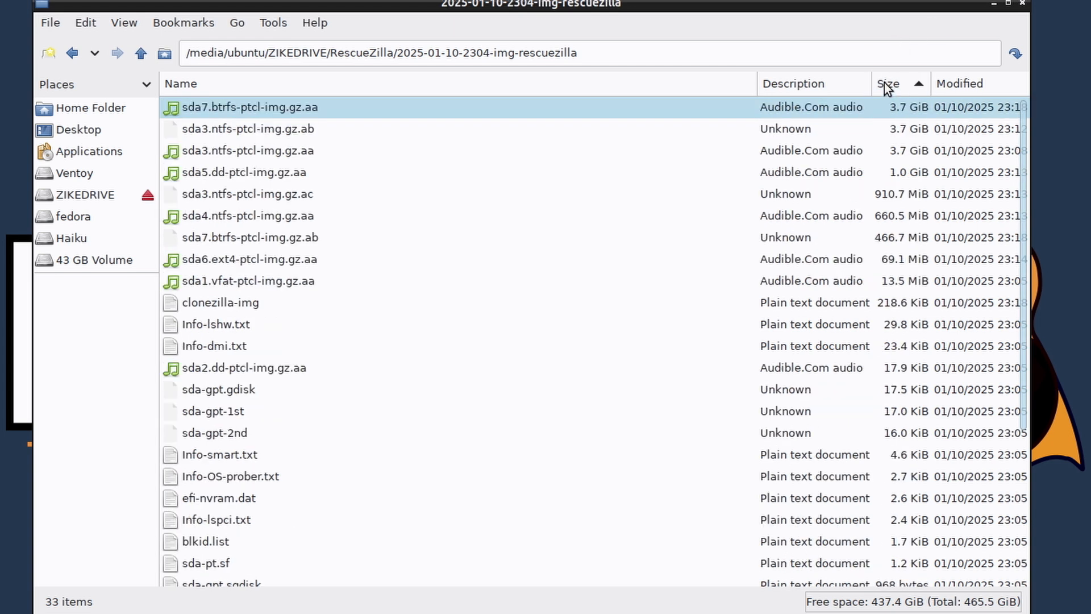
click(247, 129)
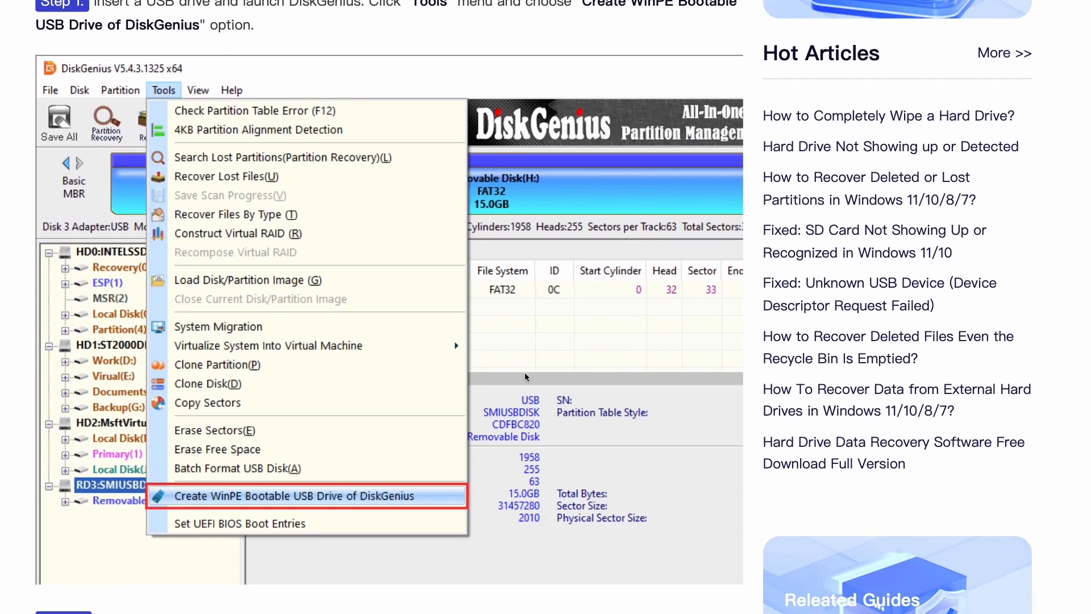
Scroll the DiskGenius article to Step 1, Tools > Create WinPE Bootable USB Drive.
scroll(down, 3)
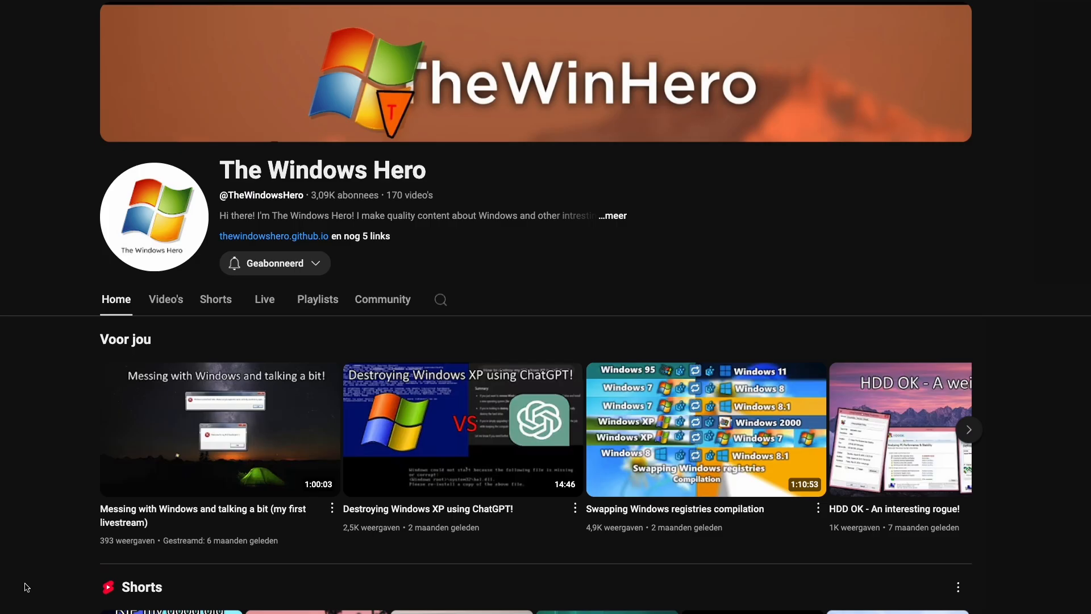
Scroll down the YouTube channel page through the Voor jou and Shorts rows.
scroll(down, 3)
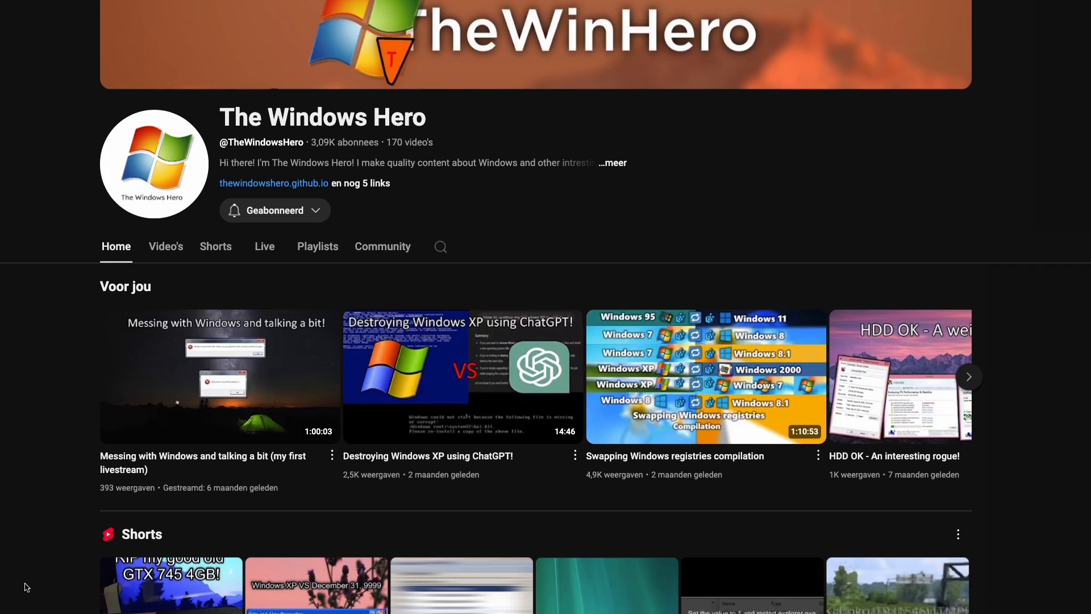
scroll(down, 3)
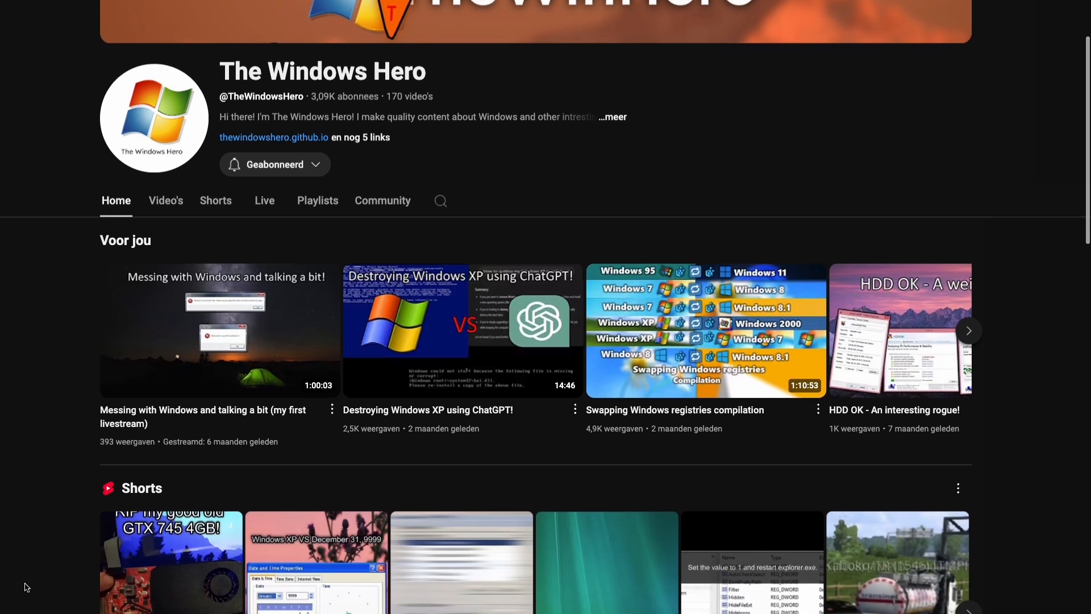
scroll(down, 3)
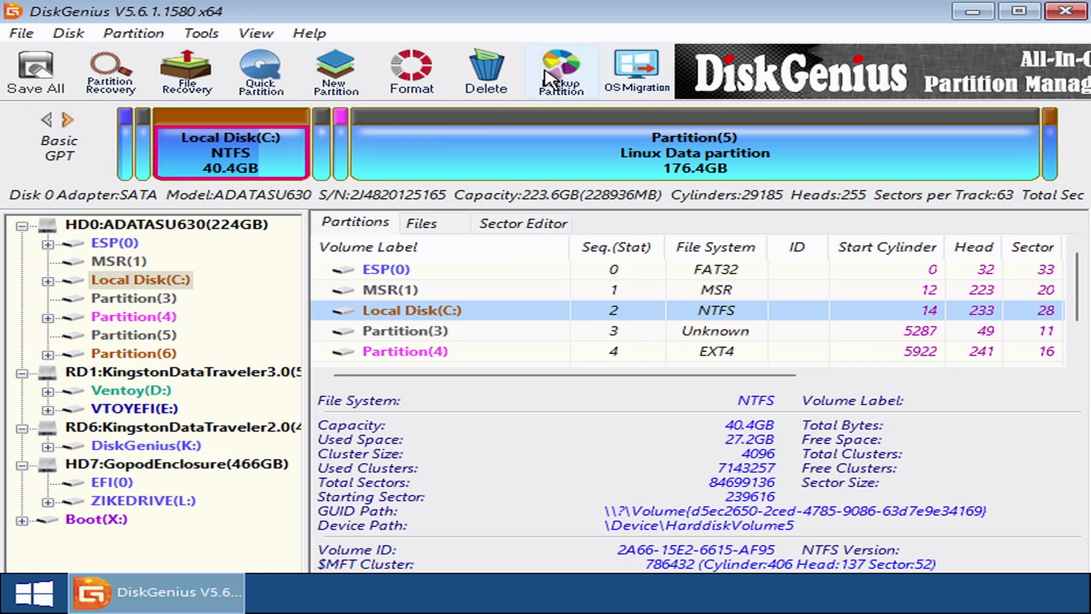
Open Backup Disk To Image File for the 224GB HD0:ADATASU630 disk.
click(171, 223)
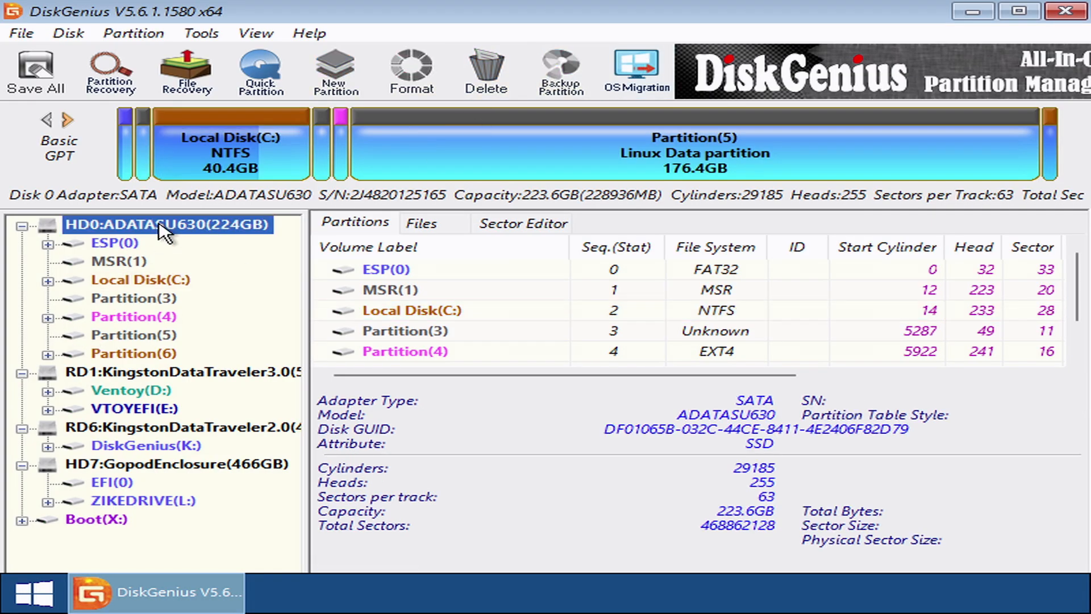
right_click(164, 225)
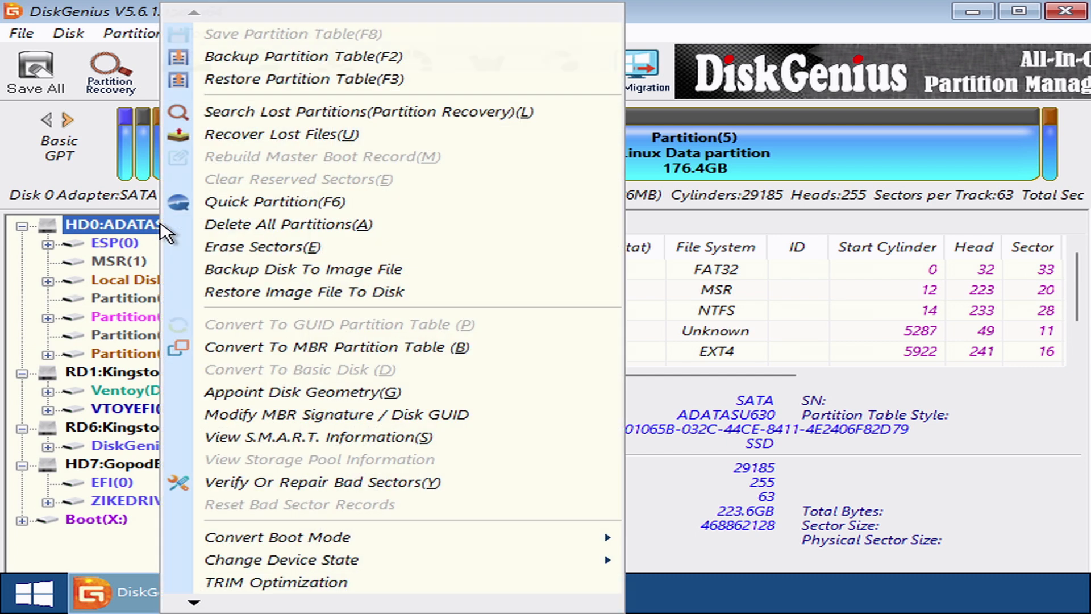
mouse_move(298, 582)
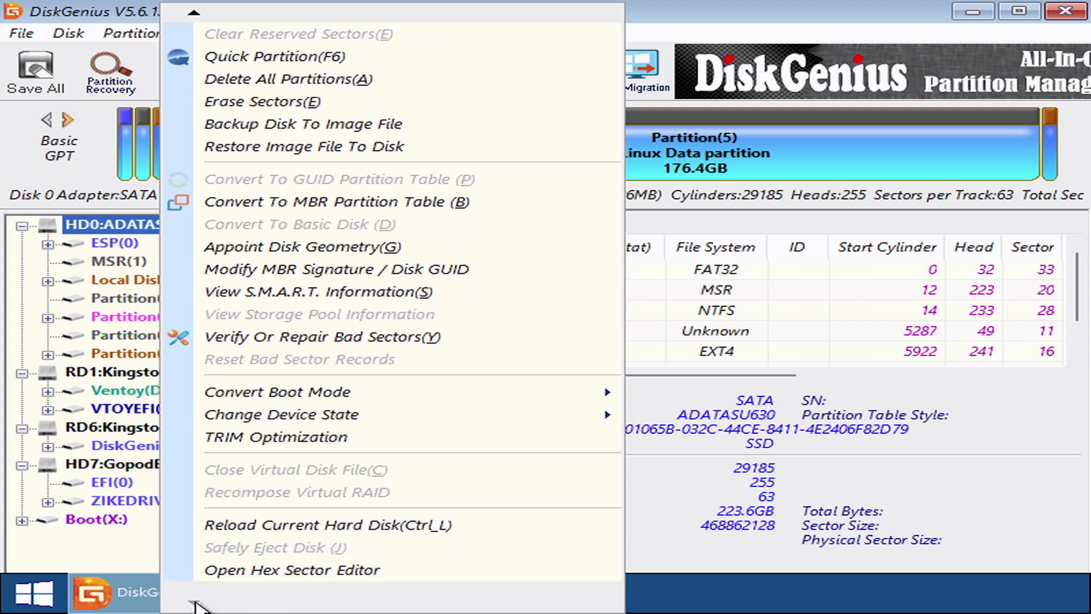
mouse_move(197, 18)
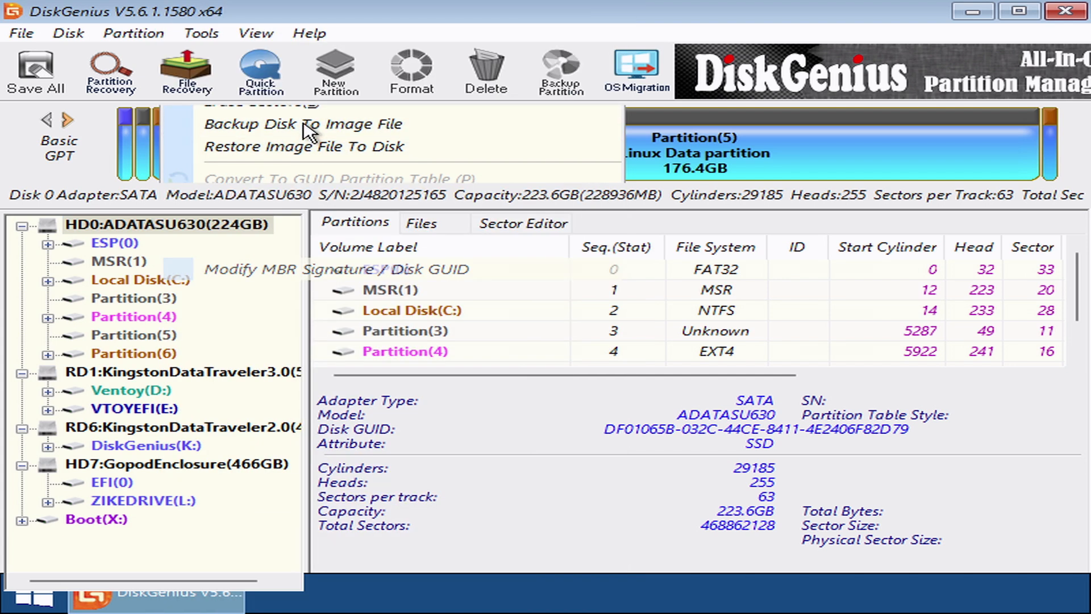
click(314, 124)
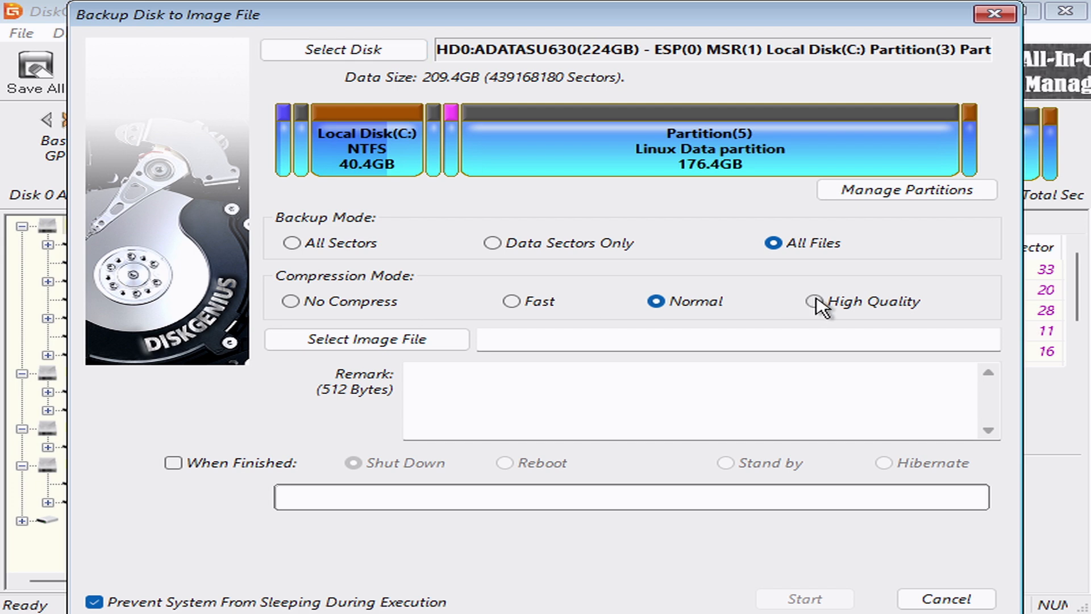
Choose High Quality compression and save the image in a new L:\DiskGenius folder.
click(366, 340)
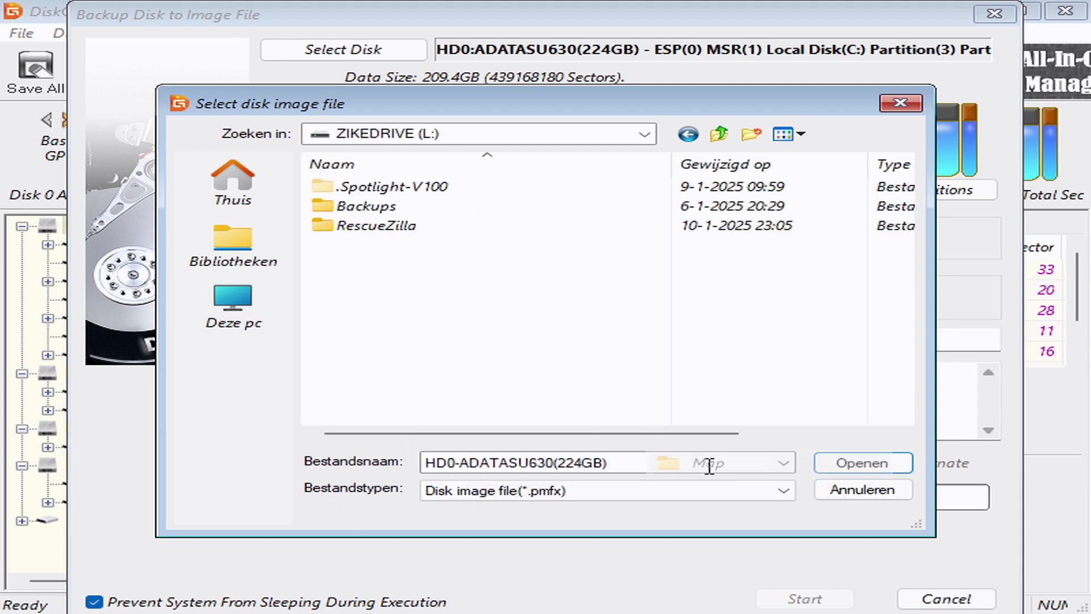
mouse_move(701, 463)
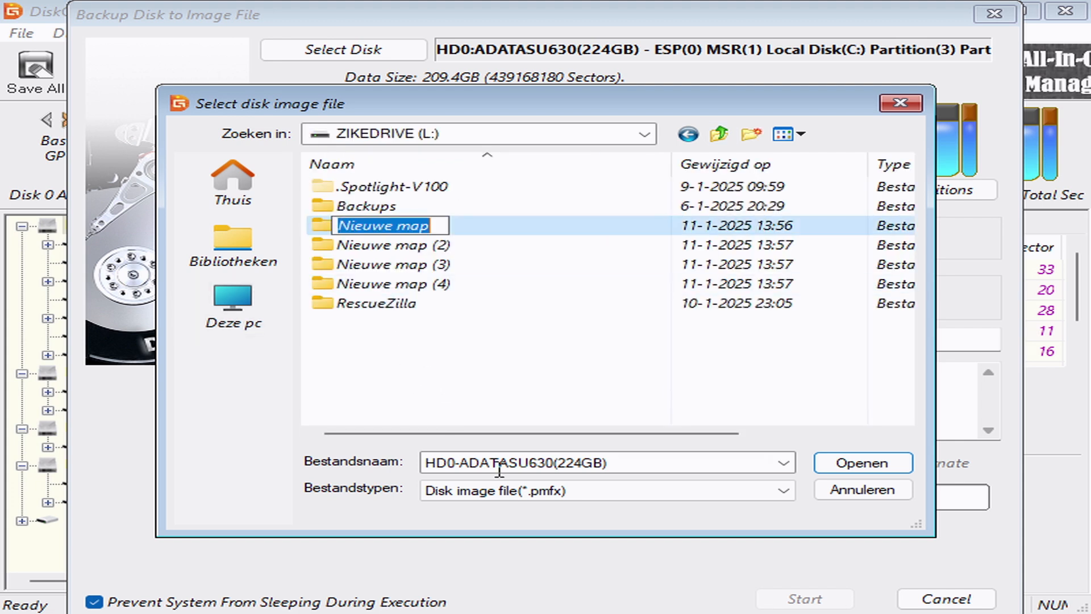
text(DiskGenius)
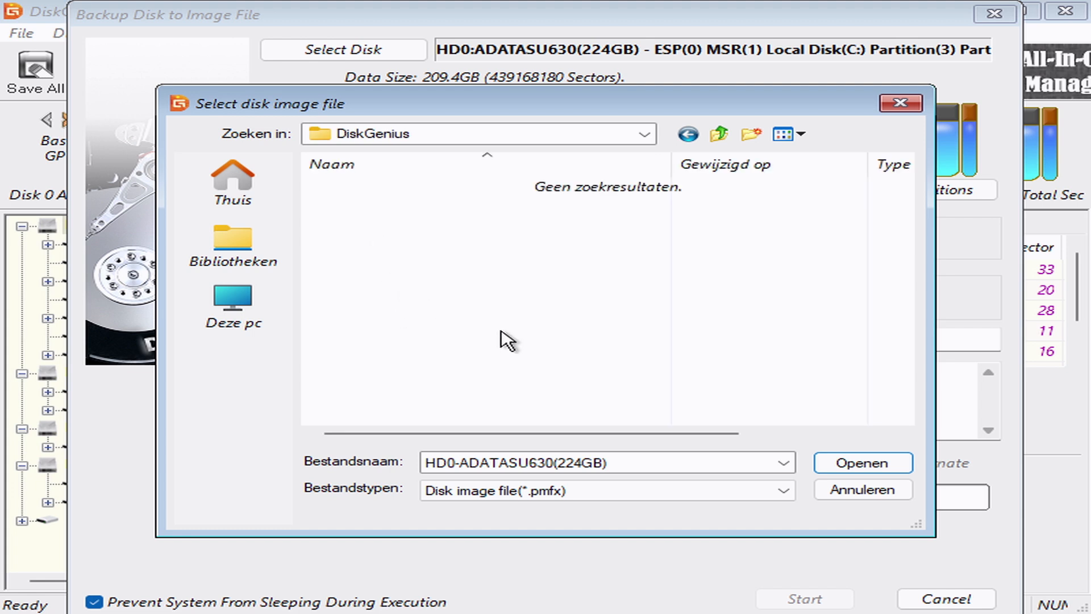
click(862, 463)
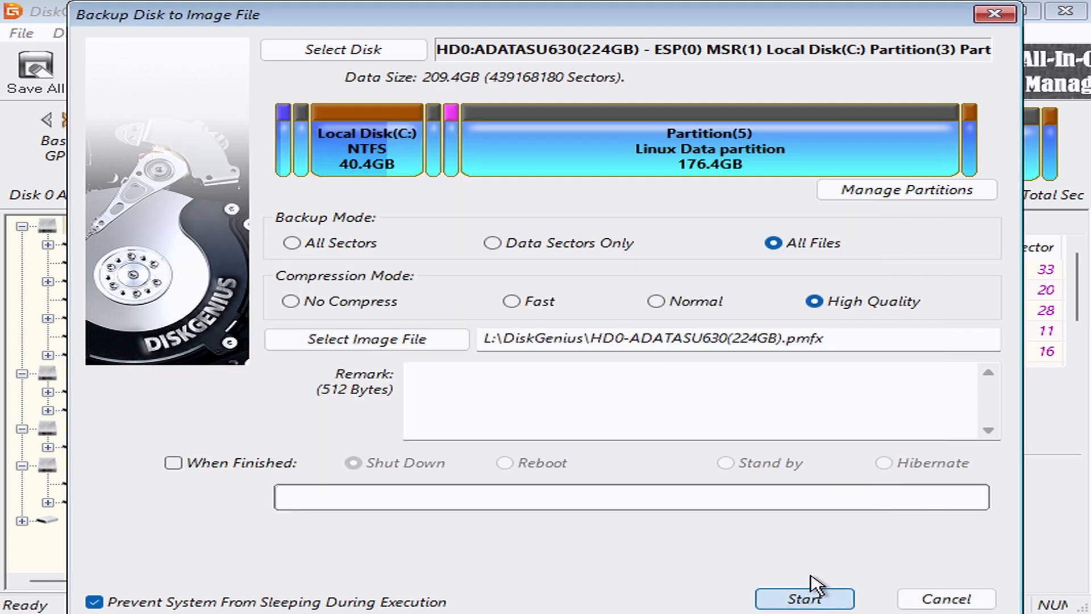
Run the ADATA disk backup through to completion and close the finished dialog.
click(803, 598)
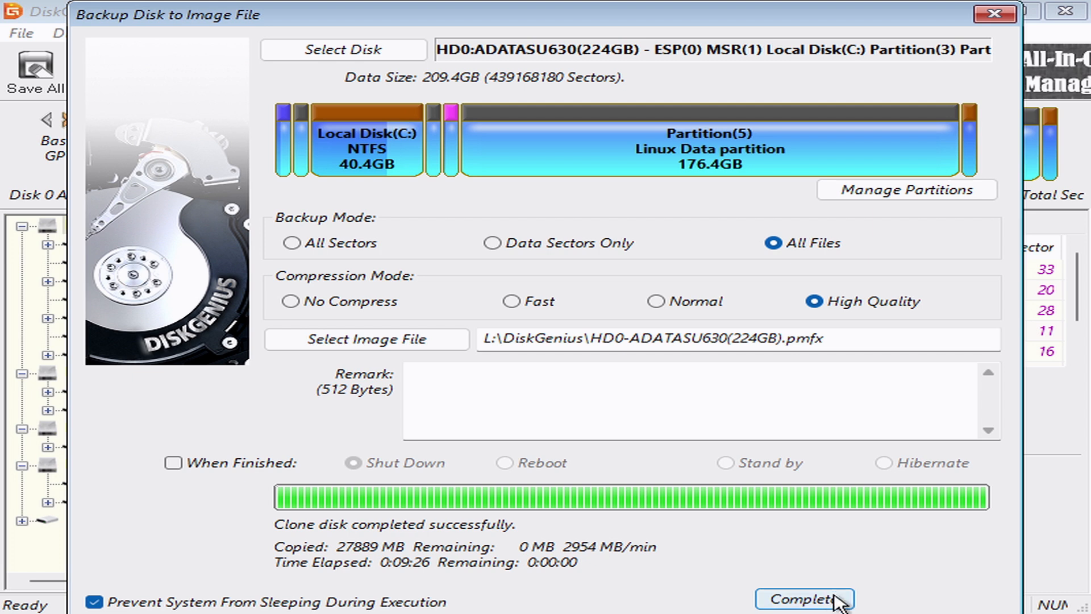
click(804, 599)
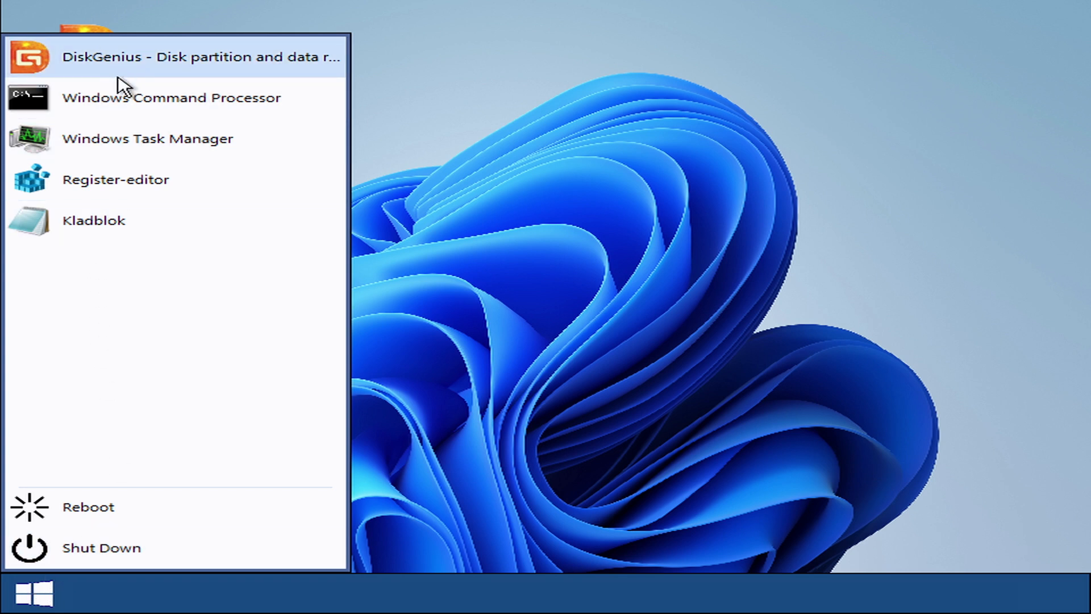
click(171, 97)
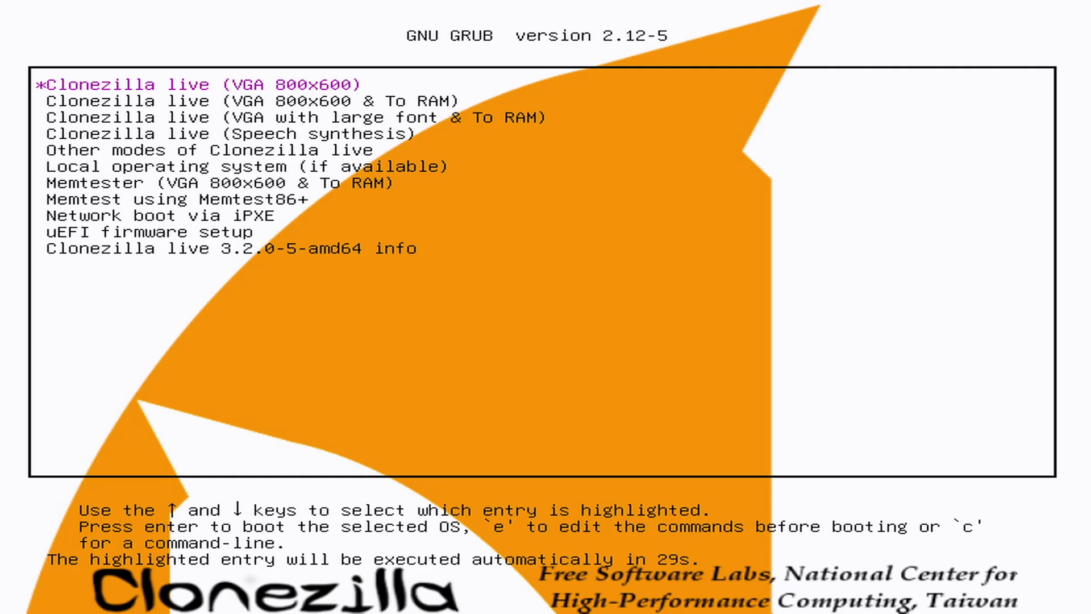
Boot Clonezilla live at VGA 800x600, choose device-image, and cancel the disk scan.
key(Return)
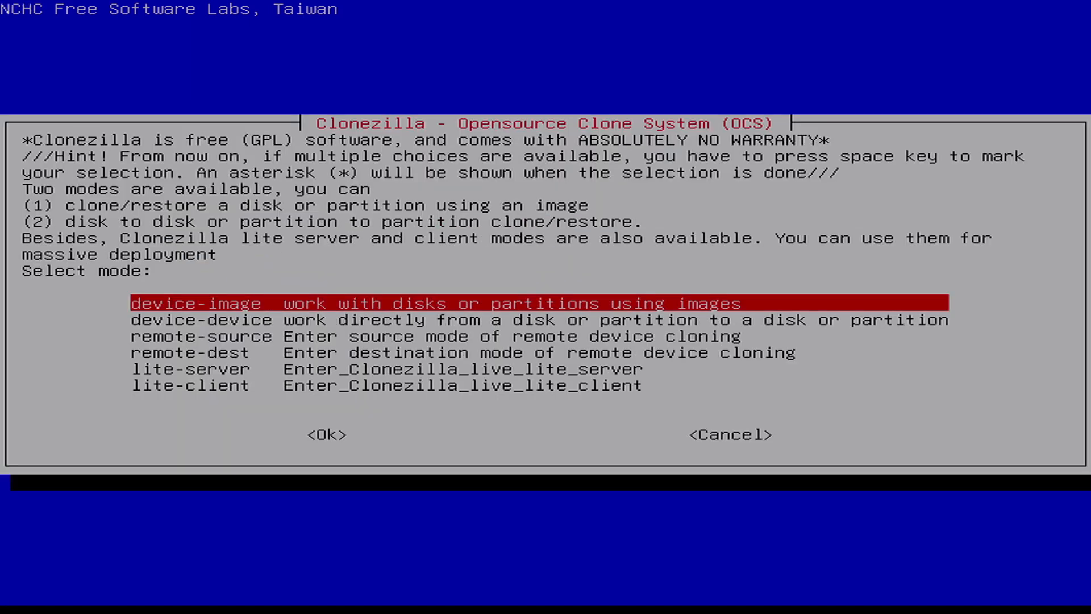
click(326, 434)
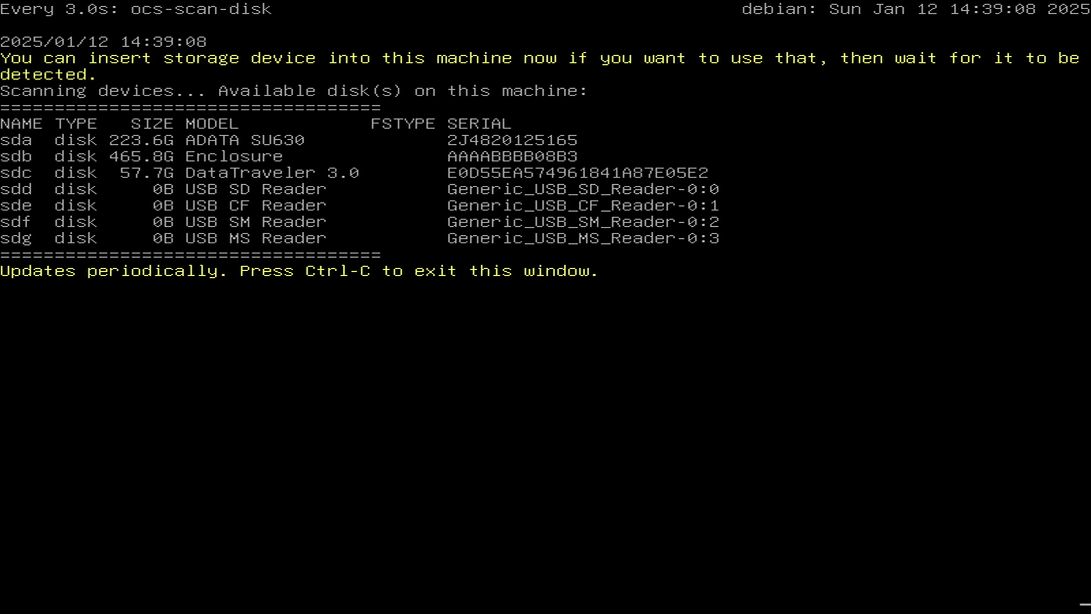
key(ctrl+c)
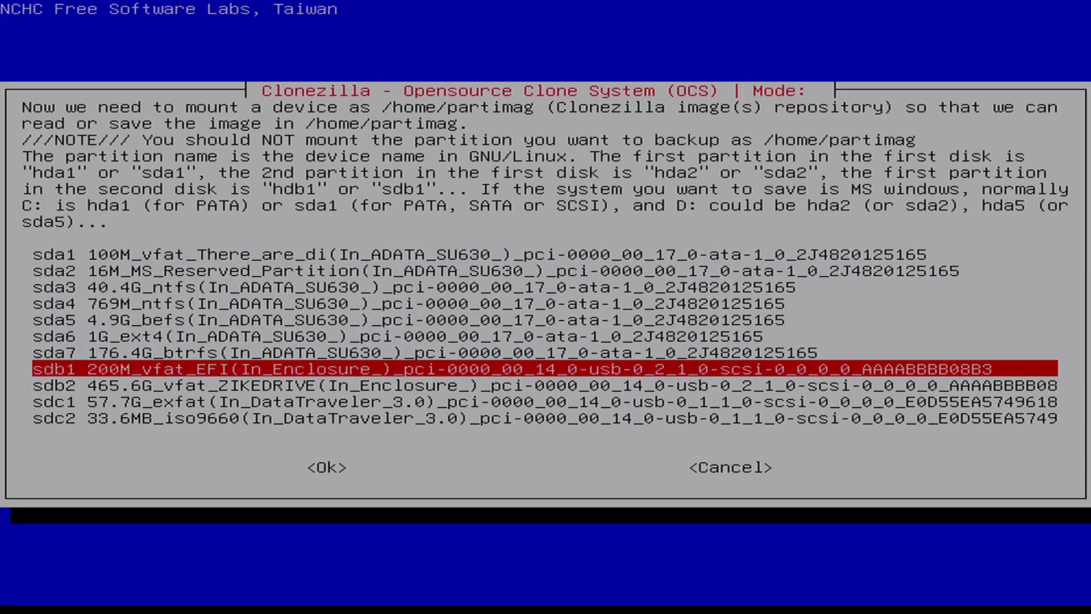
From the shell, list disks with lsblk and mount ZIKEDRIVE partition sdb2 as /home/partimag.
click(326, 467)
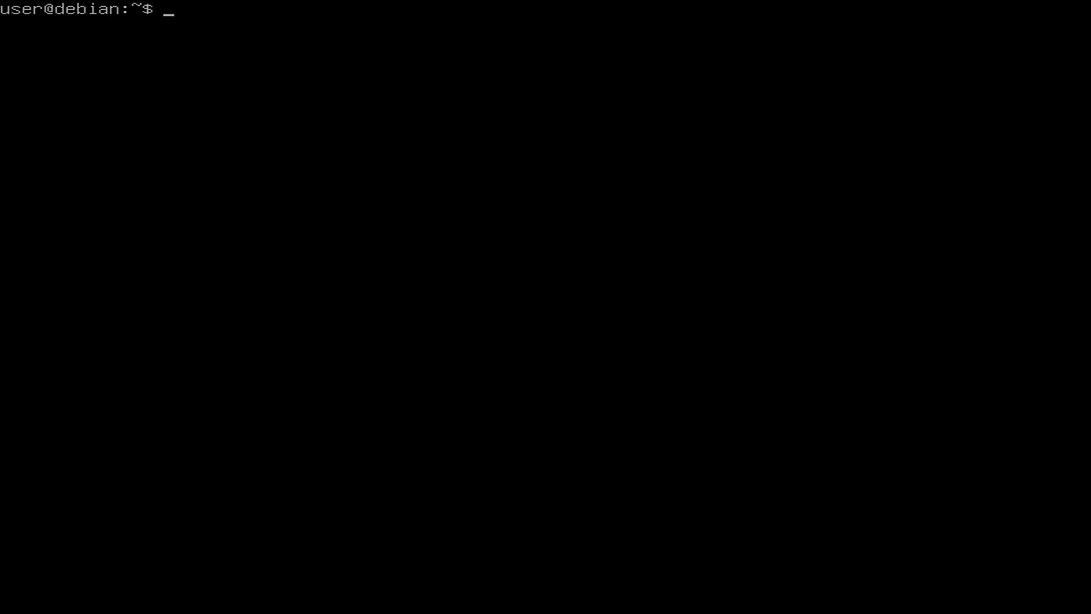
text(cd /mnt)
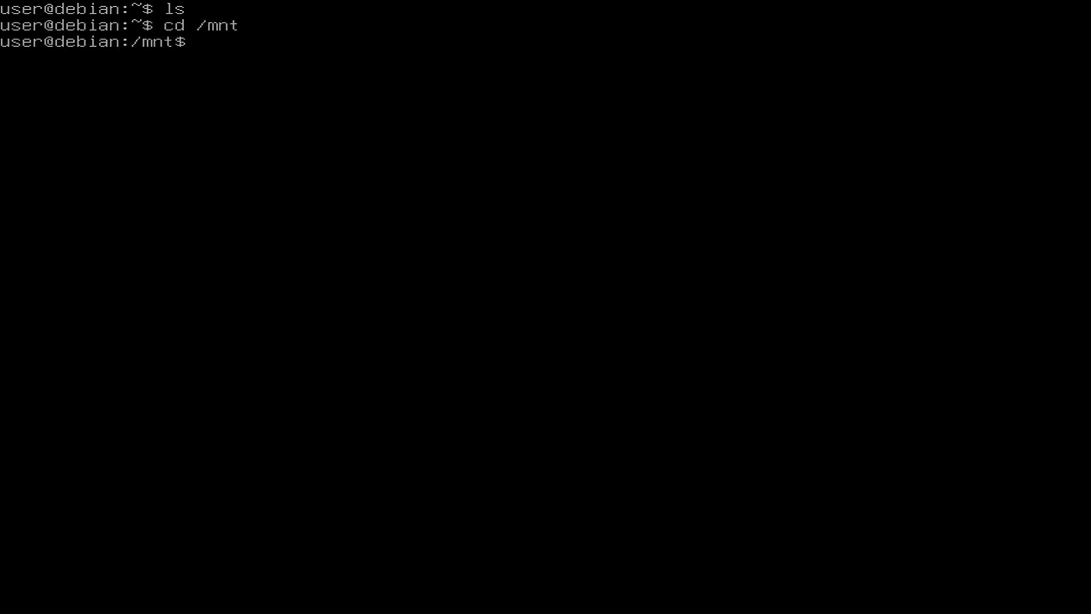
text(lsblk)
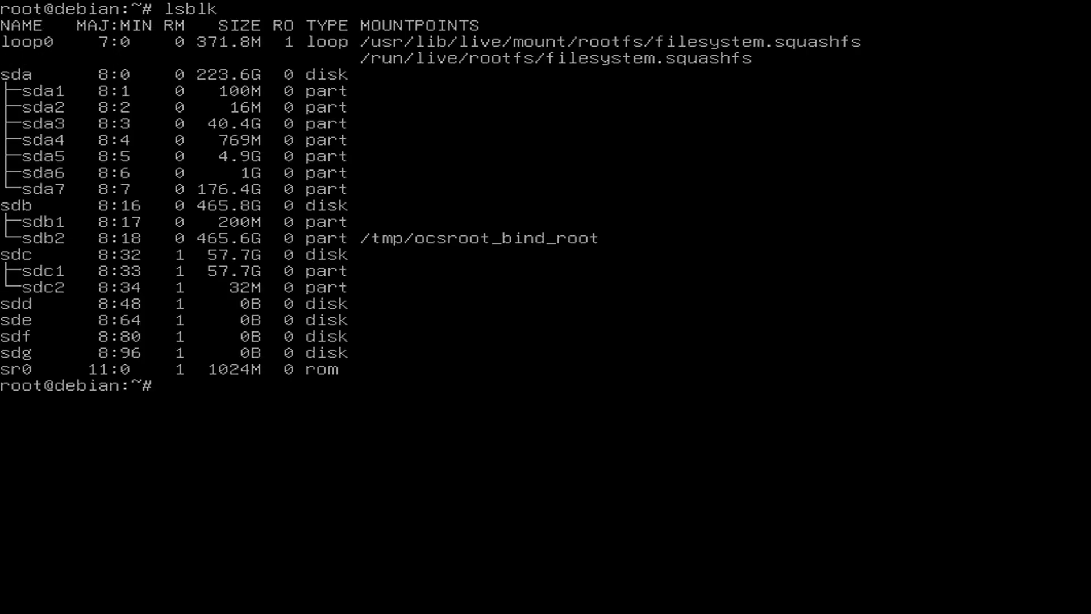
text(cd /t)
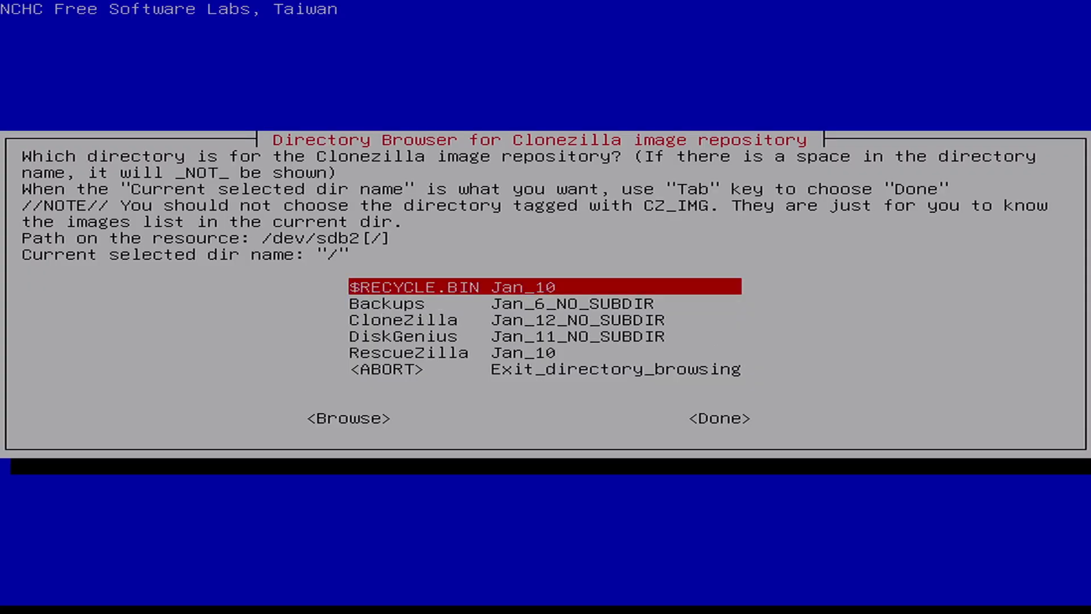
key(Down)
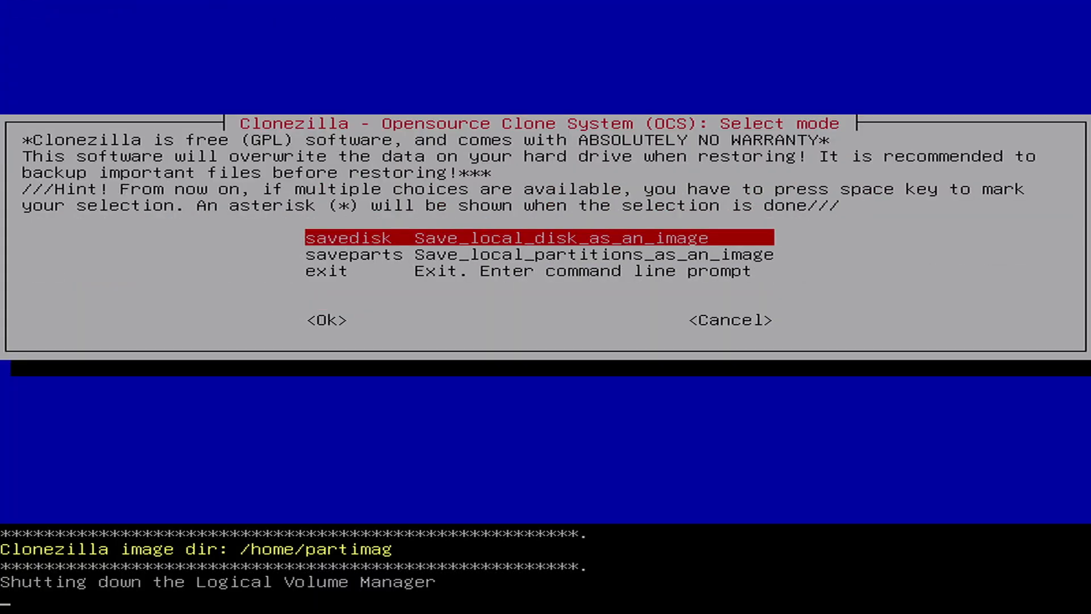
click(327, 320)
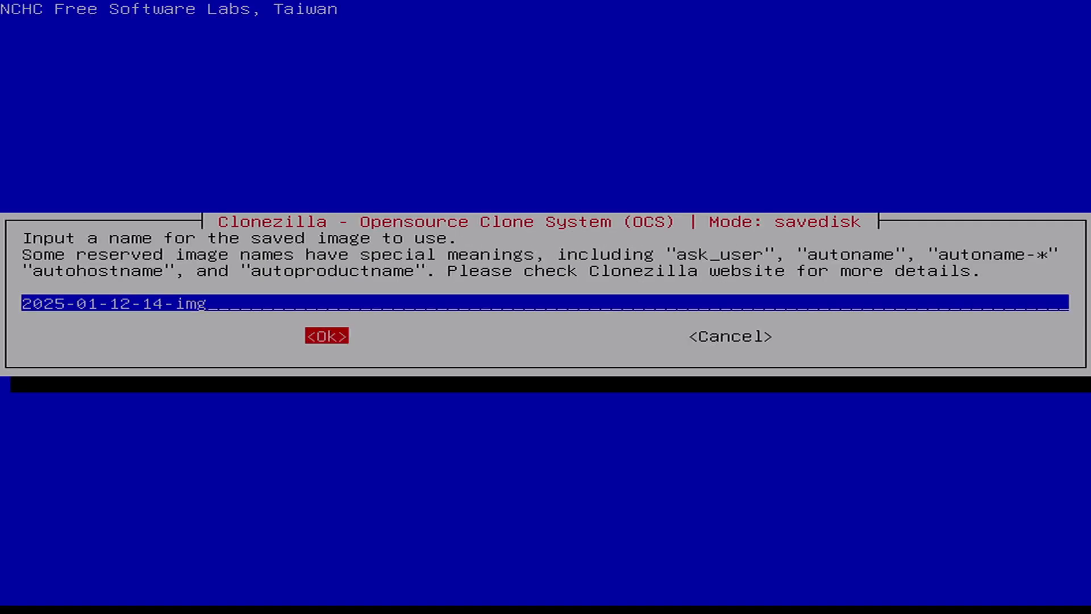
click(326, 336)
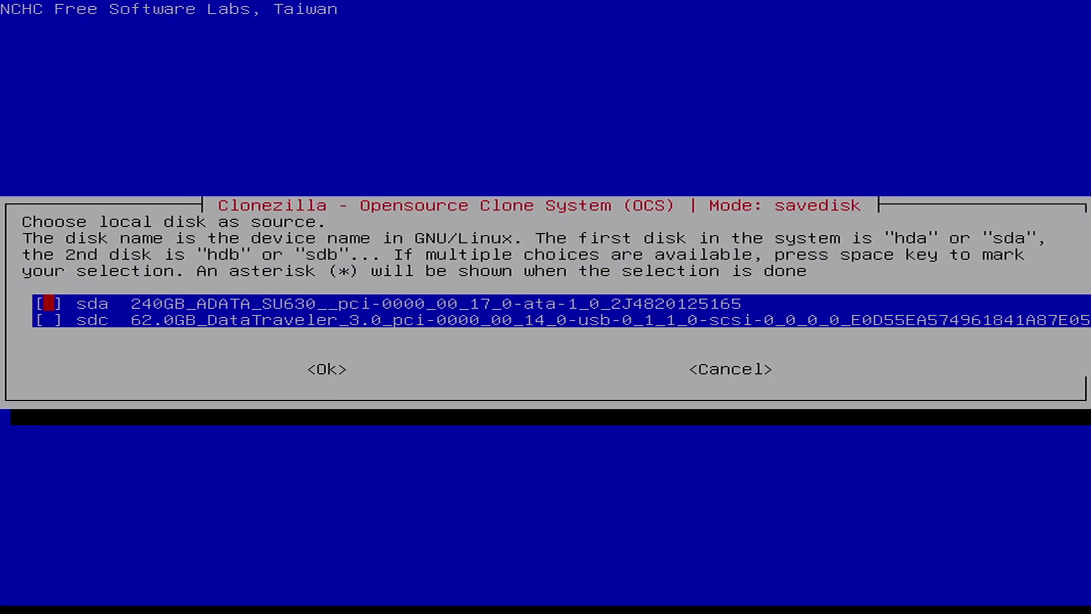
key(space)
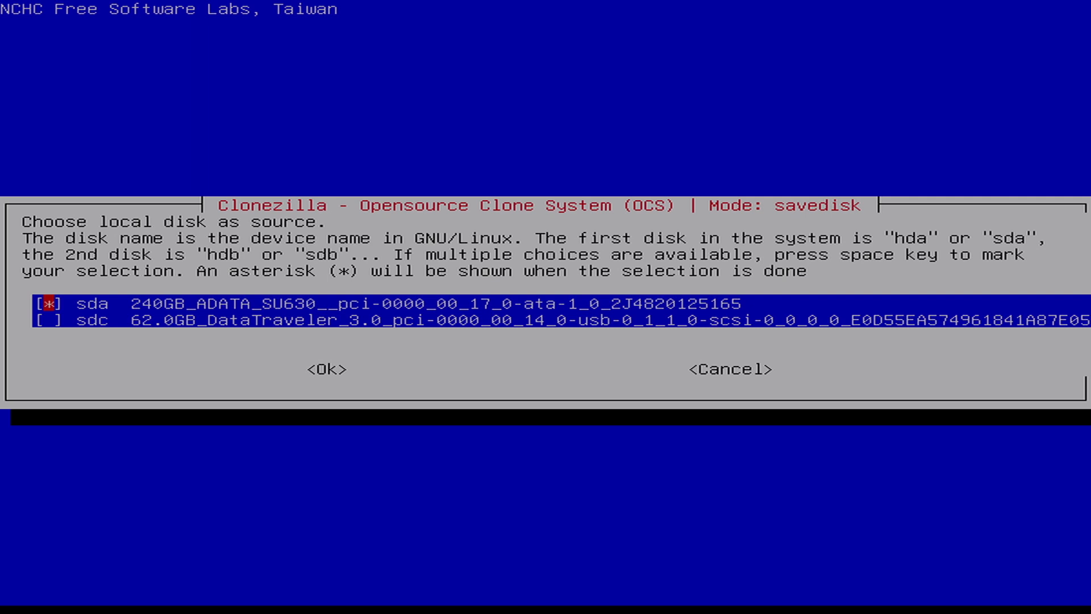
click(328, 369)
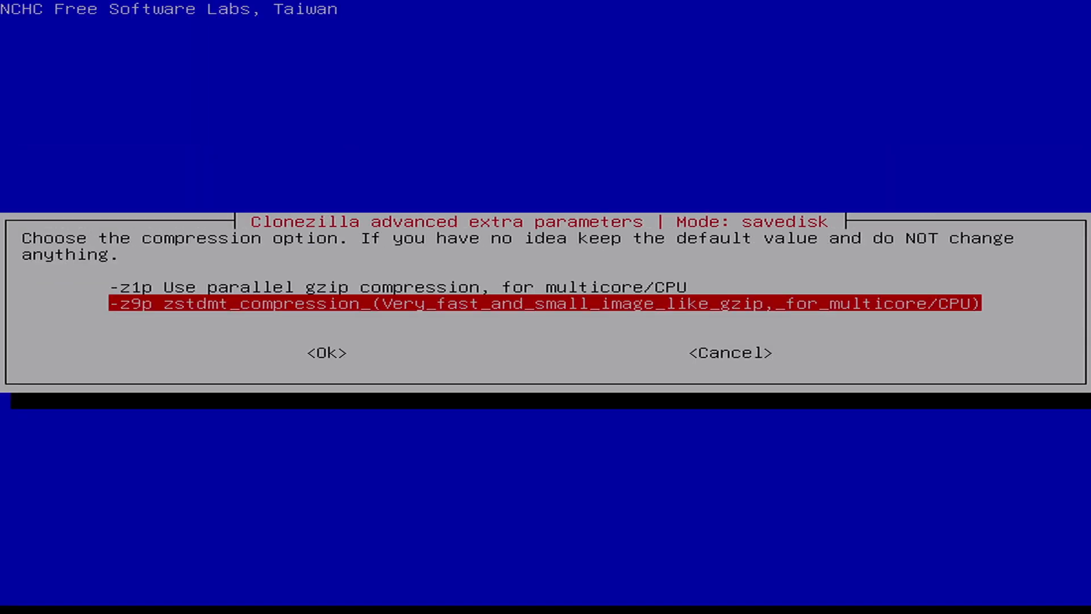
Keep zstd compression and the restorability check, enable encryption, and choose the finishing action.
key(Tab)
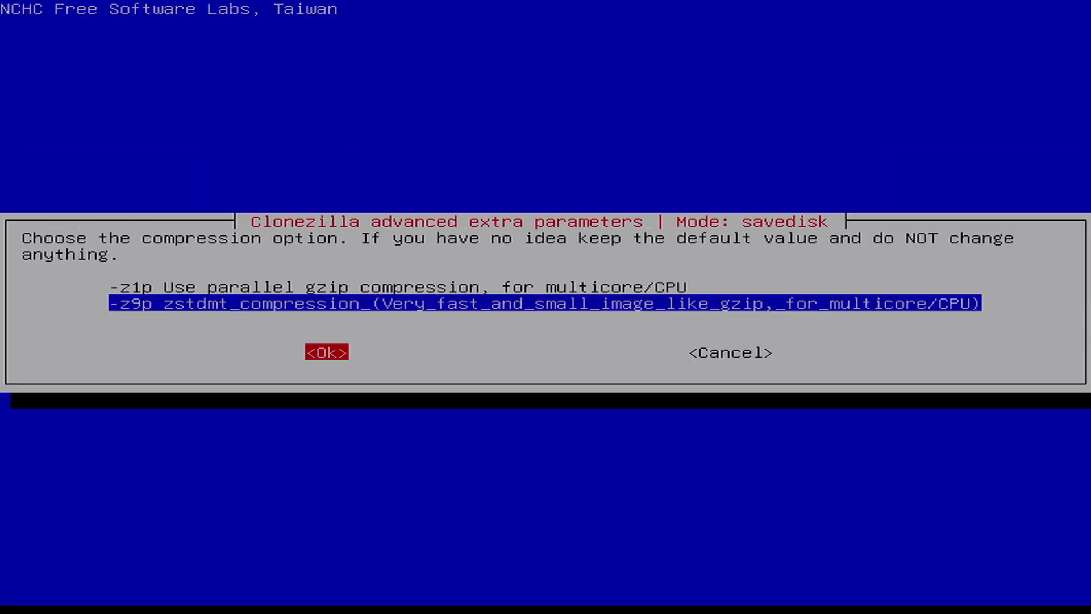
click(326, 351)
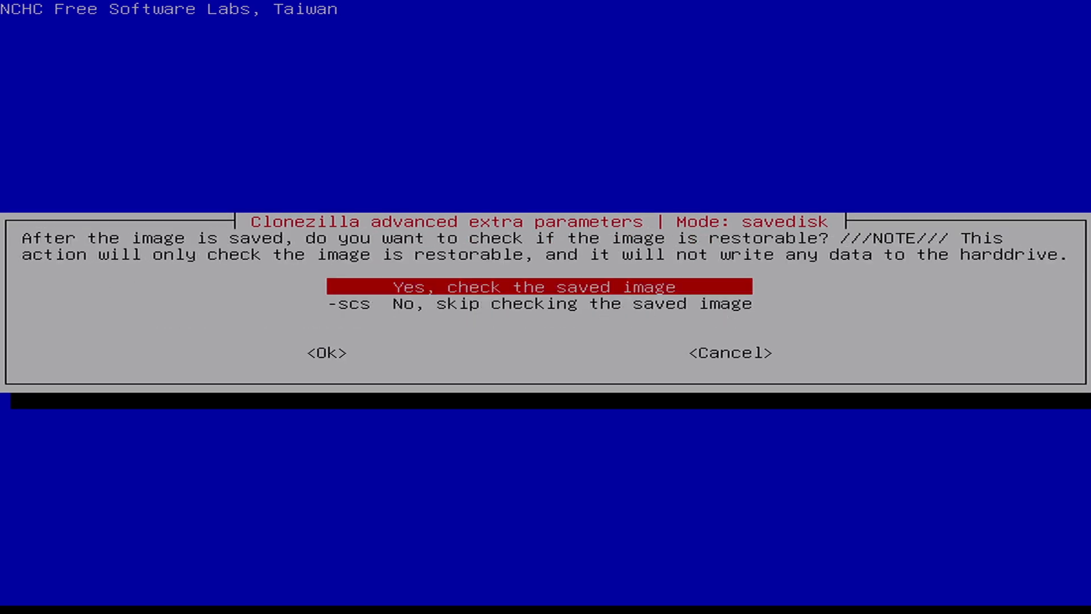
click(327, 352)
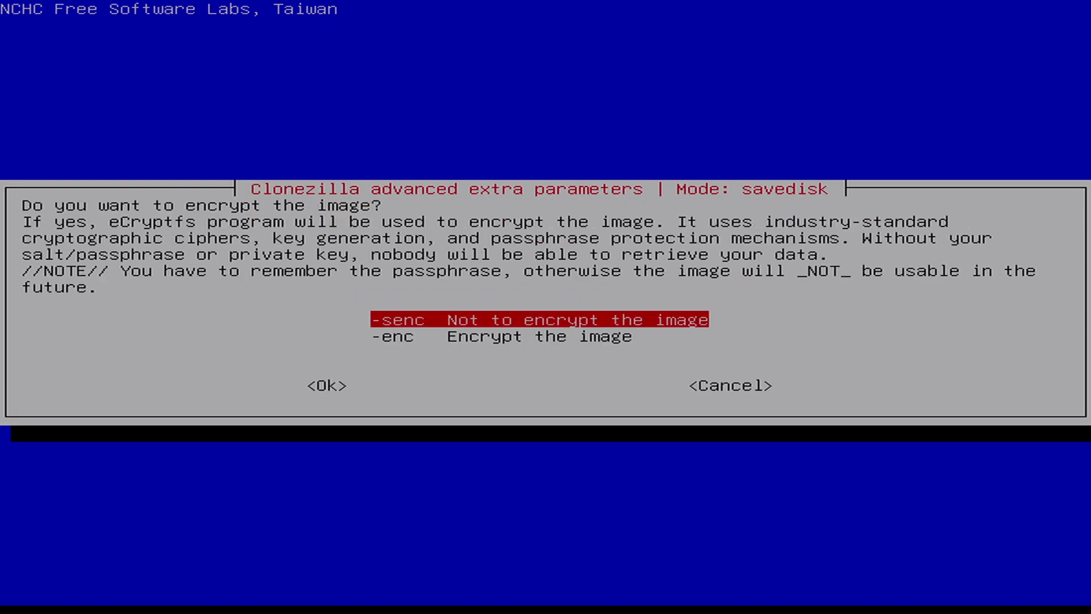
key(Down)
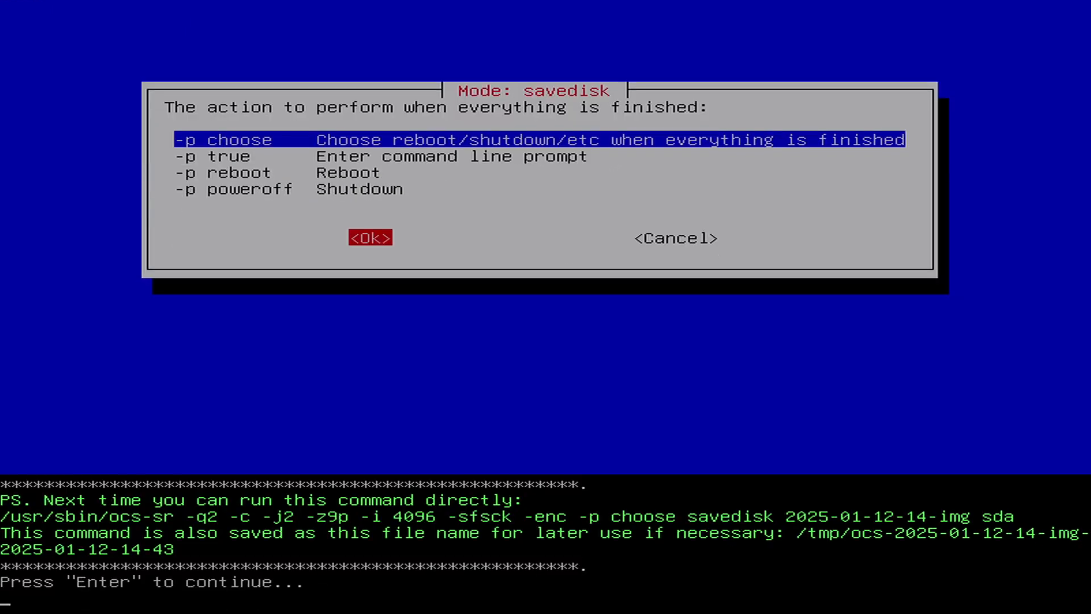
key(Enter)
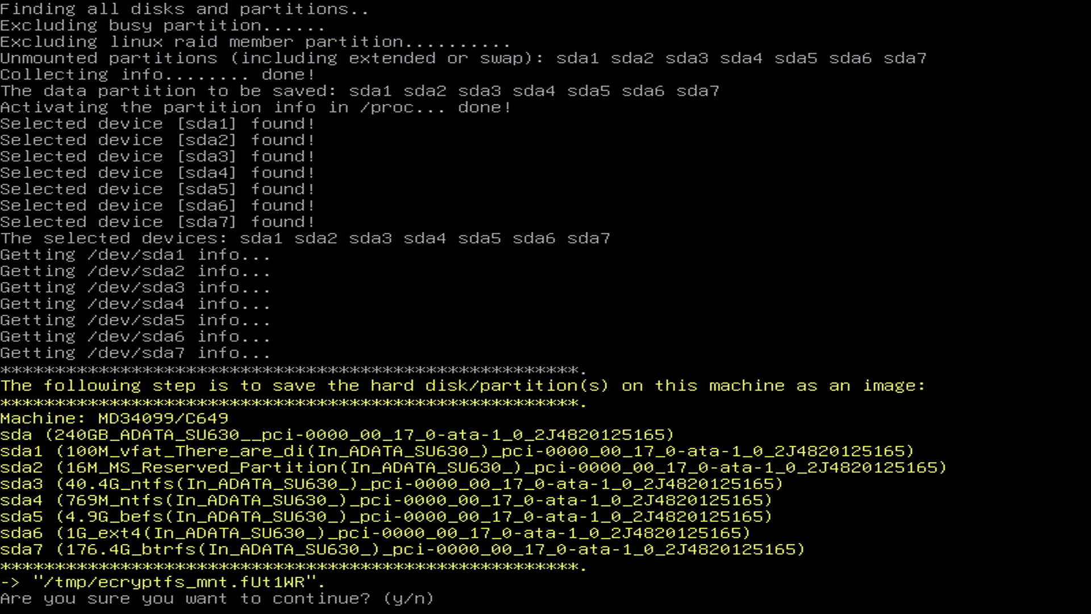
Confirm with y and let savedisk run until the final Choose mode menu appears.
text(y)
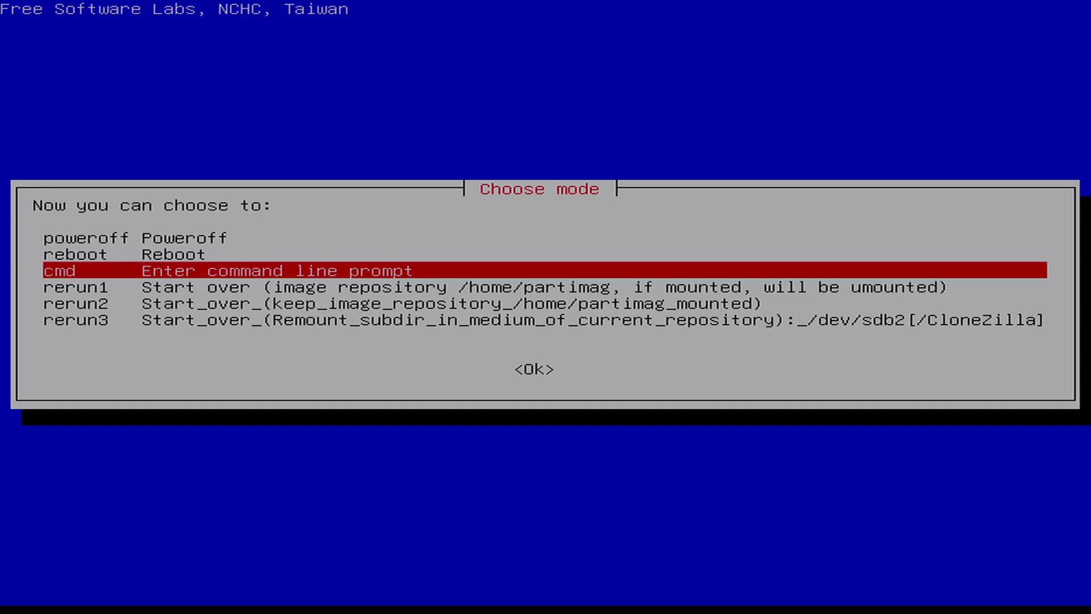
key(Up)
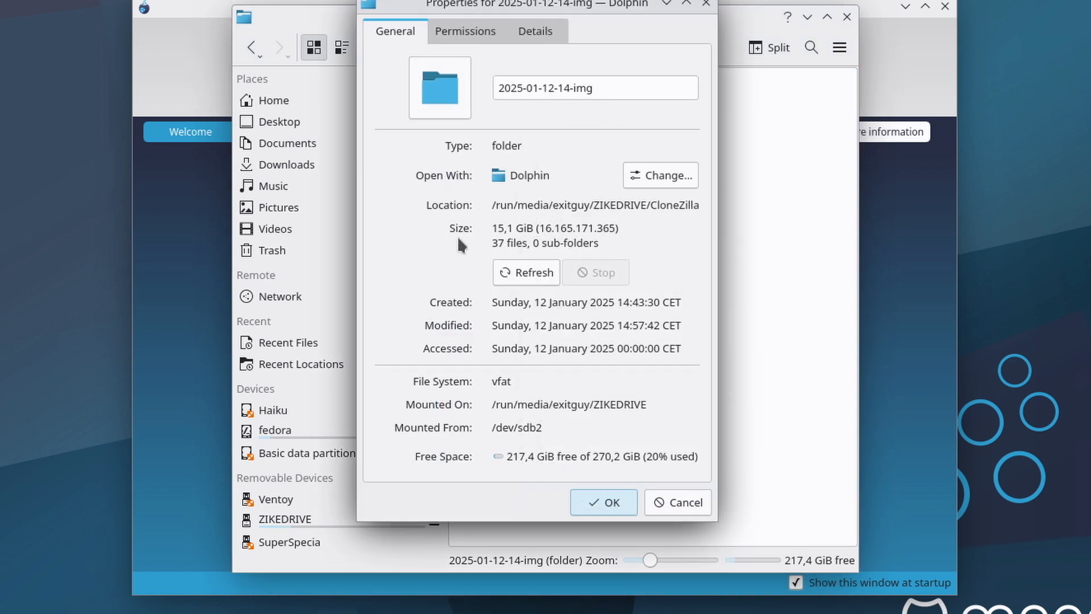
double_click(501, 227)
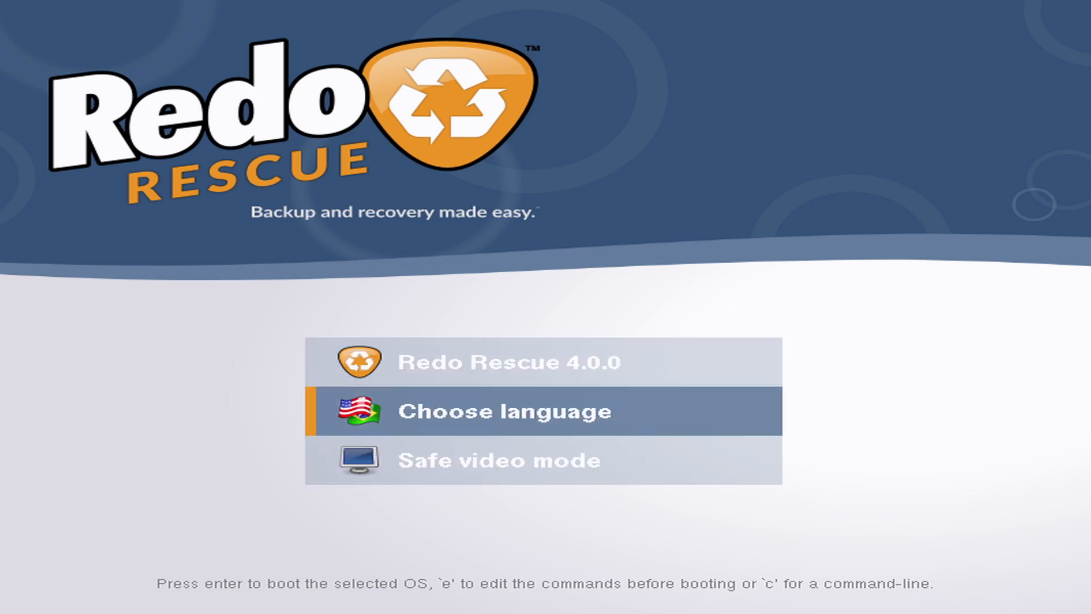
Boot Redo Rescue and back up the 223.6G SATA disk sda with all seven partitions.
key(enter)
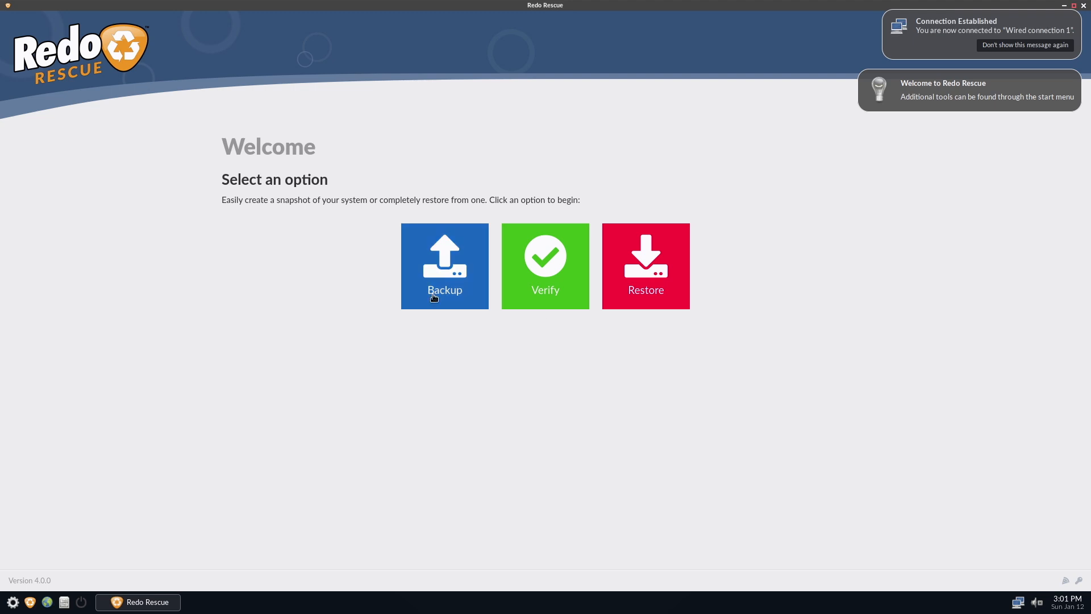
click(444, 266)
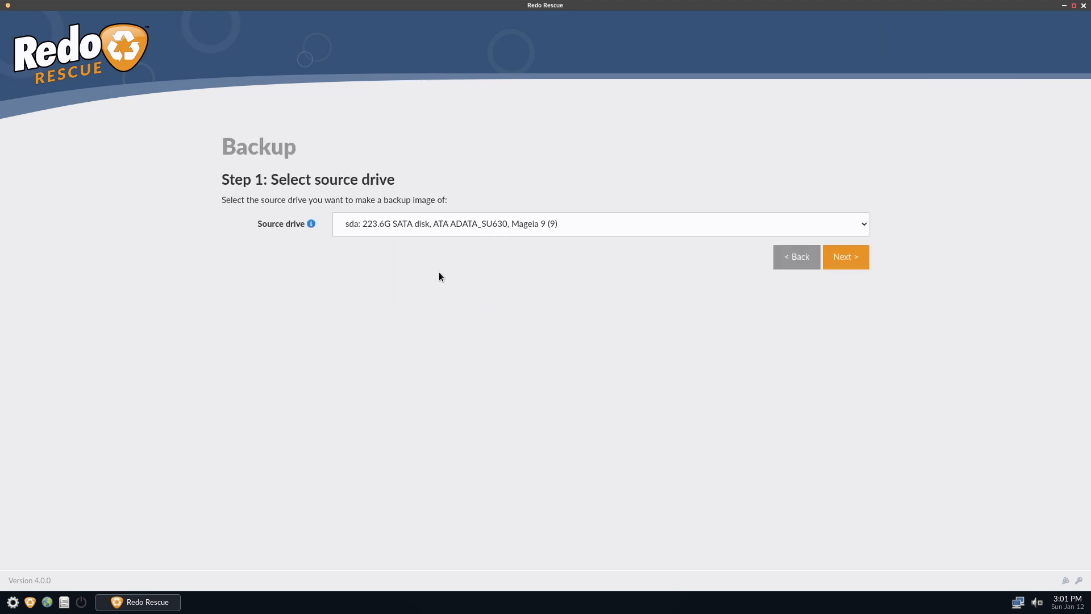
click(598, 223)
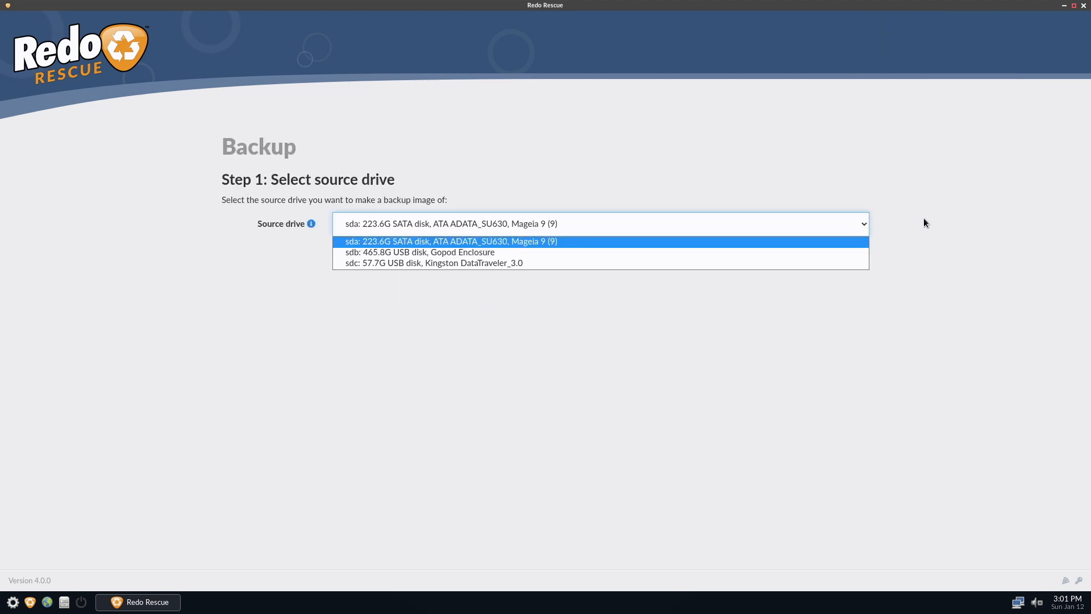
click(456, 241)
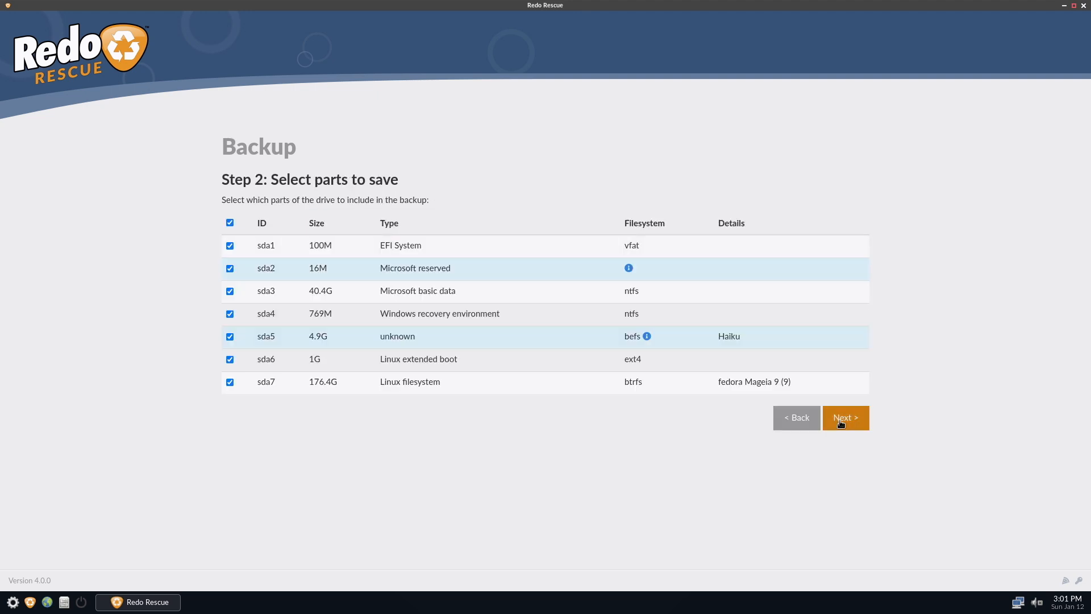
click(845, 418)
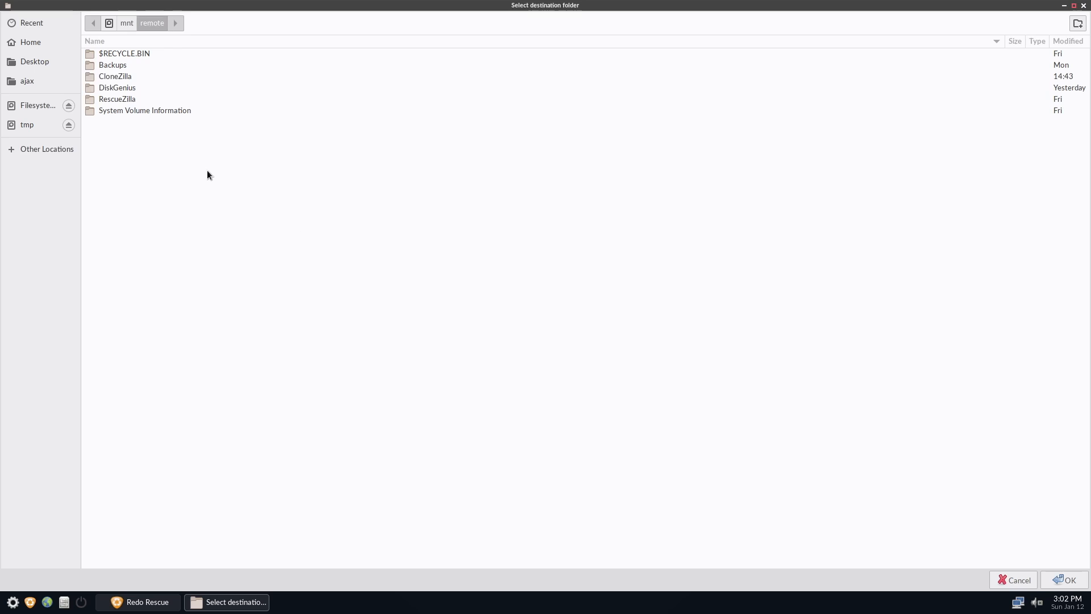
Create a RedoRescue destination folder and start the backup, which fails with destination disconnected.
right_click(124, 53)
text(RedoRescue)
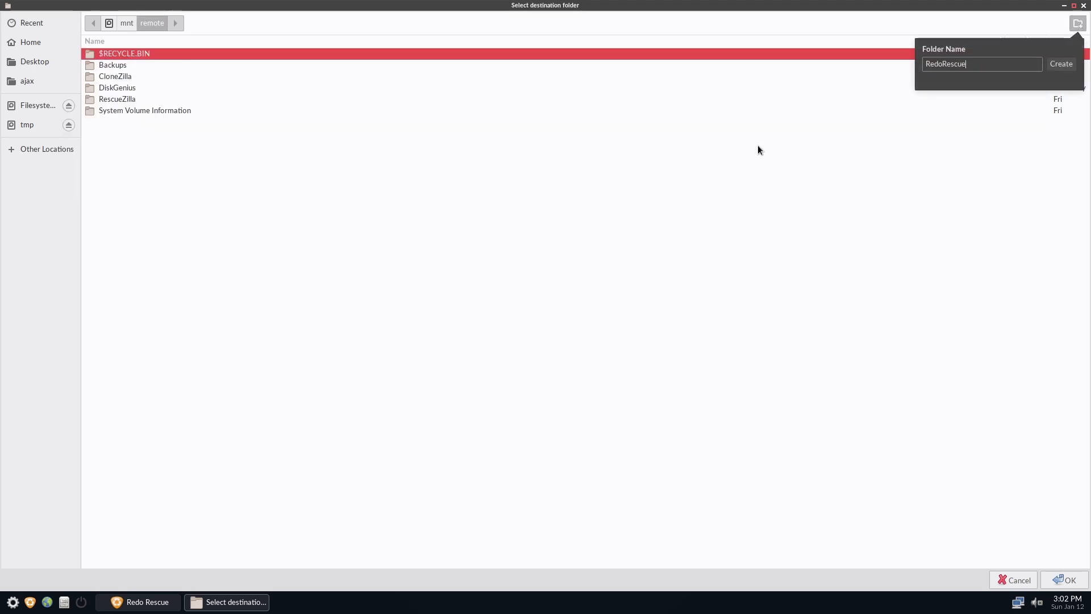
click(1061, 63)
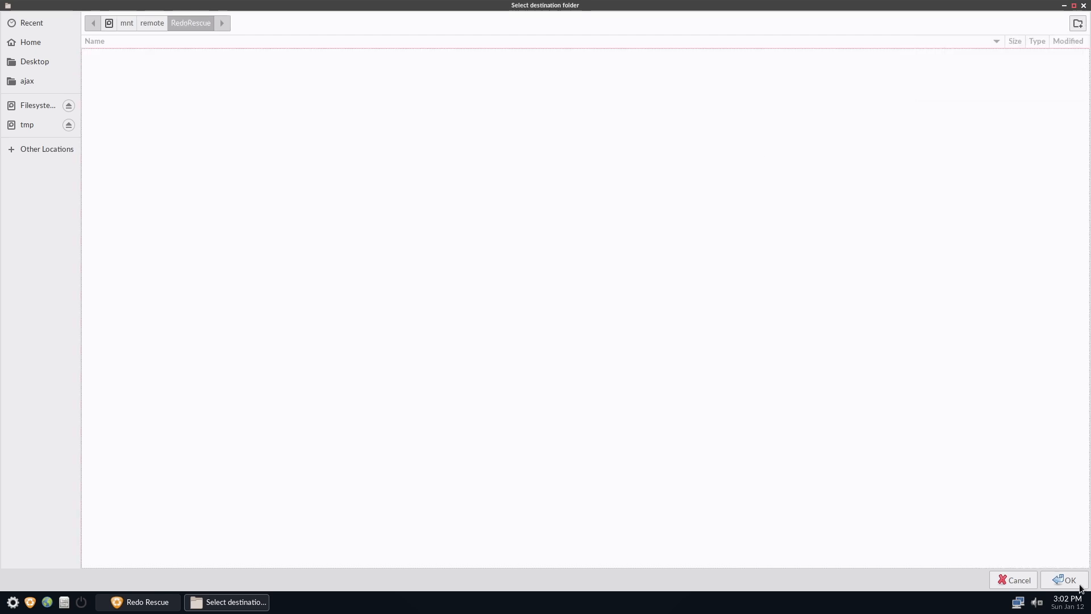
click(1063, 580)
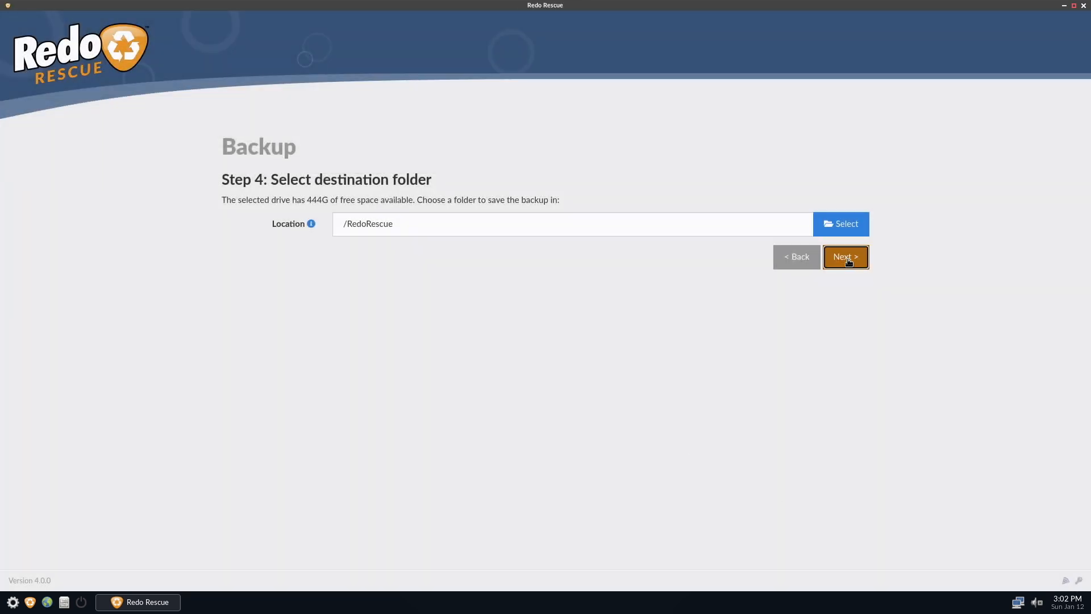
click(845, 256)
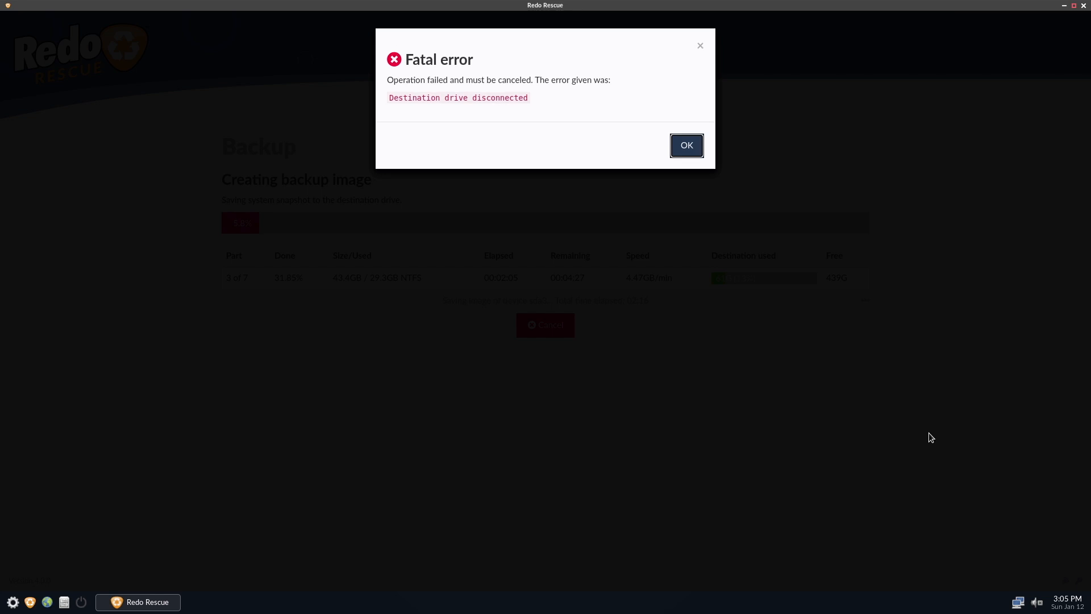
Dismiss the fatal error and restart the backup with ZIKEDRIVE partition sdc2 as destination.
click(685, 145)
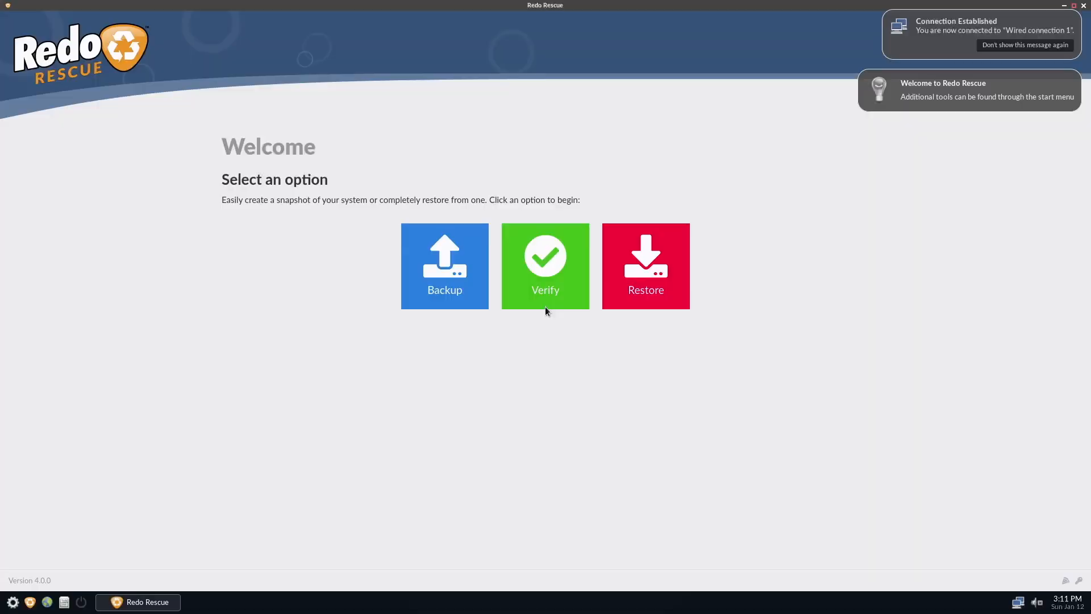
mouse_move(436, 275)
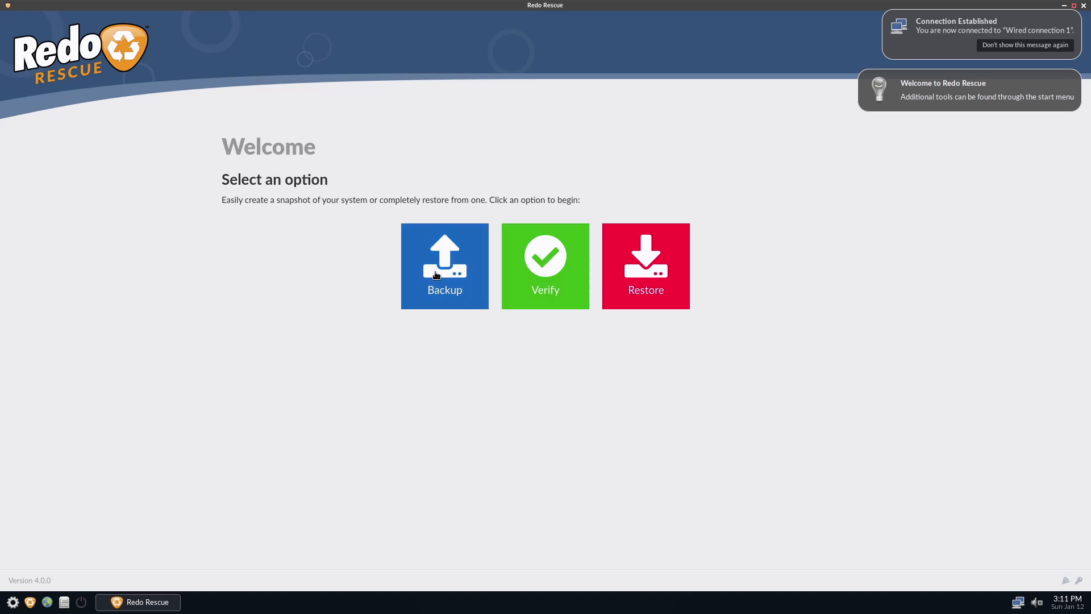
click(444, 266)
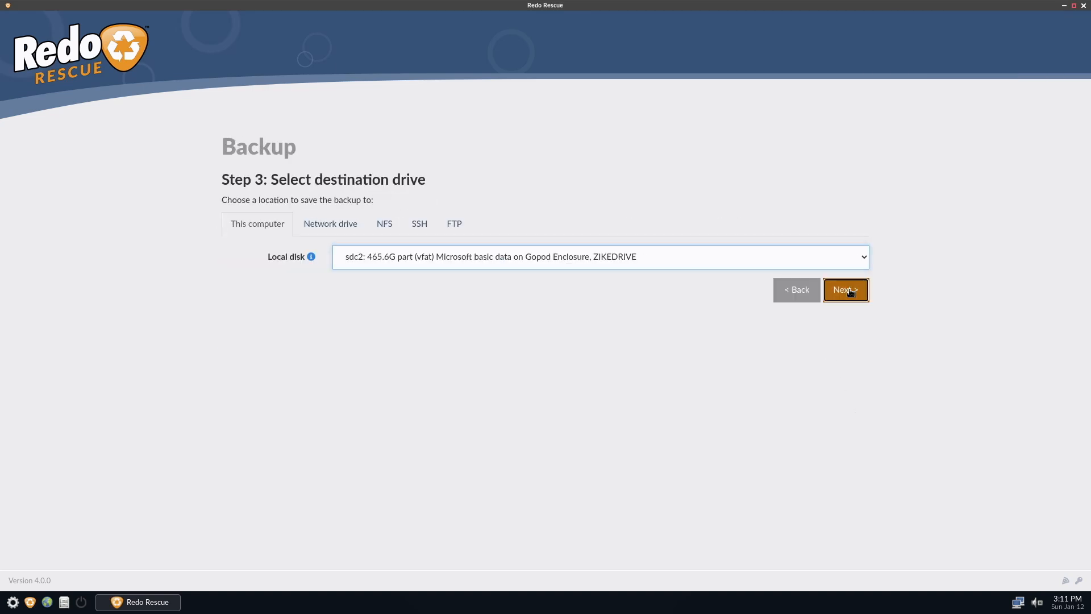
click(846, 291)
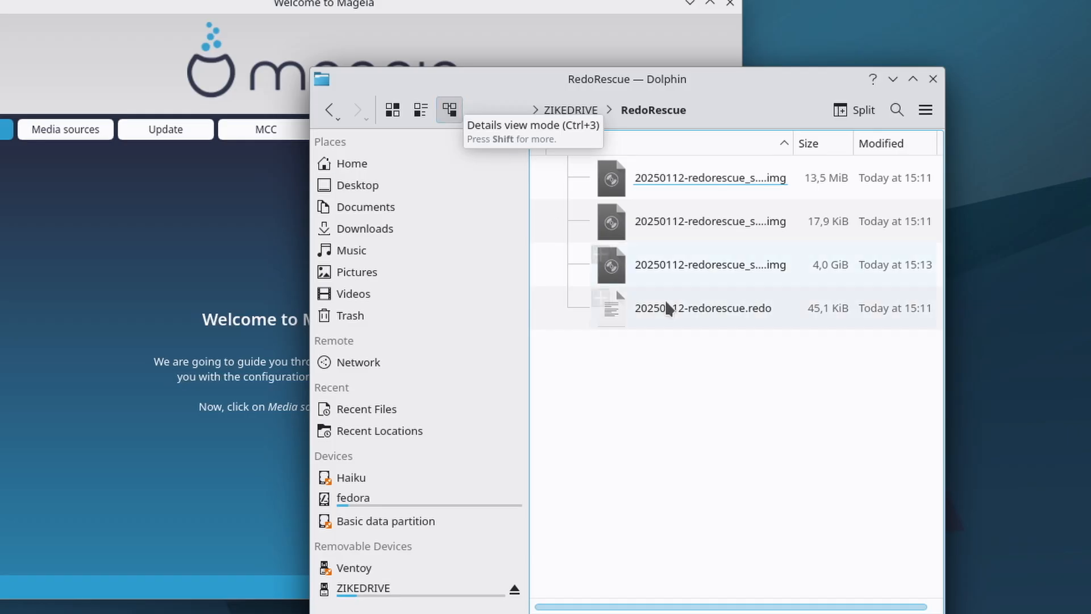
click(710, 264)
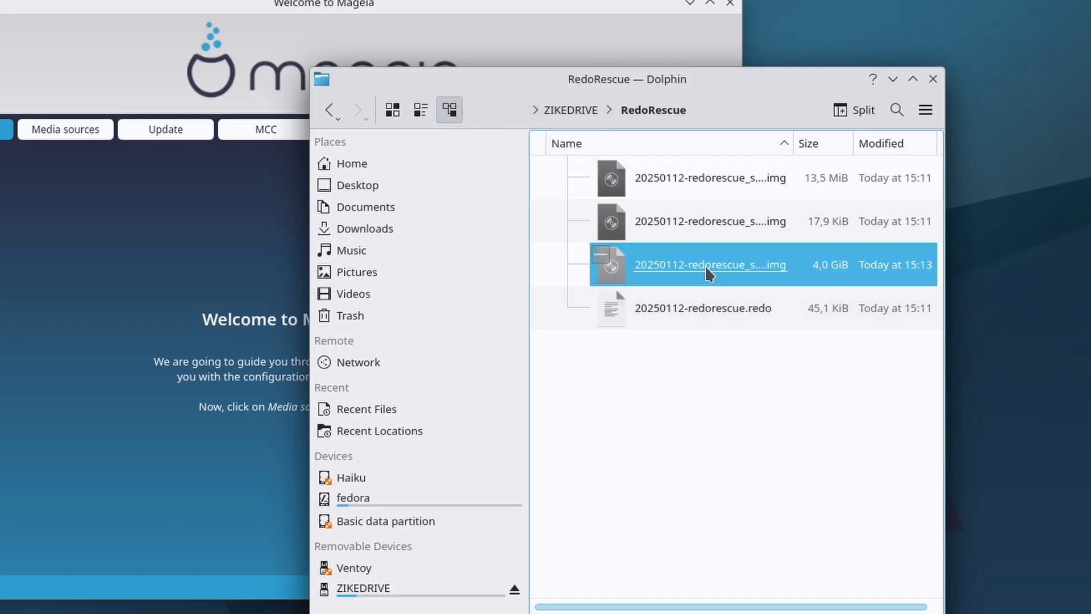
mouse_move(736, 568)
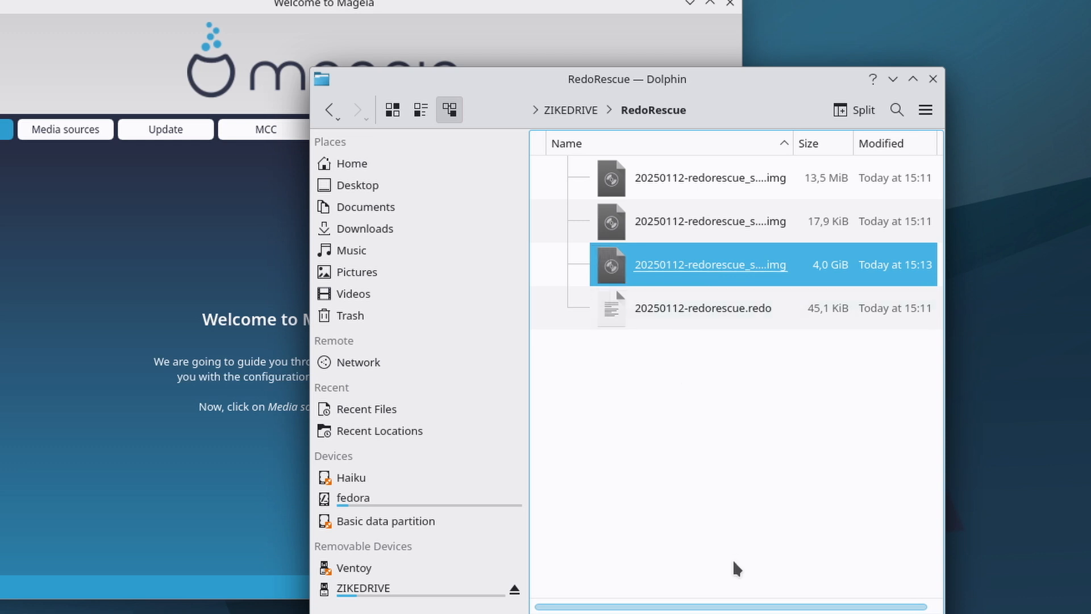
mouse_move(736, 549)
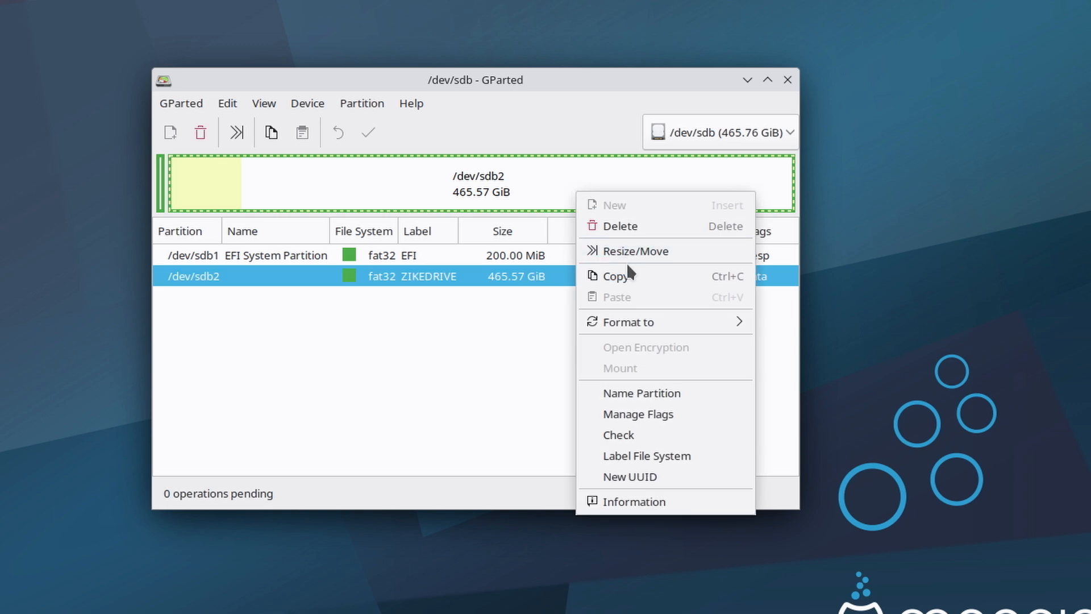
Choose Resize/Move for the 465.57 GiB FAT32 partition /dev/sdb2.
click(635, 251)
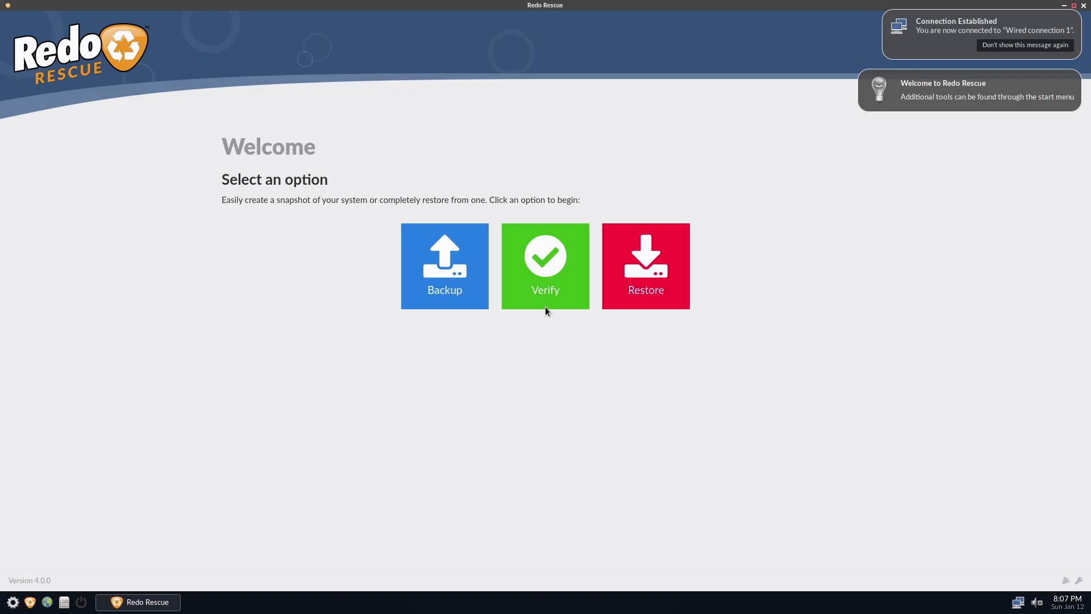
Restart the Redo Rescue backup, keeping /RedoRescue as the destination location.
click(444, 265)
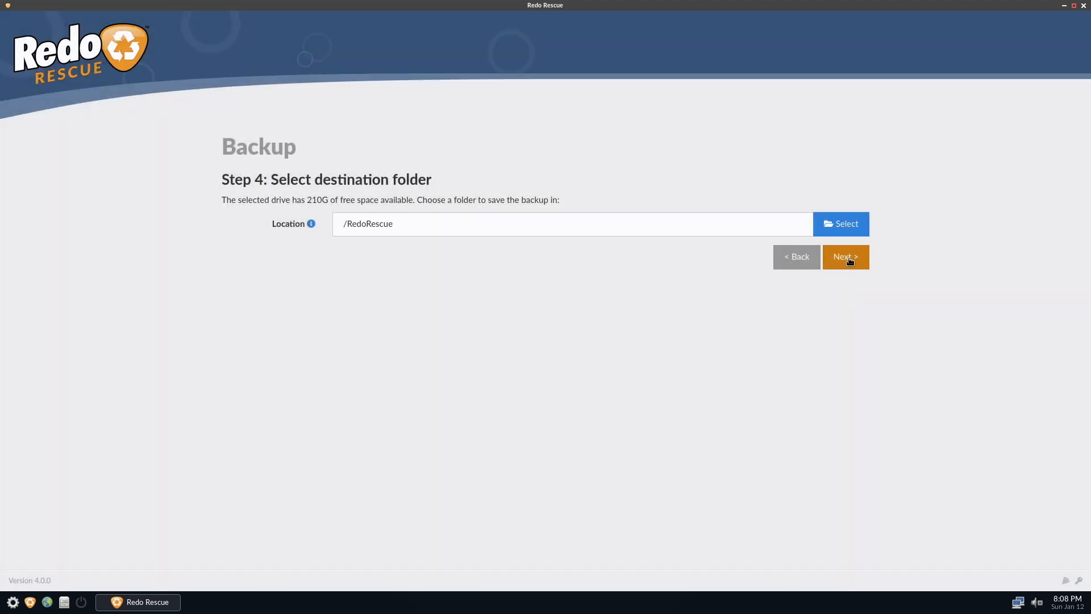
click(845, 256)
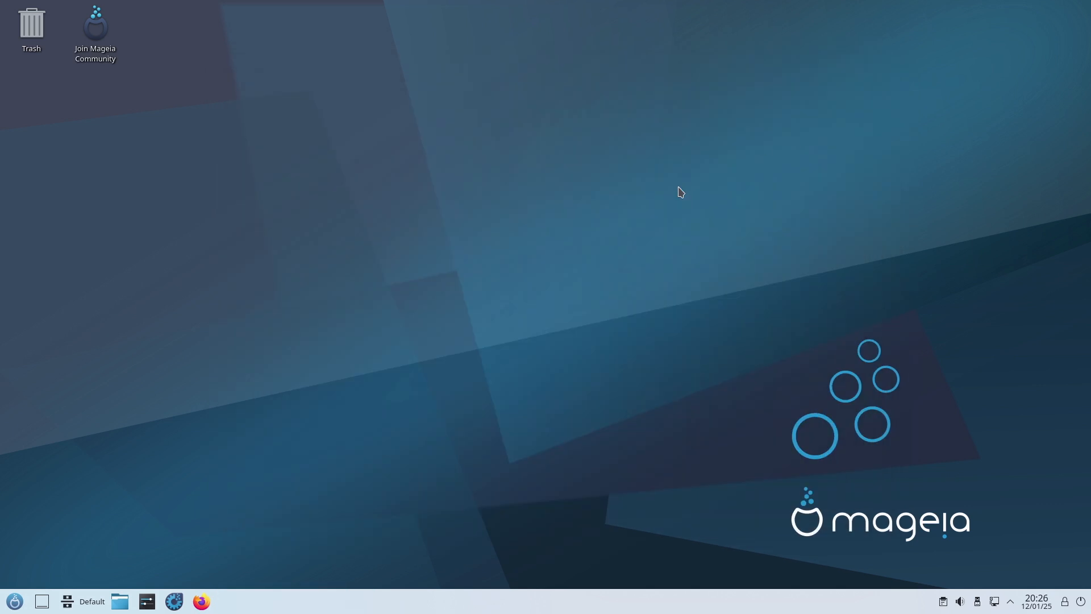
Launch Firefox and play The Windows Hero short 'WinXP VS December 31, 9999!'.
click(201, 601)
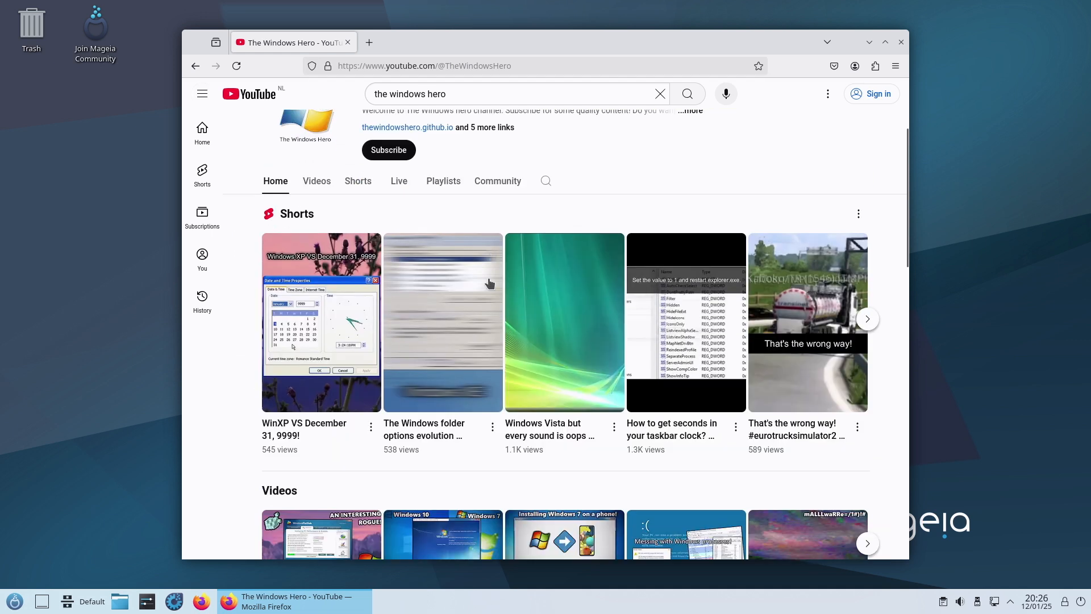
click(321, 322)
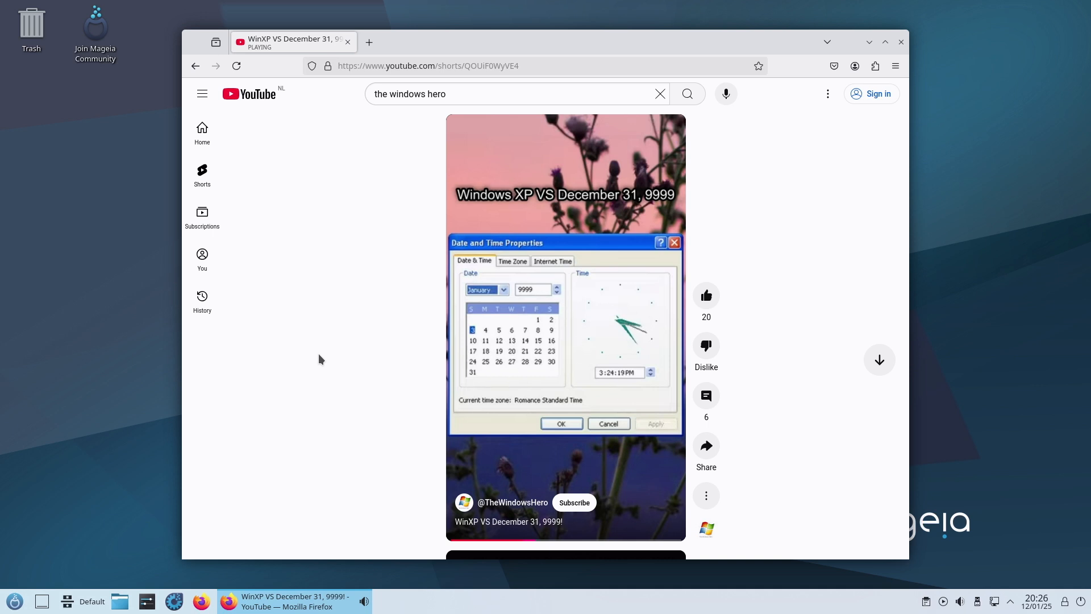
click(13, 601)
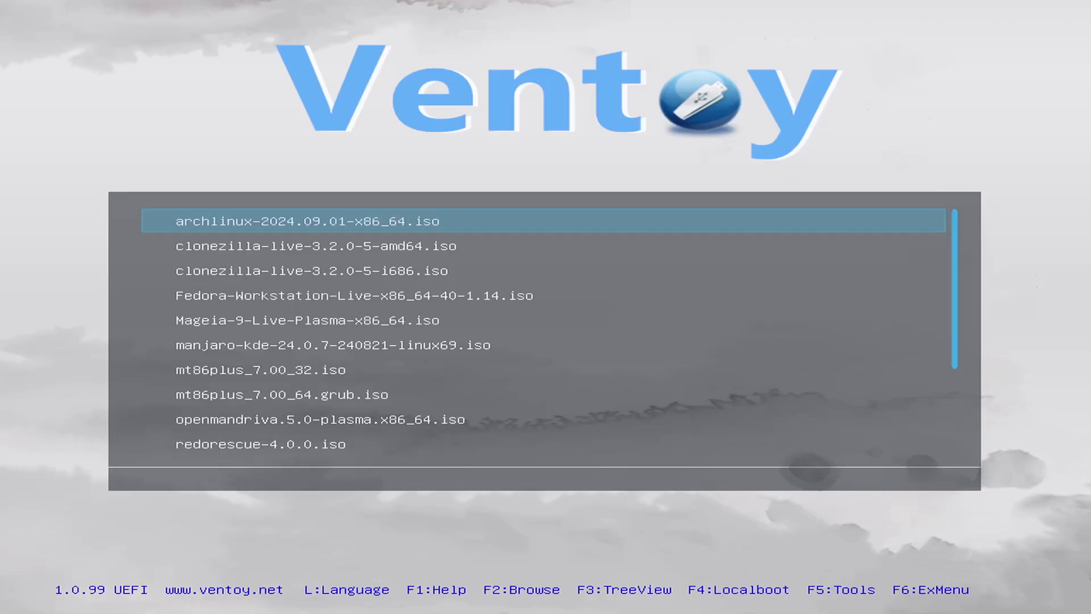
Boot the rescuezilla-2.5.1 image from the boot menu.
key(down)
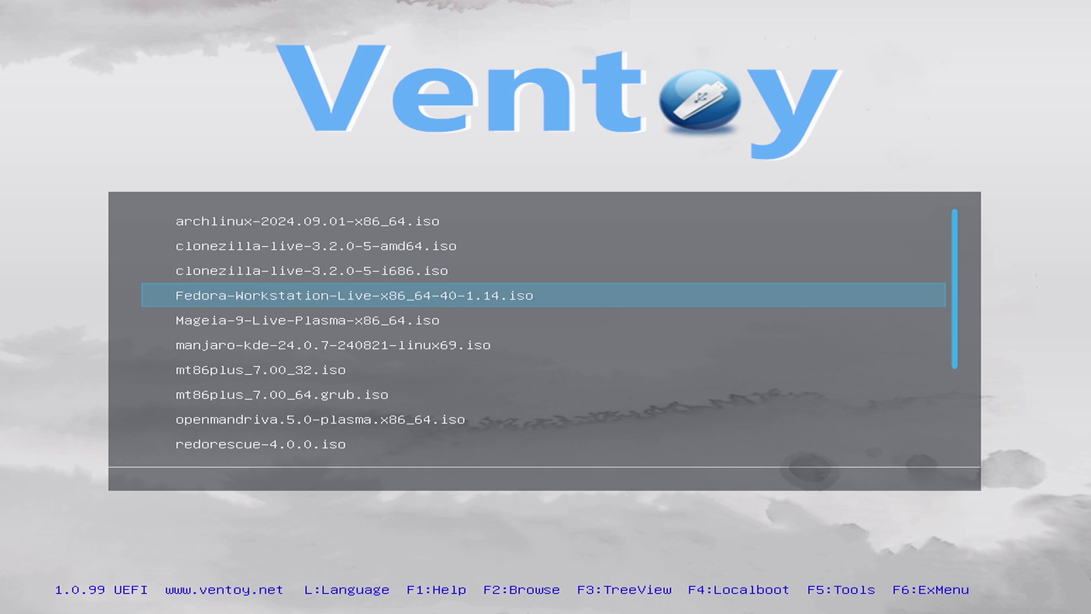
key(Down)
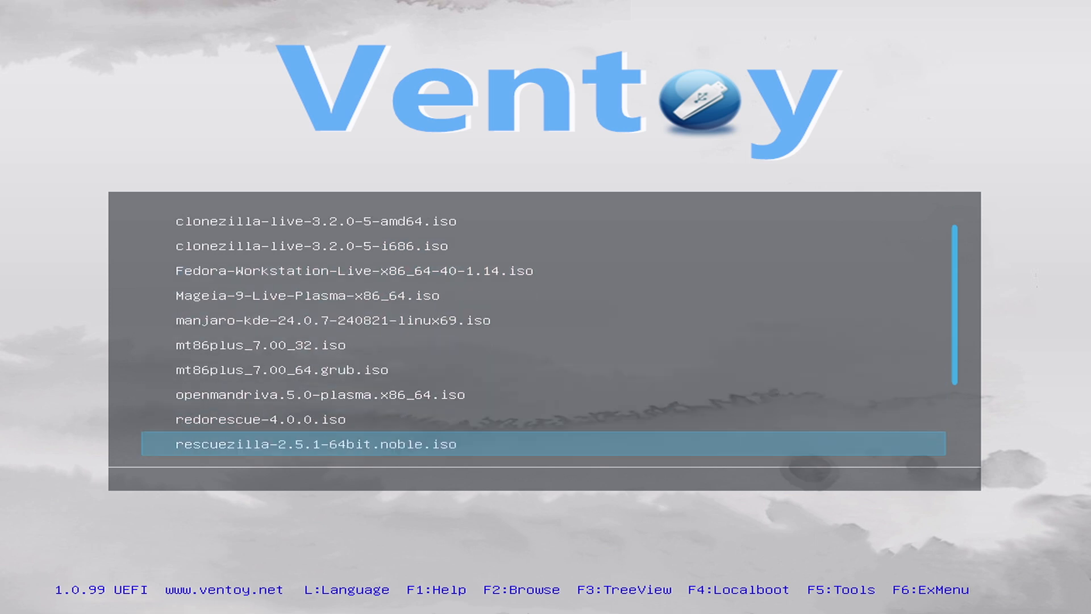
key(enter)
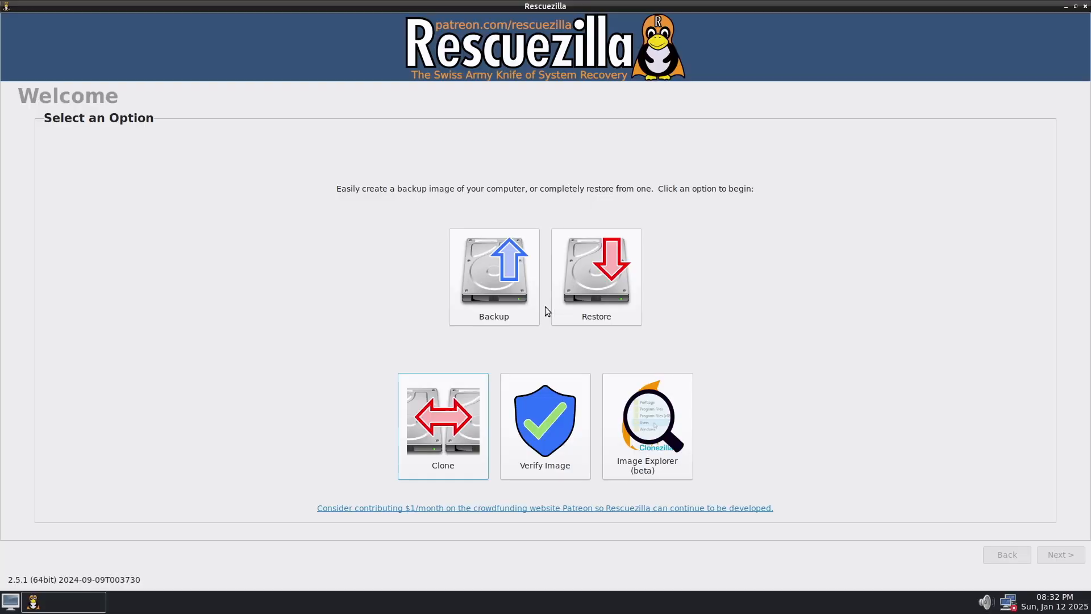
Restore the 223.6GB RescueZilla image's seven partitions onto the ADATA SU630, confirming /dev/sda overwrite.
click(595, 276)
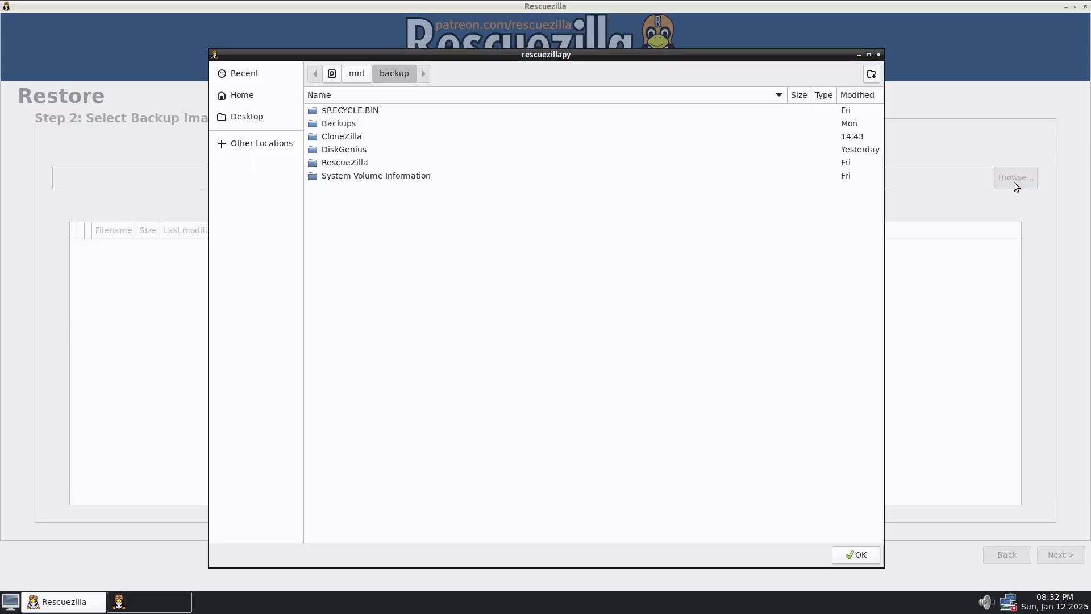
click(855, 555)
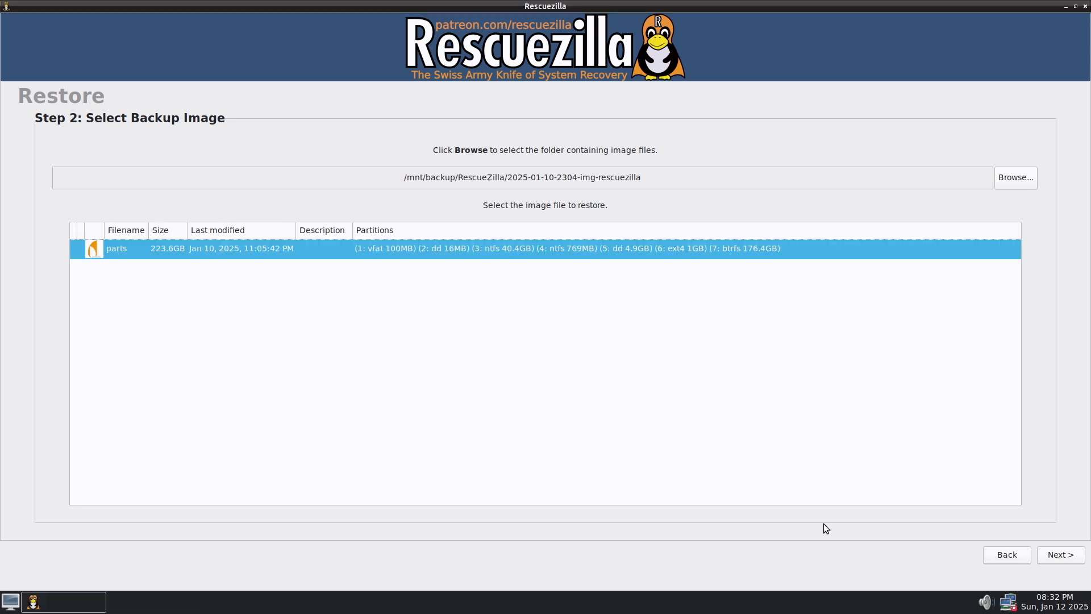
click(1058, 554)
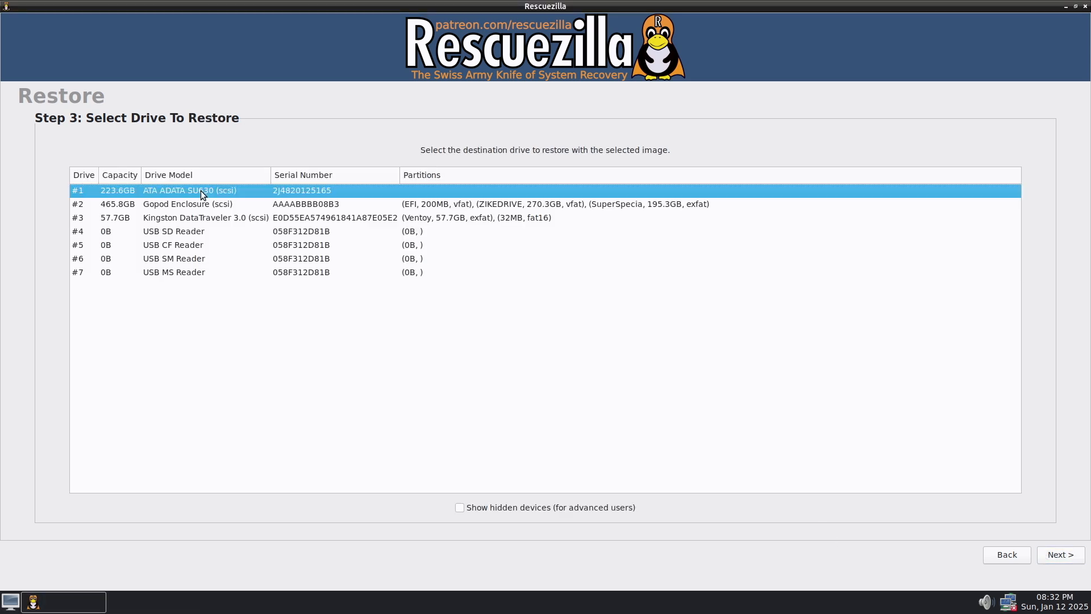
click(1058, 554)
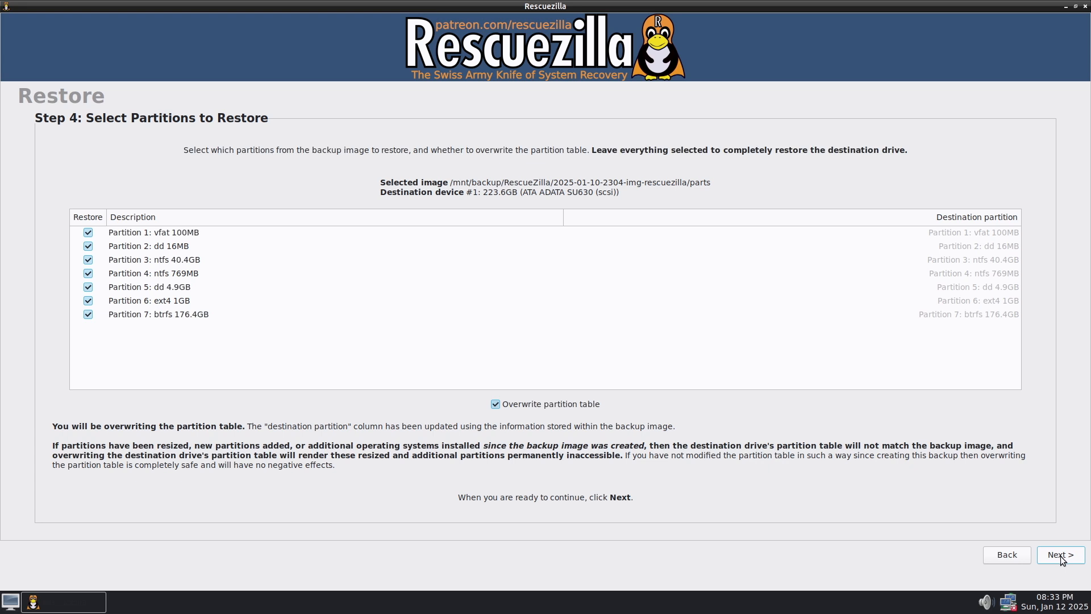
click(1059, 554)
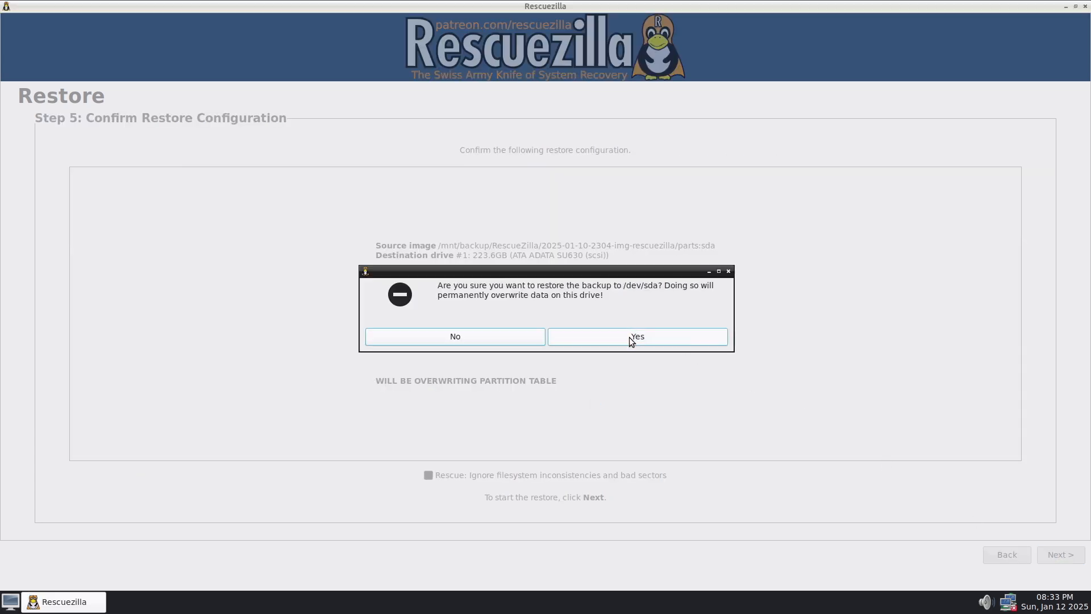
click(635, 336)
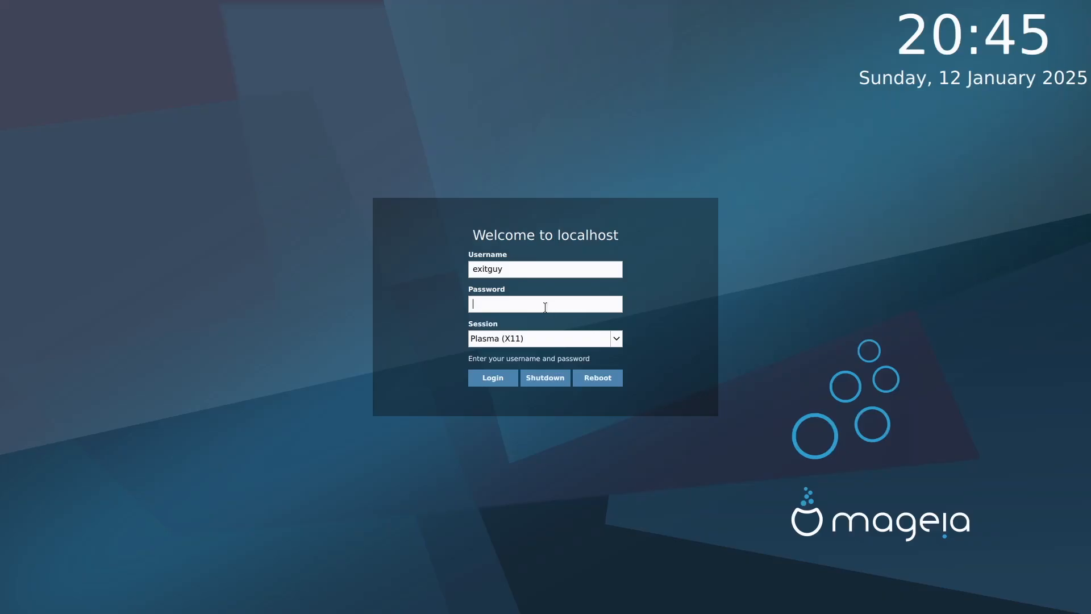
Enter the password at the SDDM login and sign in to Plasma (X11).
text(•)
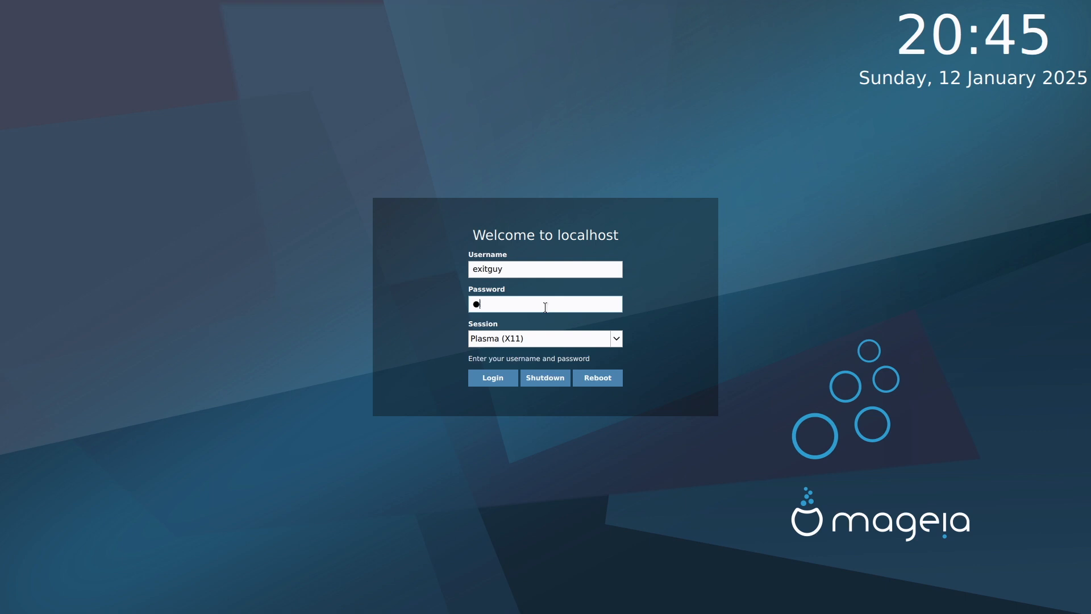
click(491, 378)
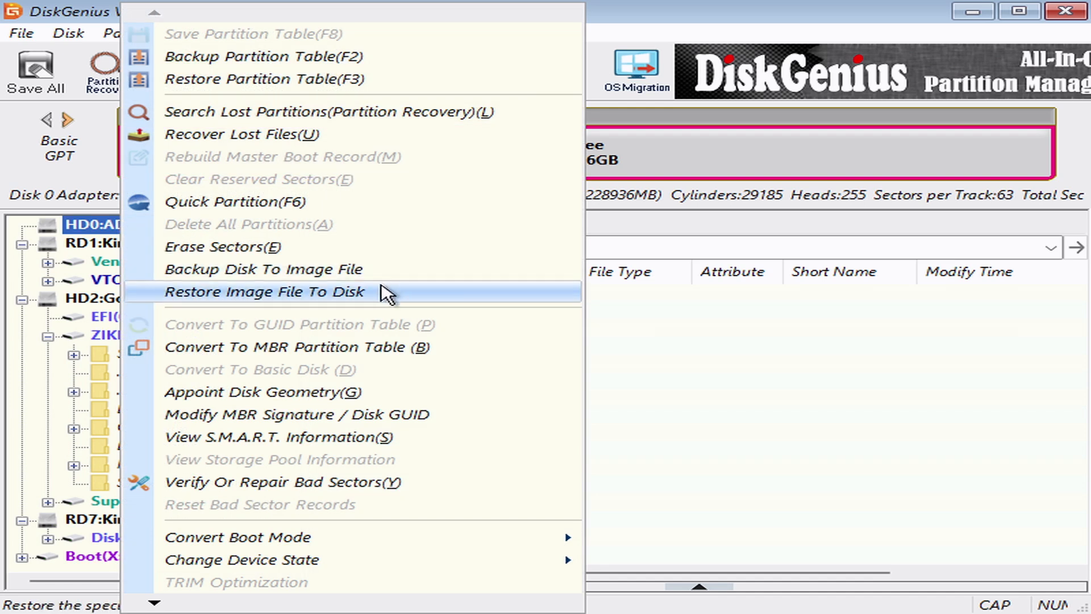
Load the HD0-ADATASU630(224GB).pmfx image into Restore Image File To Disk.
click(264, 291)
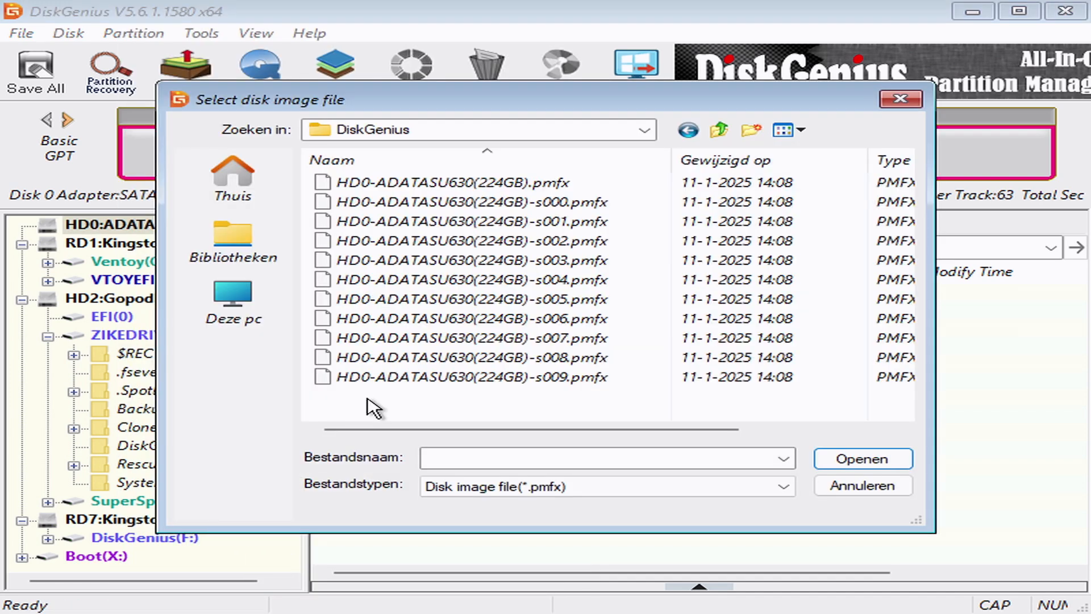
click(452, 182)
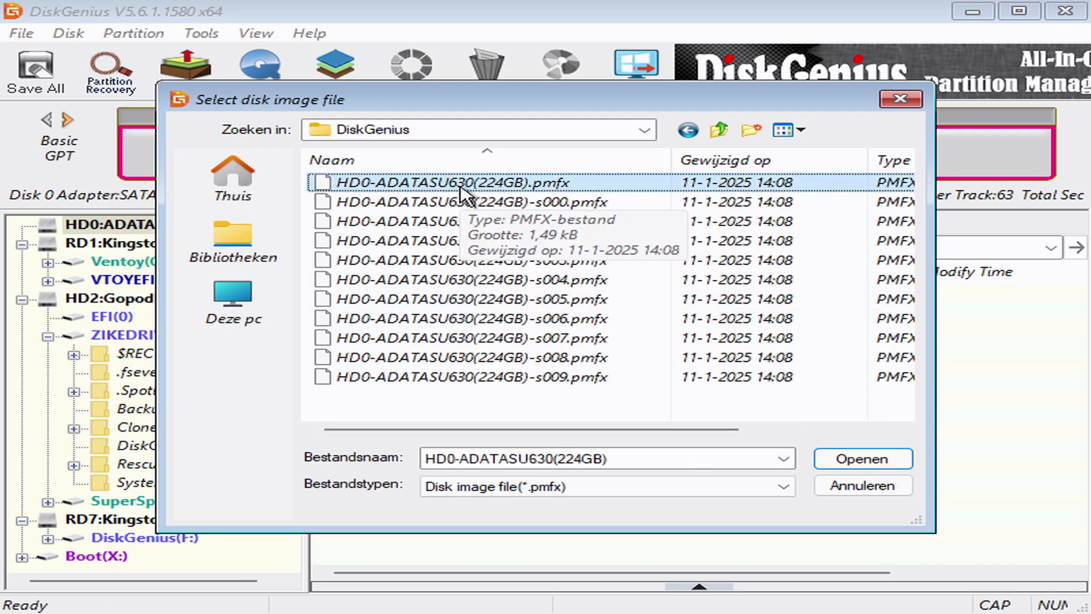
click(861, 458)
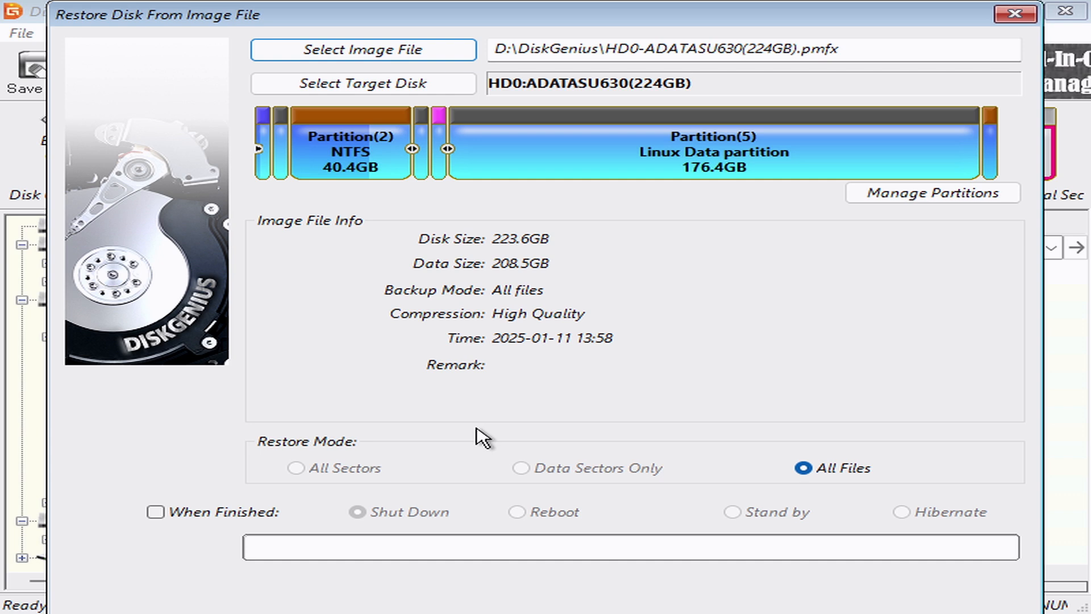
mouse_move(480, 437)
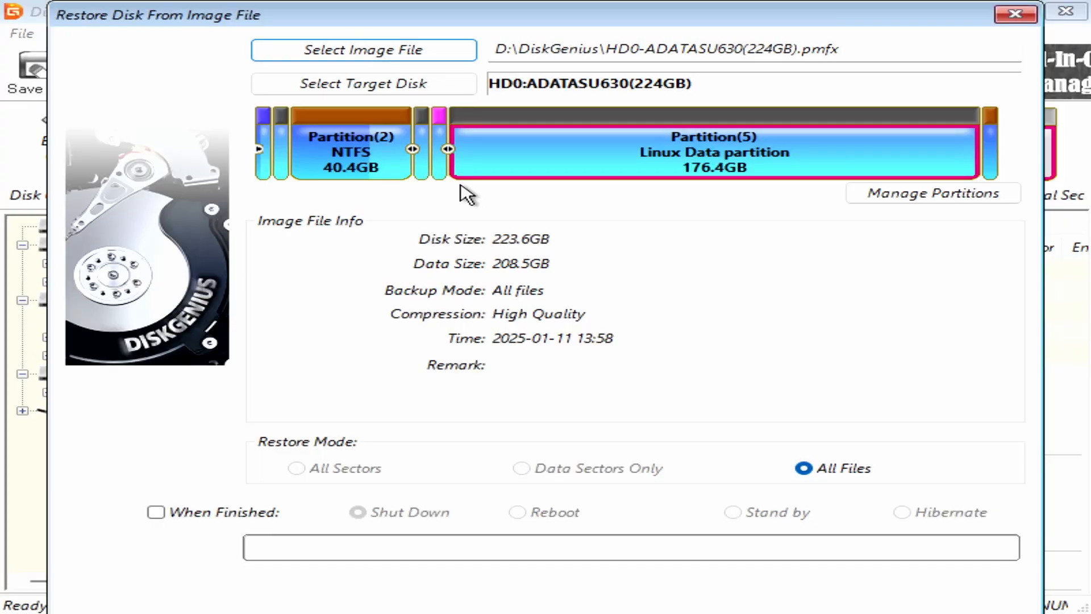
mouse_move(543, 37)
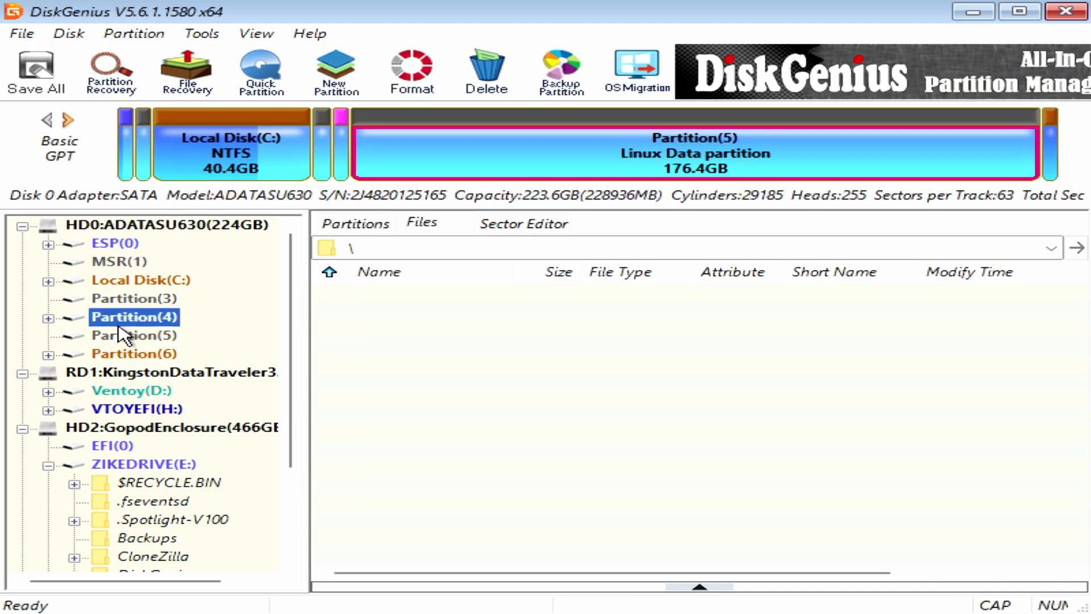
Browse the files on Partition(4), ESP(0) and MSR(1) of the restored disk.
click(134, 317)
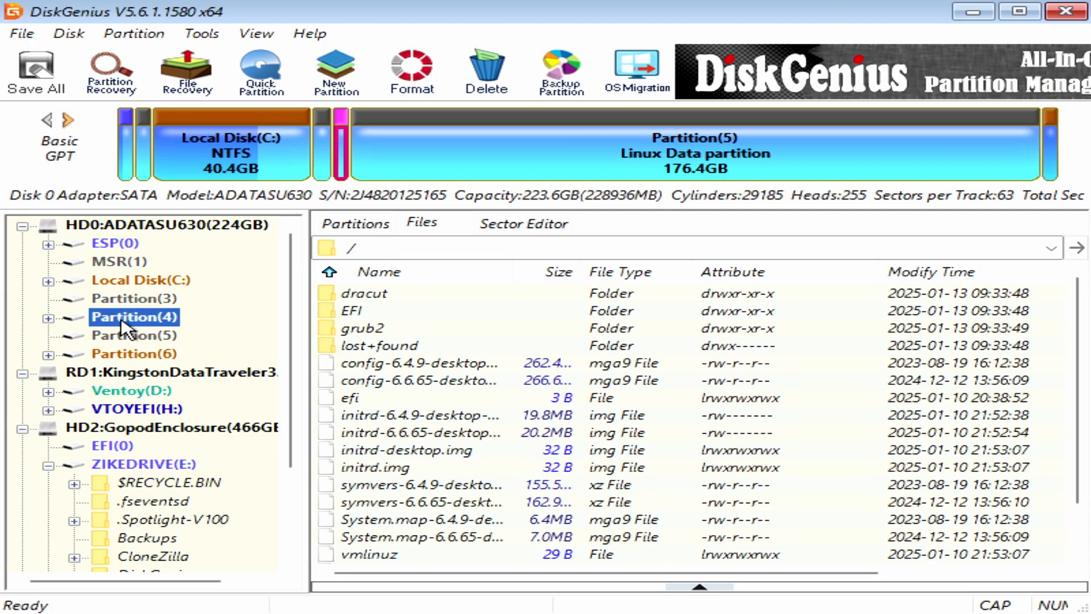
mouse_move(136, 309)
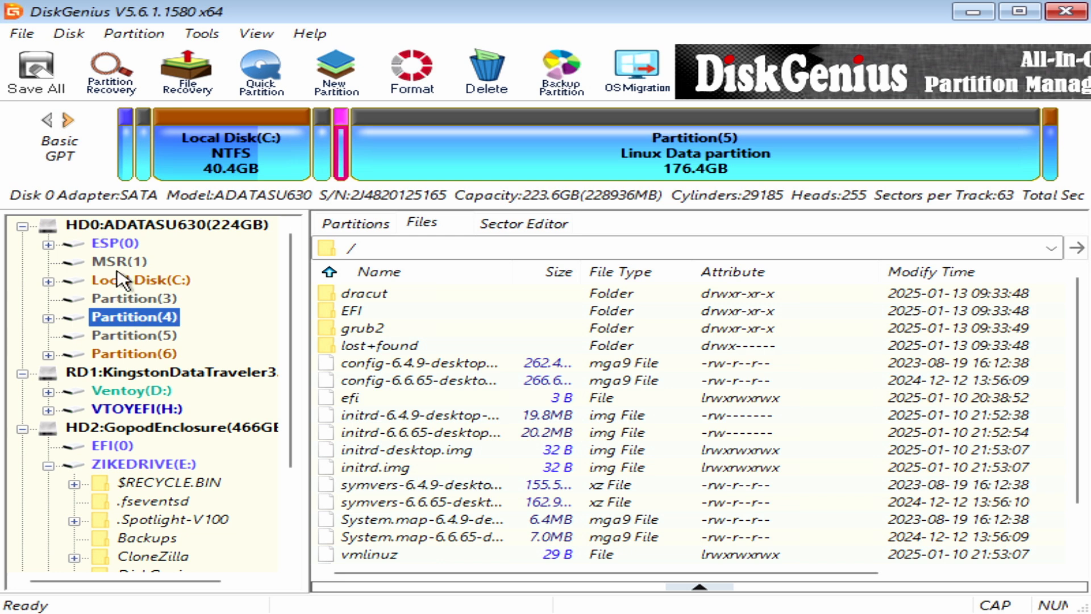
click(116, 242)
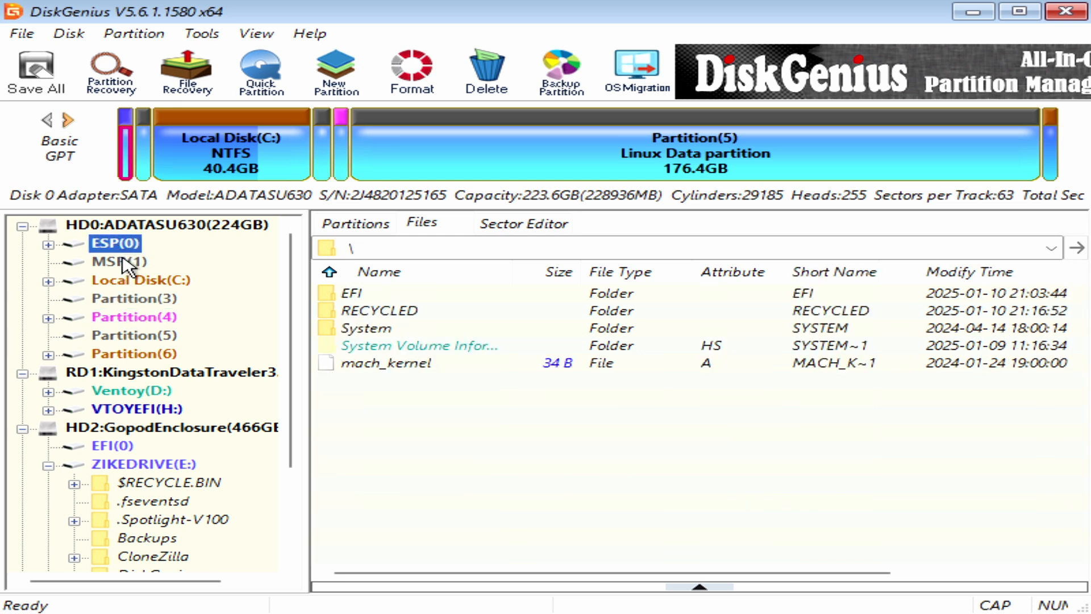
click(119, 262)
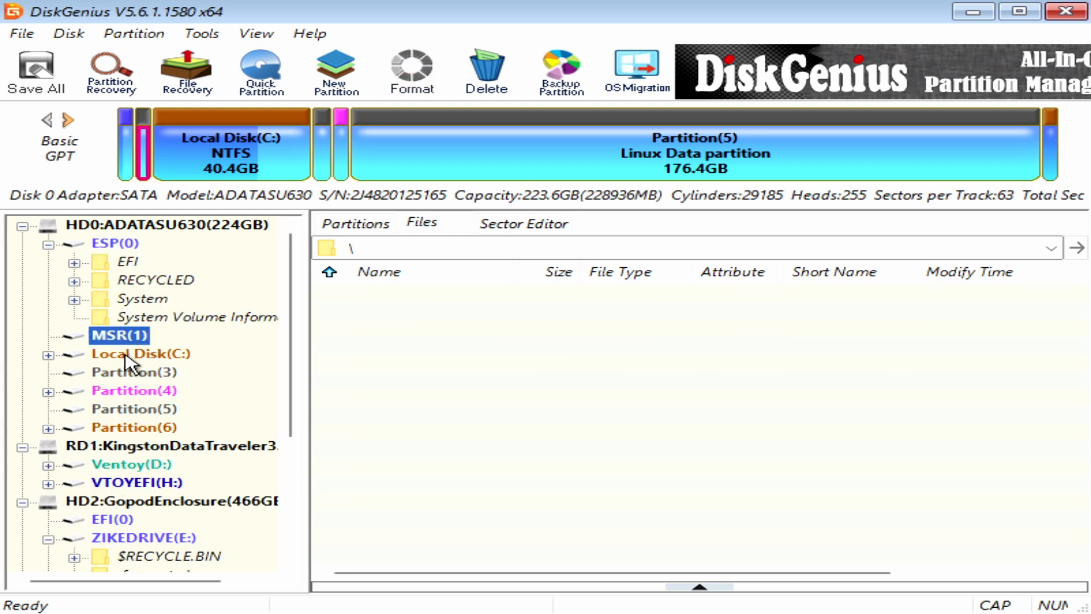
Boot the Haiku entry from the boot menu.
click(142, 353)
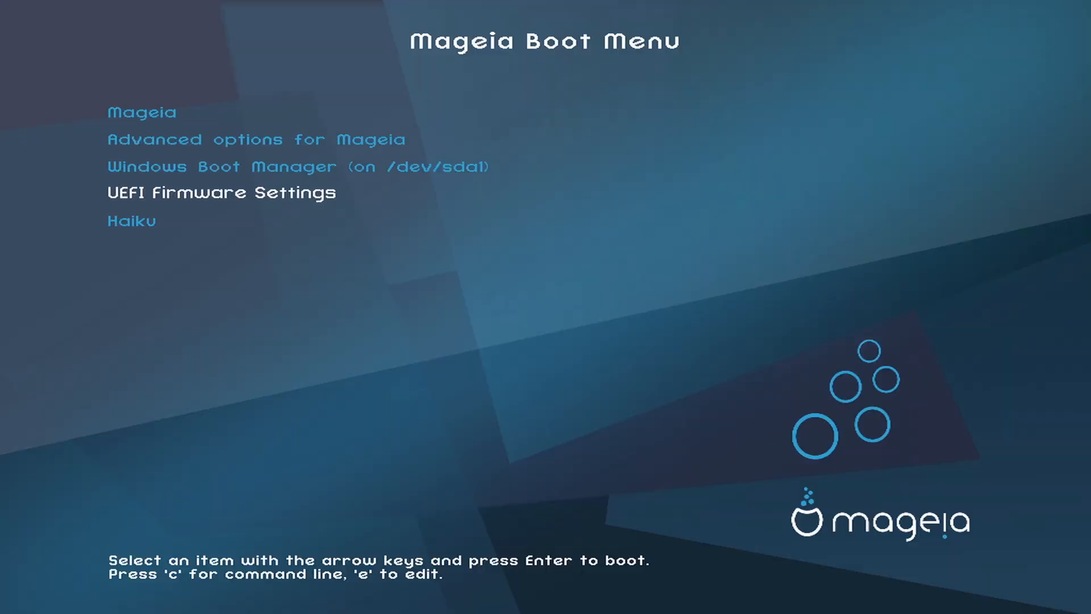
key(Return)
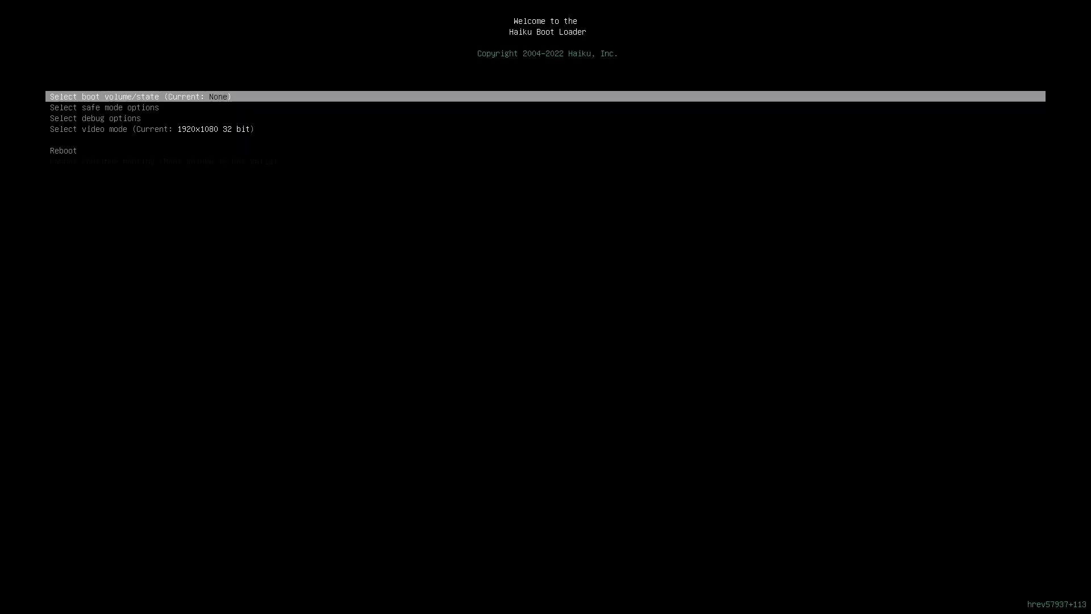
key(Down)
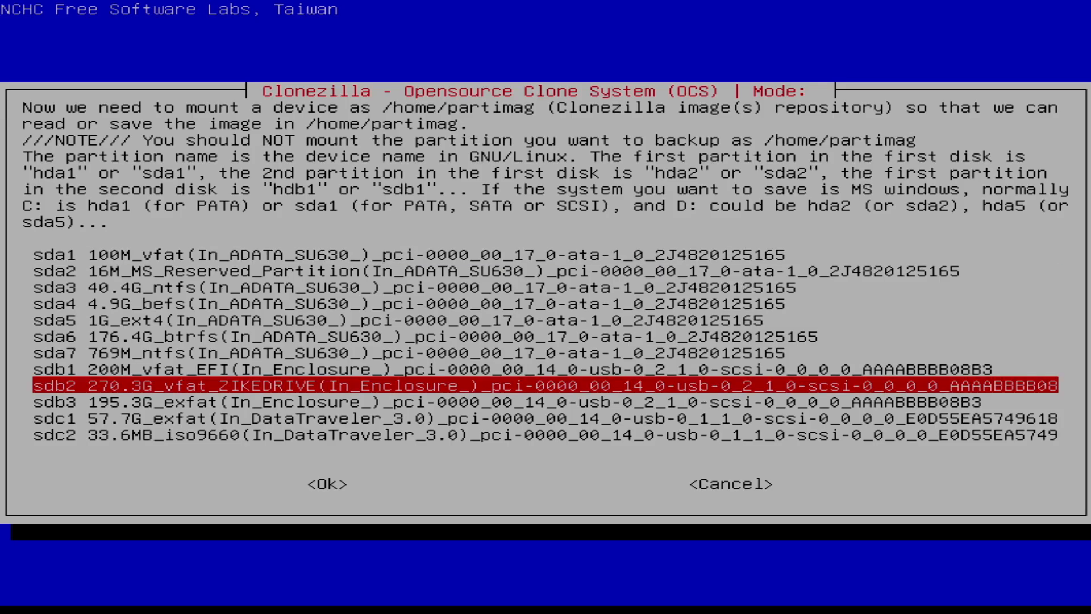
Use sdb2 ZIKEDRIVE as /home/partimag and keep '-p choose' as the finish action.
click(332, 483)
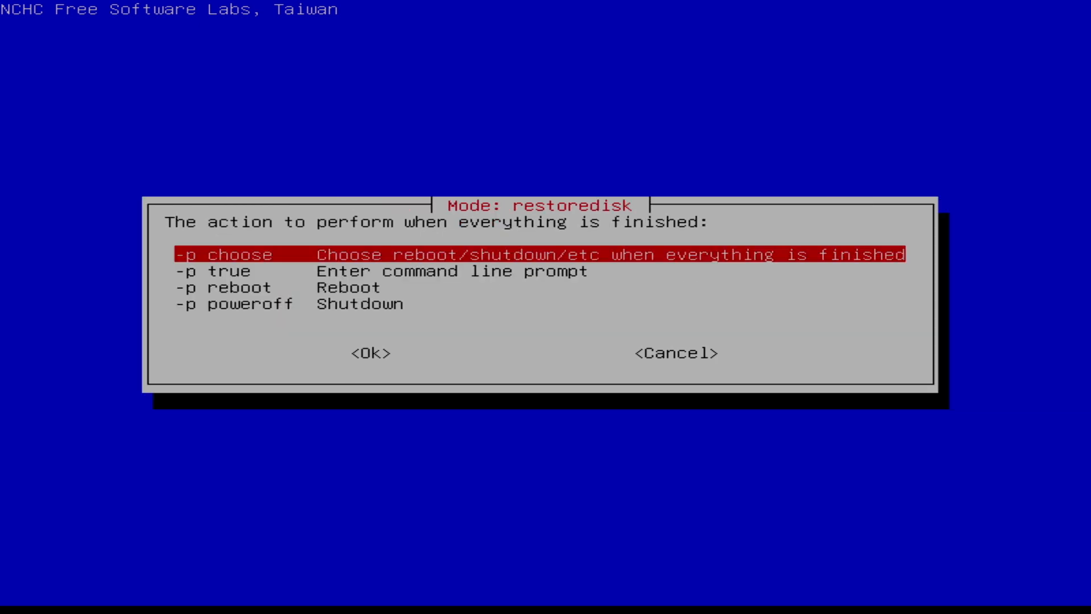
click(371, 353)
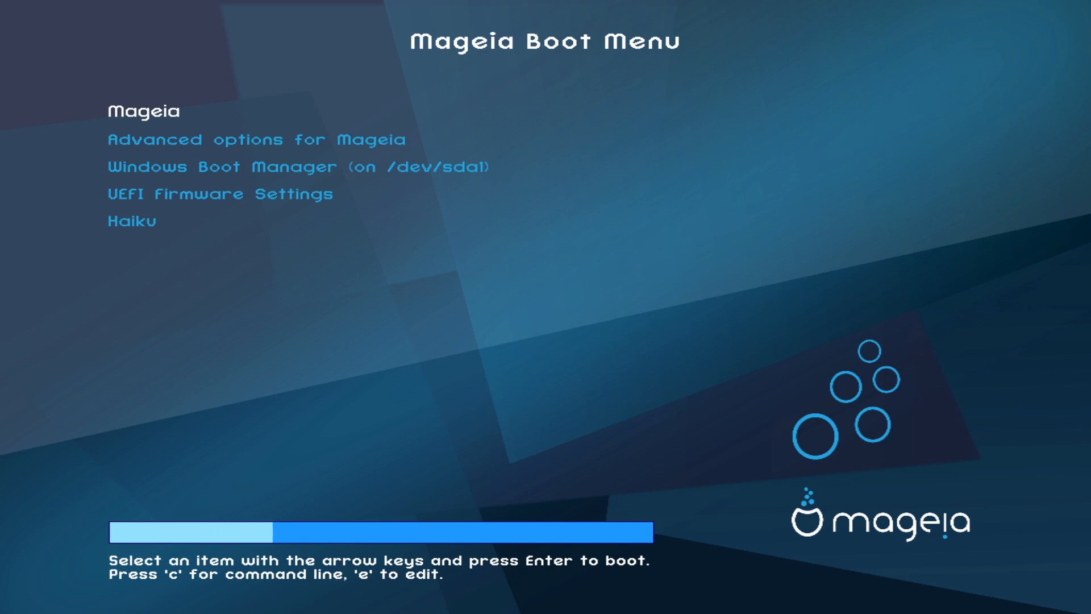
Start the default Mageia entry from the Mageia Boot Menu.
key(Return)
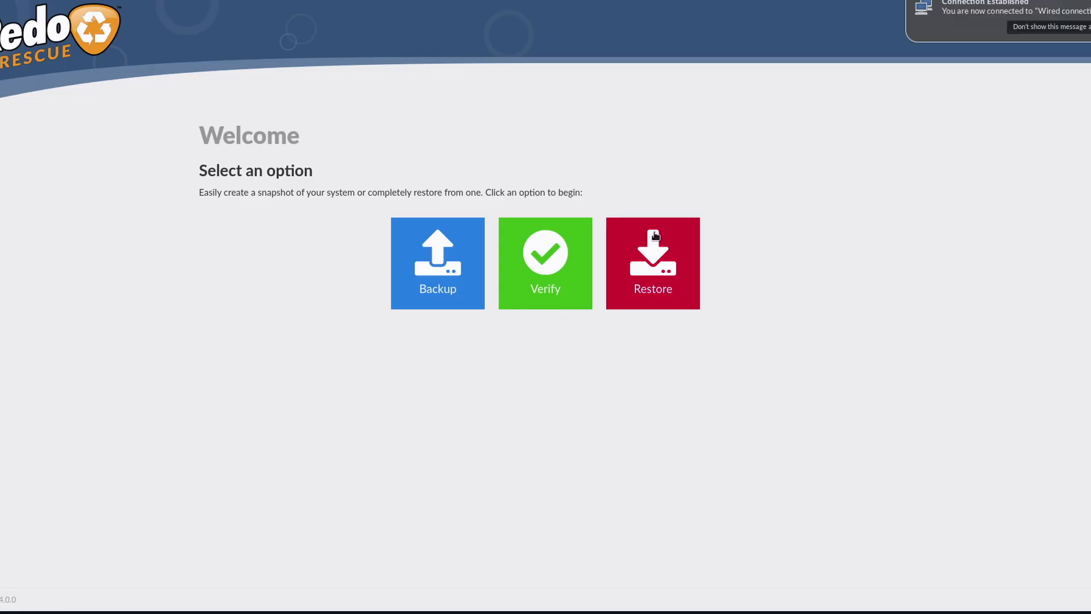
Restore 20250112-redorescue.redo as full system recovery of all partitions, confirming the overwrite.
click(651, 262)
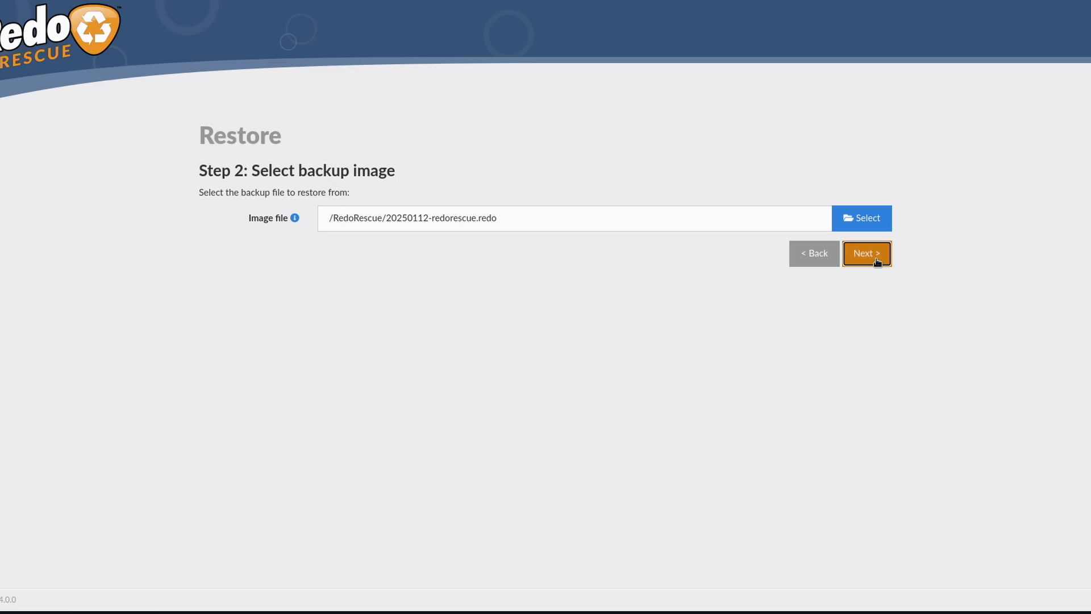
click(865, 253)
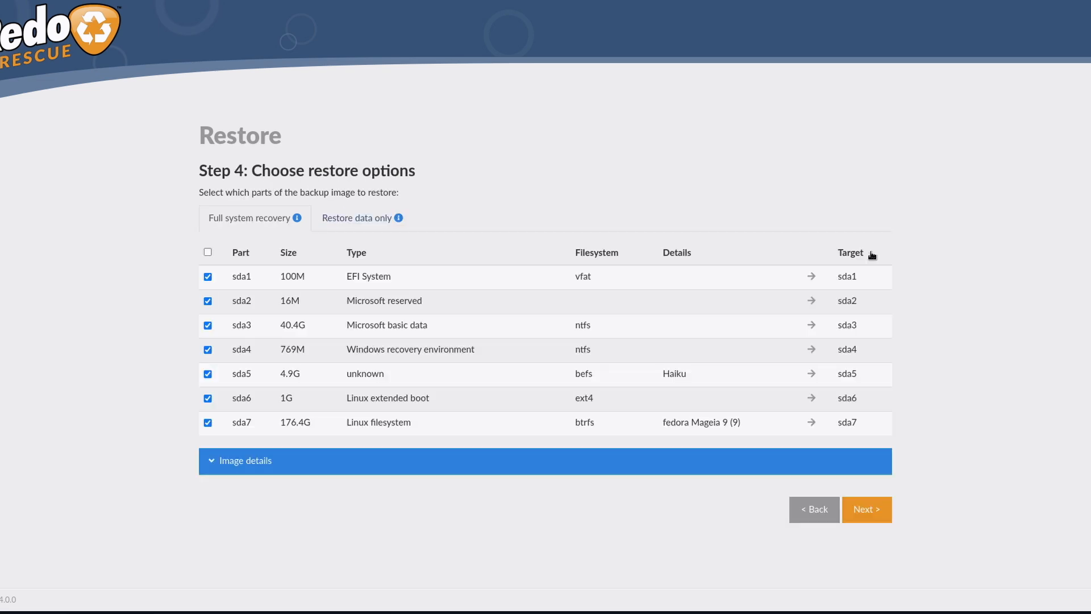
click(866, 509)
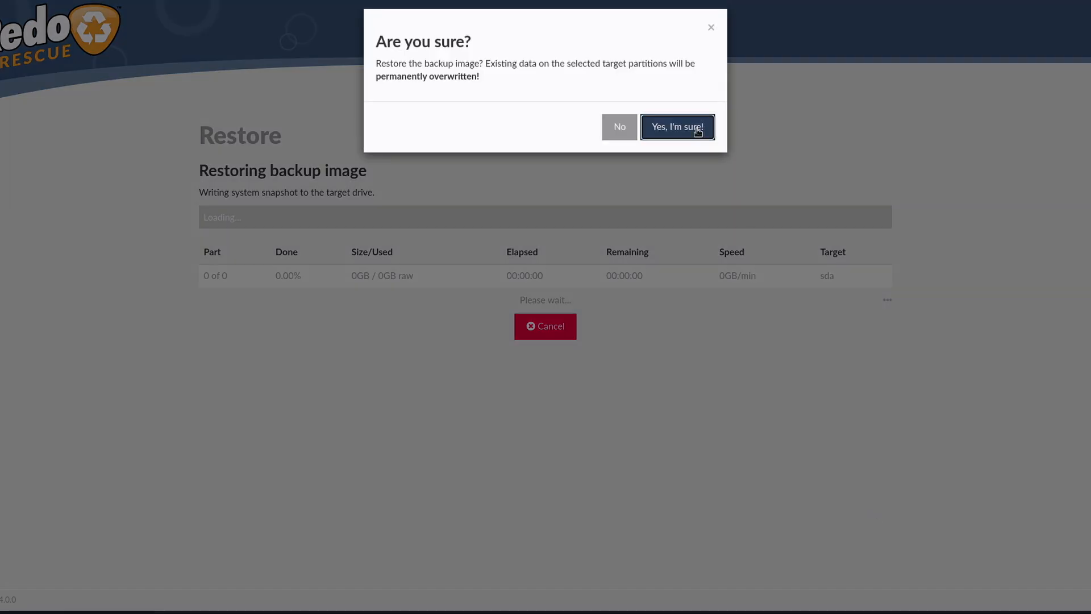
click(676, 127)
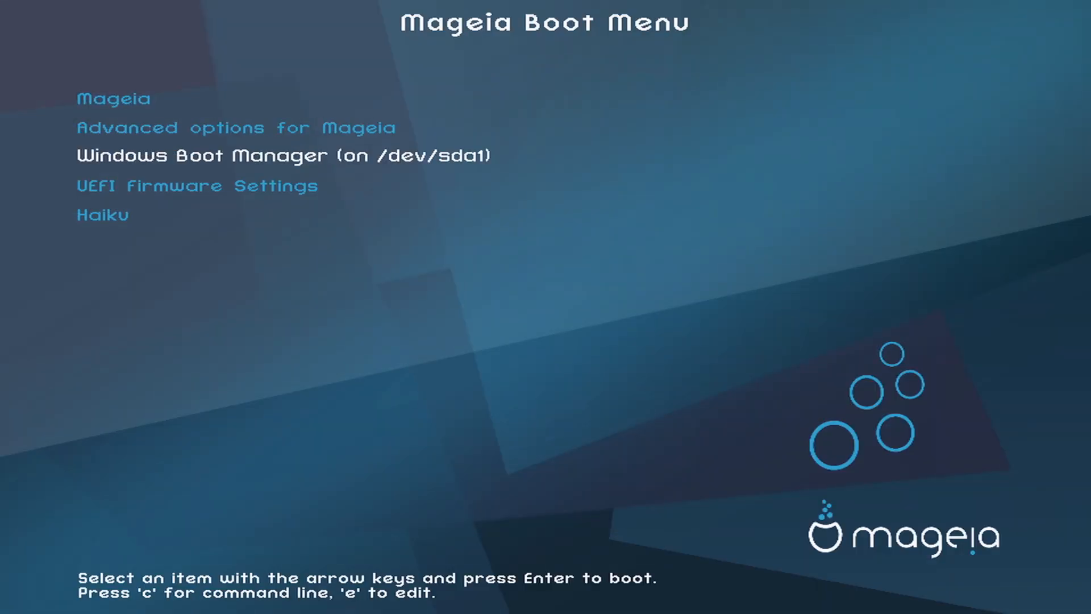
Start Windows Boot Manager on /dev/sda1 from the boot menu.
key(Enter)
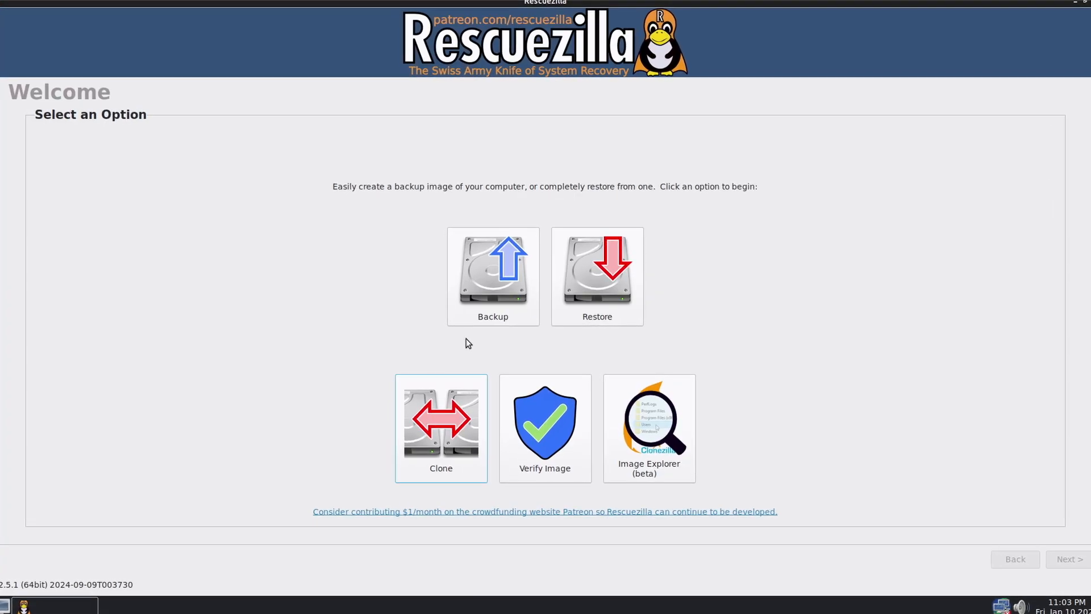
Pick a welcome-screen option, then accept the encryption and '-p choose' screens.
click(440, 422)
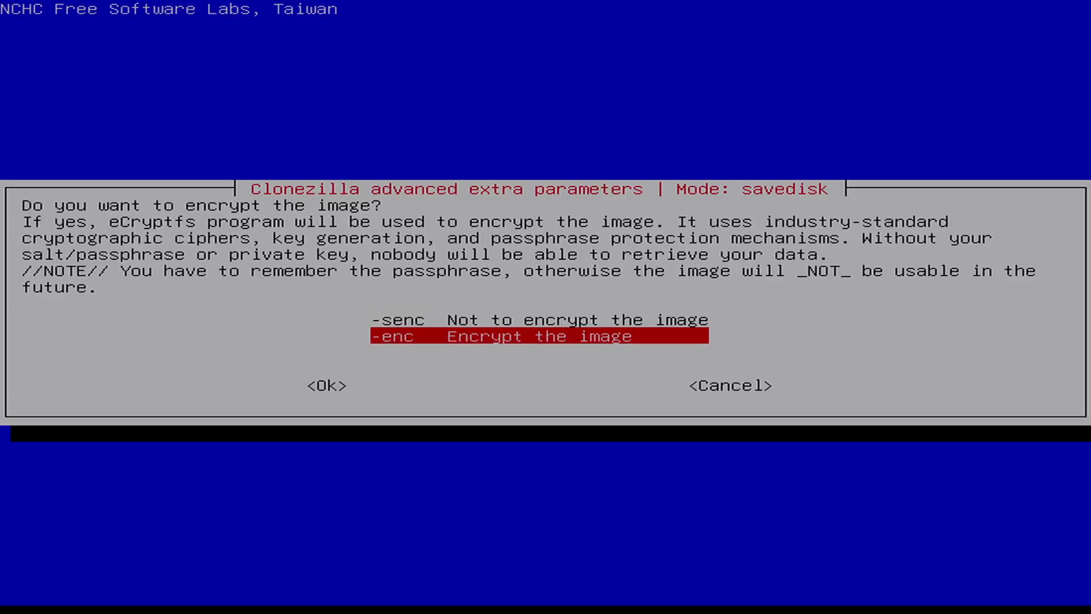
click(327, 385)
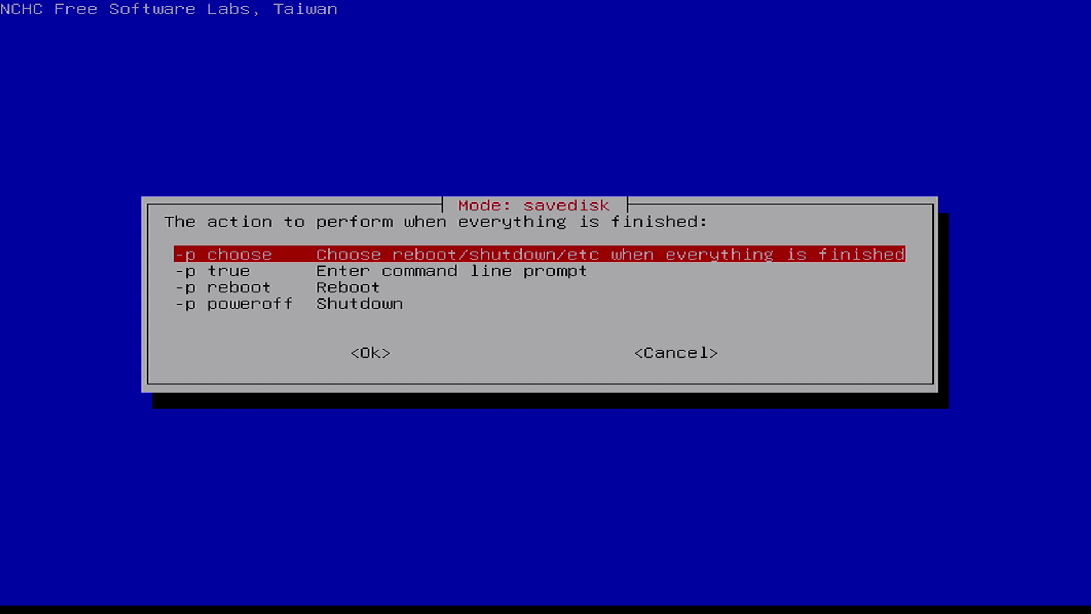
click(370, 353)
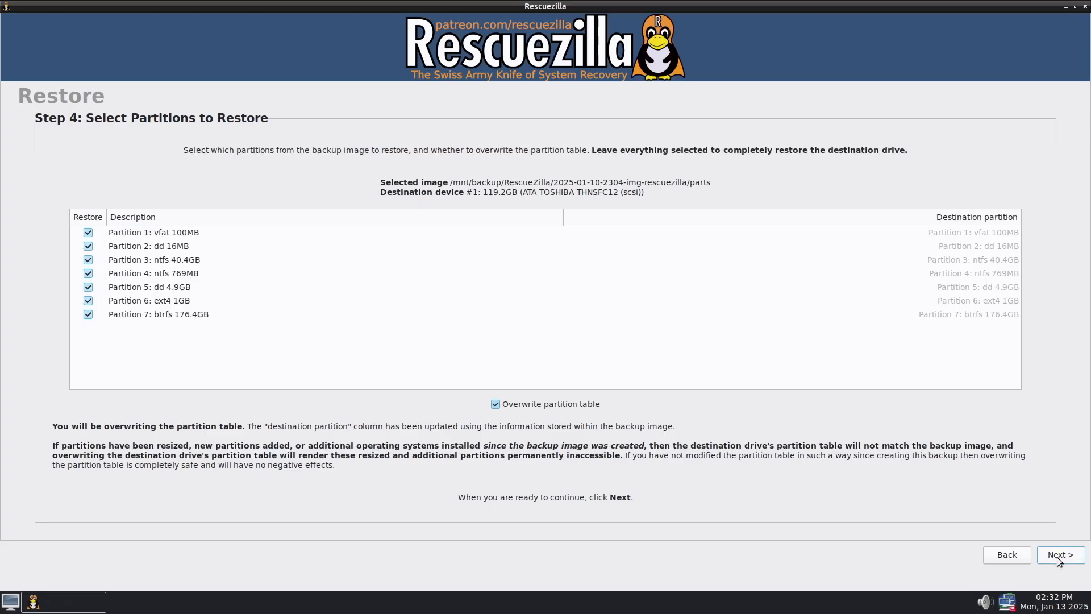
Proceed with all seven partitions and partition-table overwrite for the 119.2GB TOSHIBA drive.
click(1059, 554)
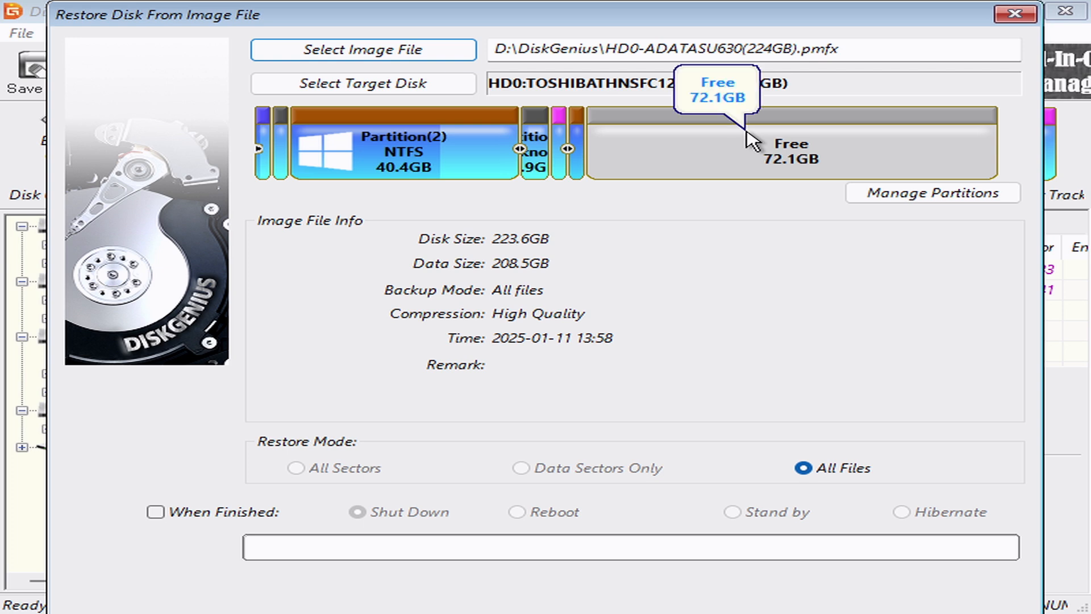
mouse_move(583, 143)
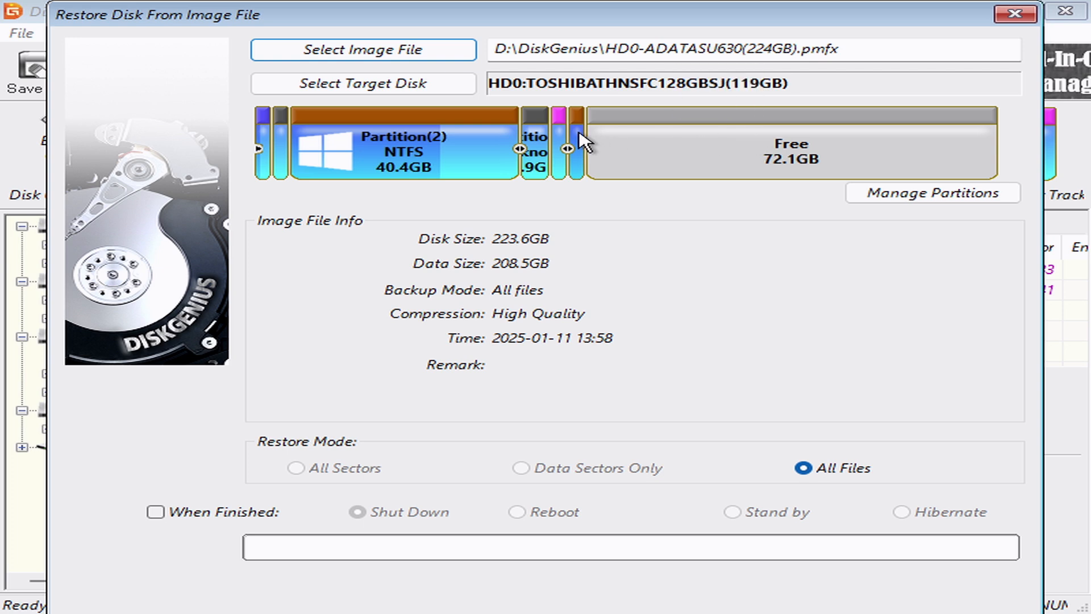